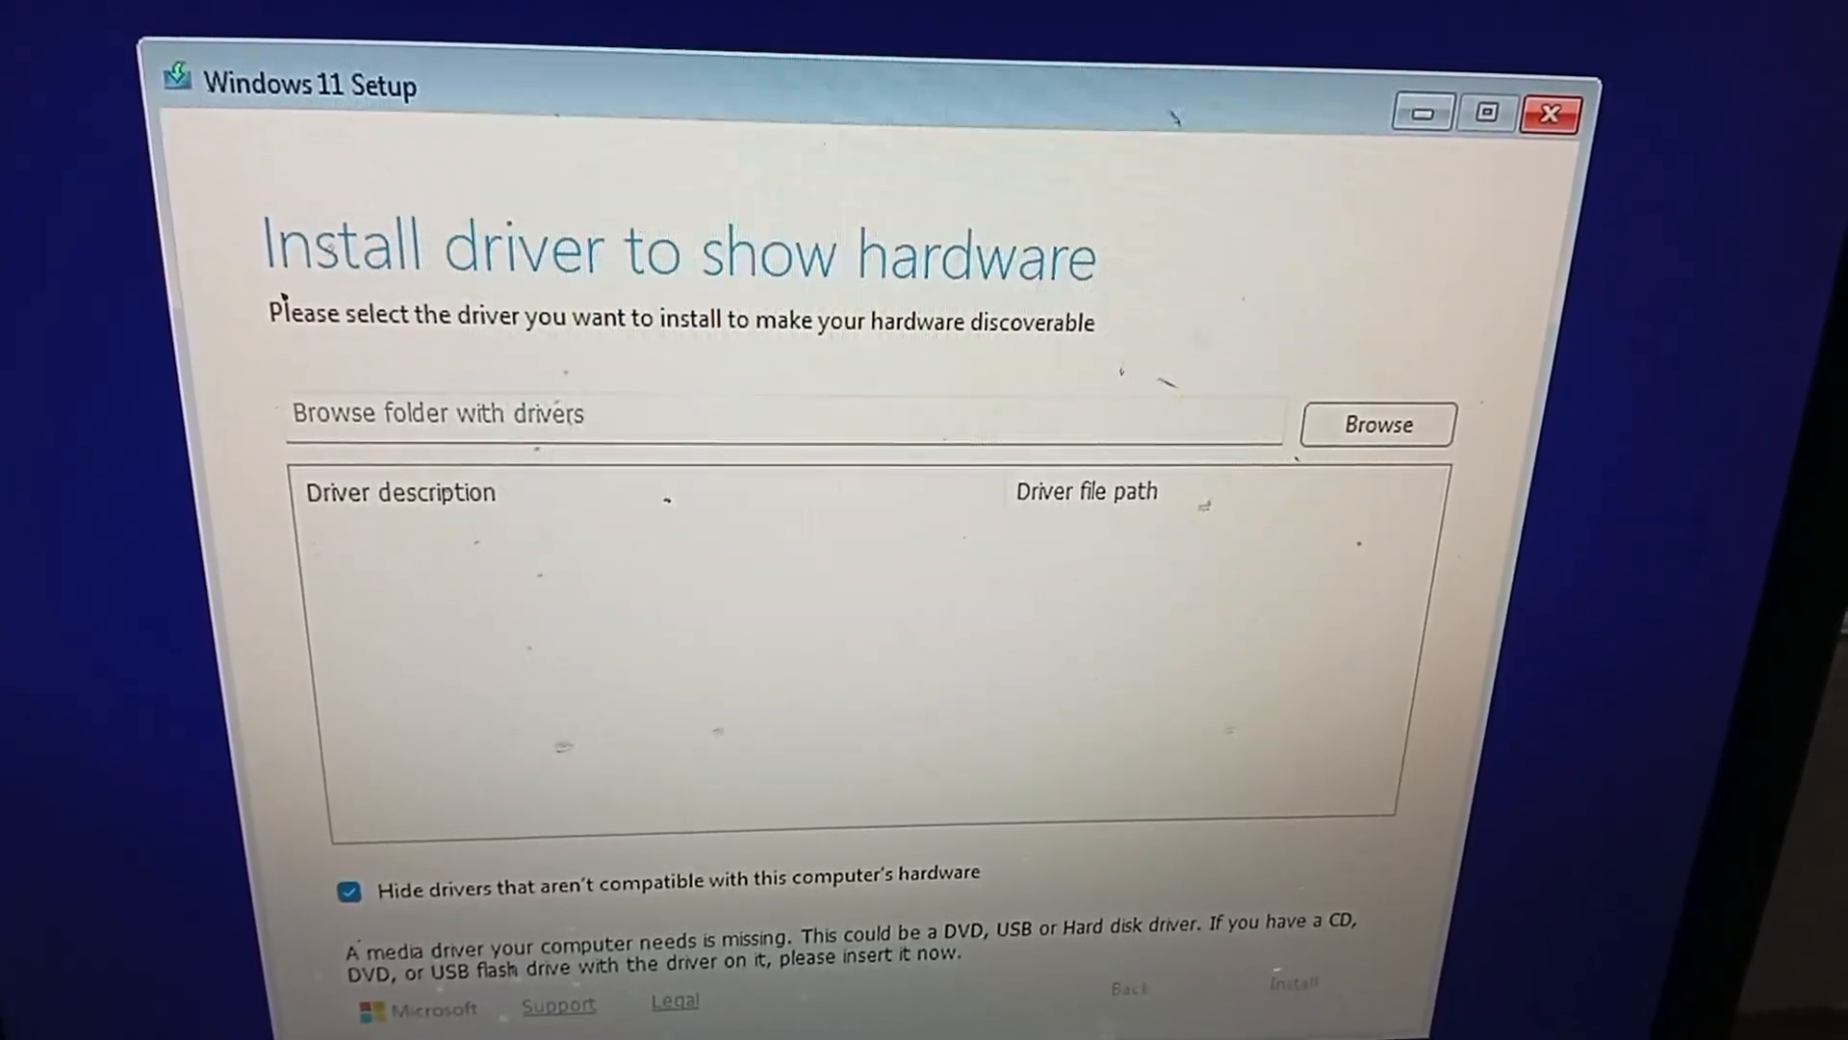
- Check the selected files' size, then show This PC with the 14.6 GB ESD-ISO drive
left_click(1549, 113)
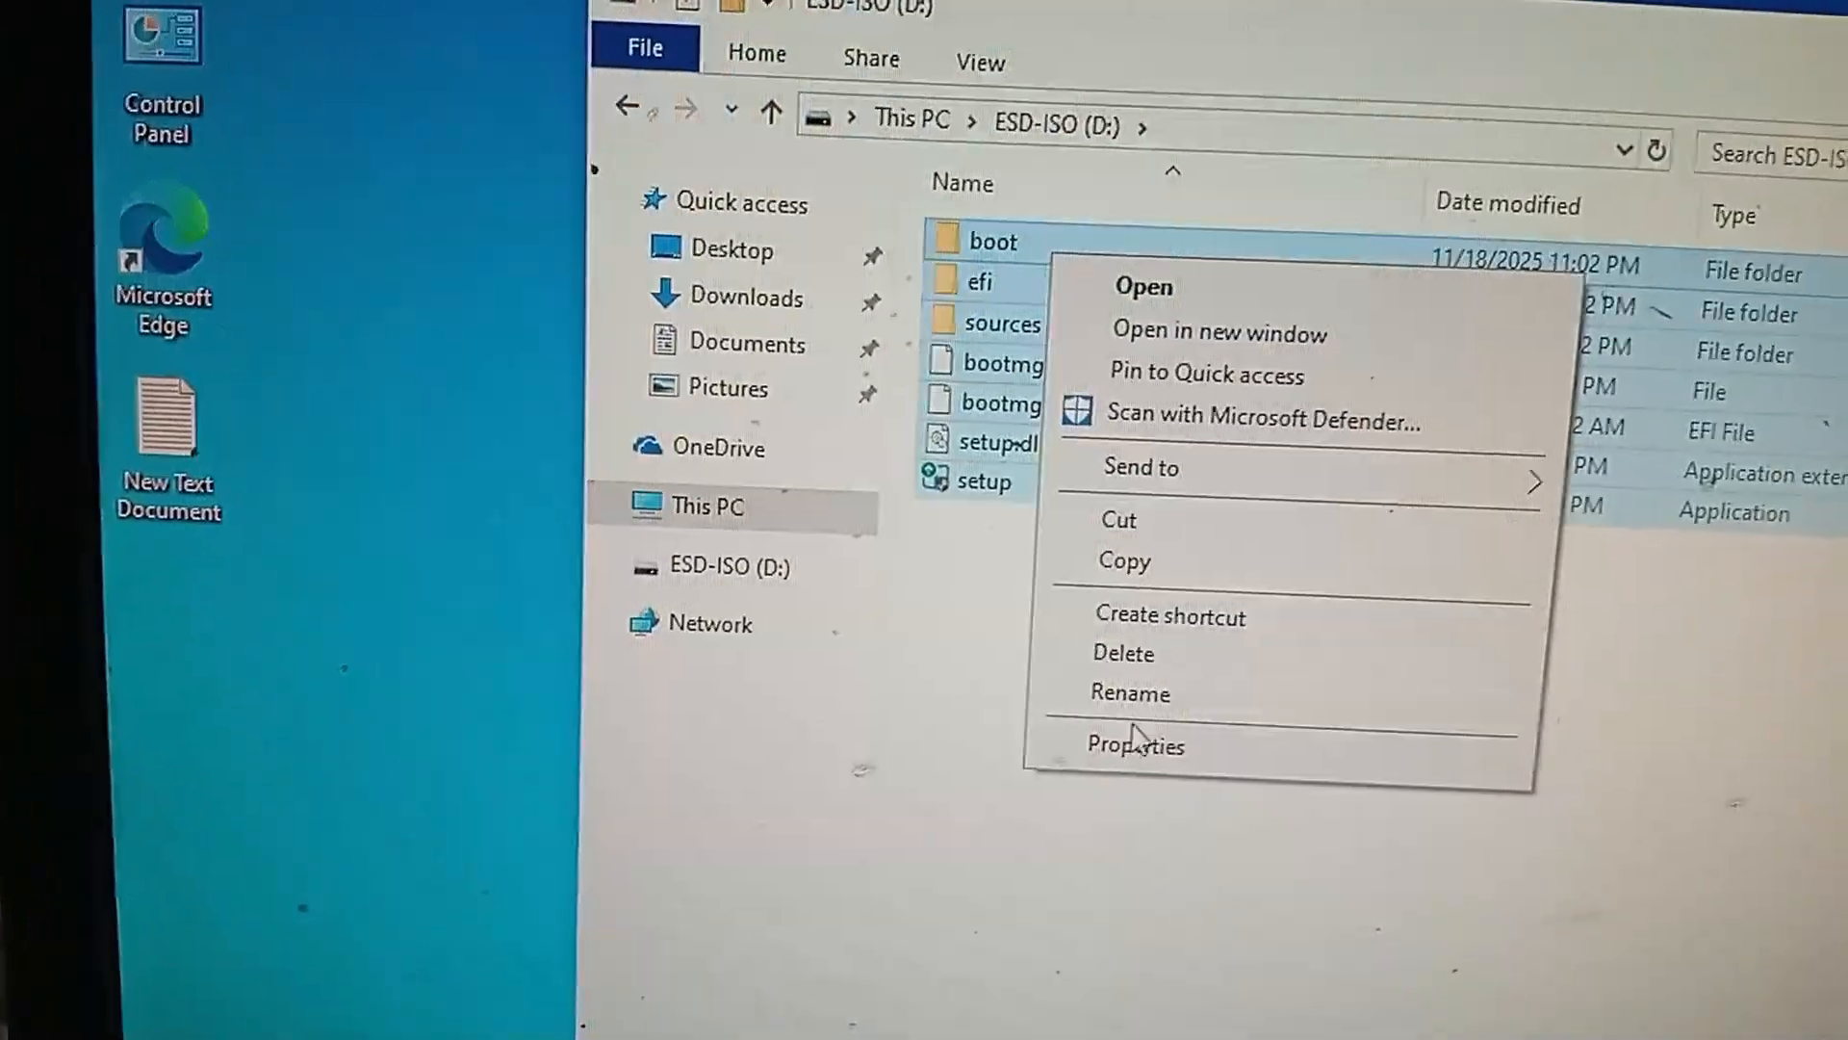
left_click(1134, 744)
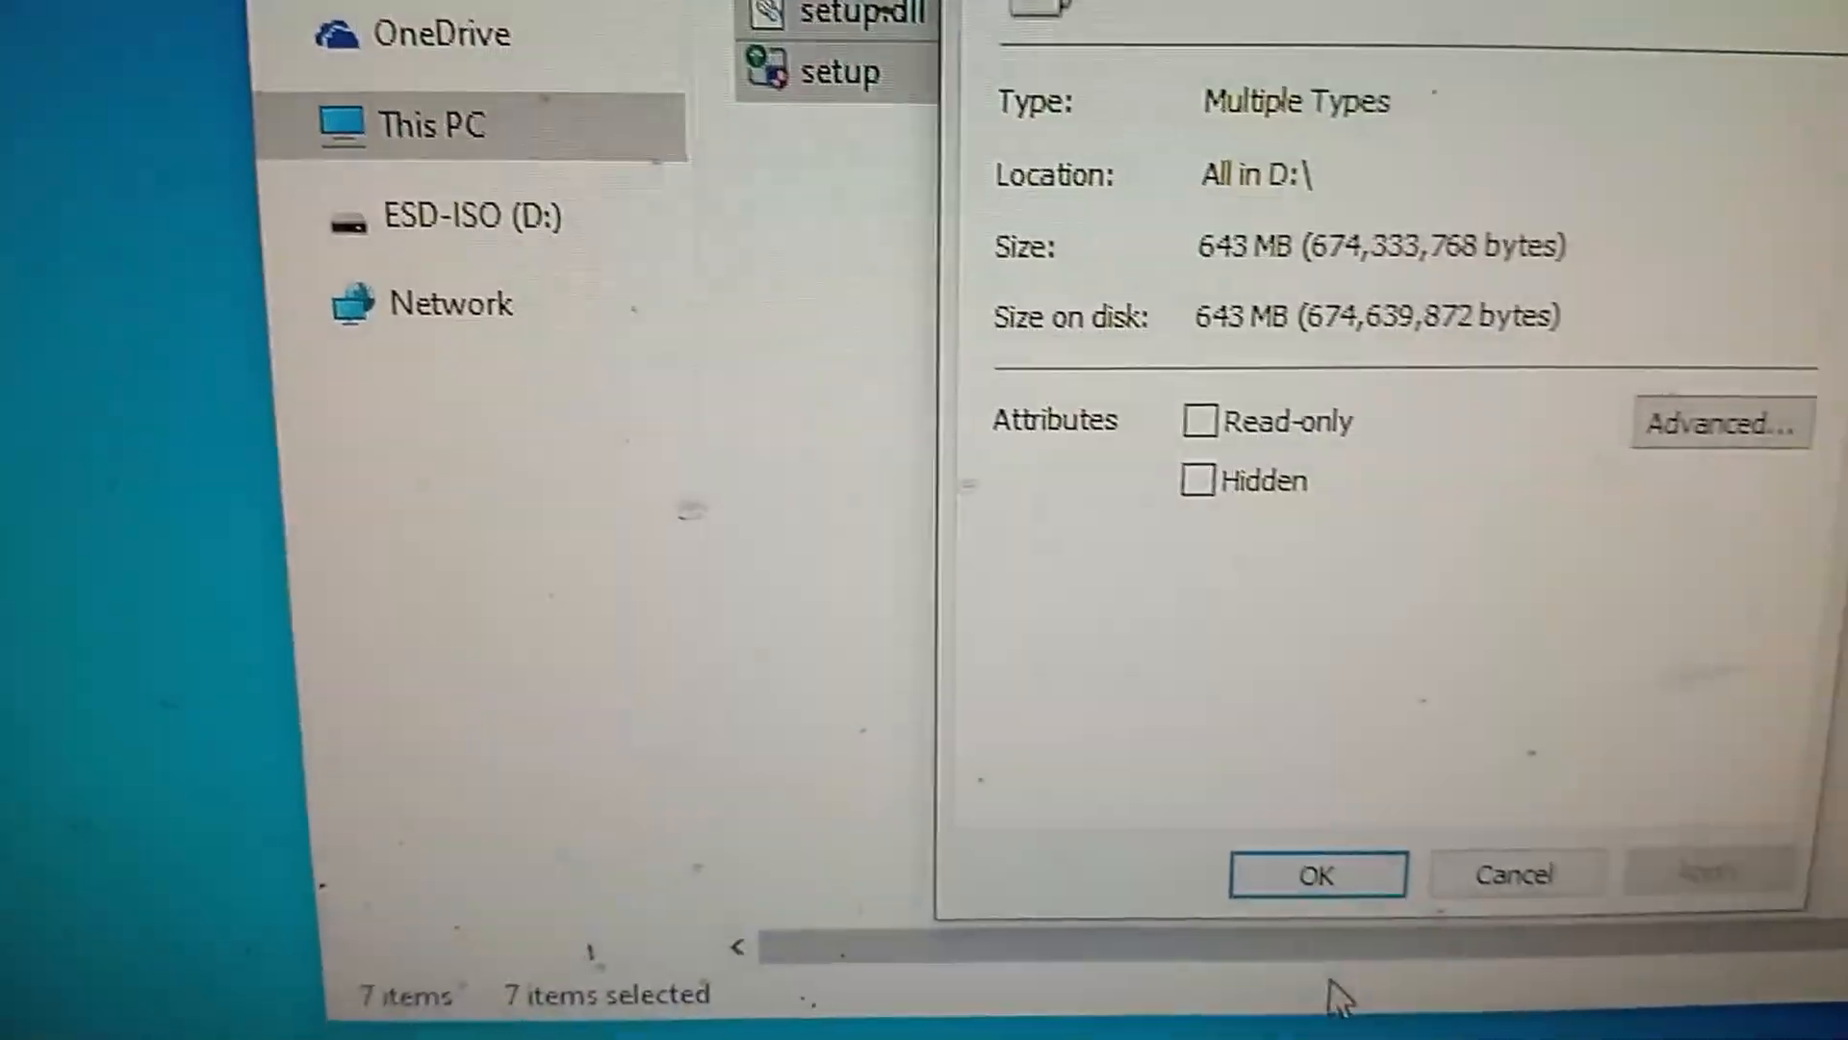
left_click(1316, 875)
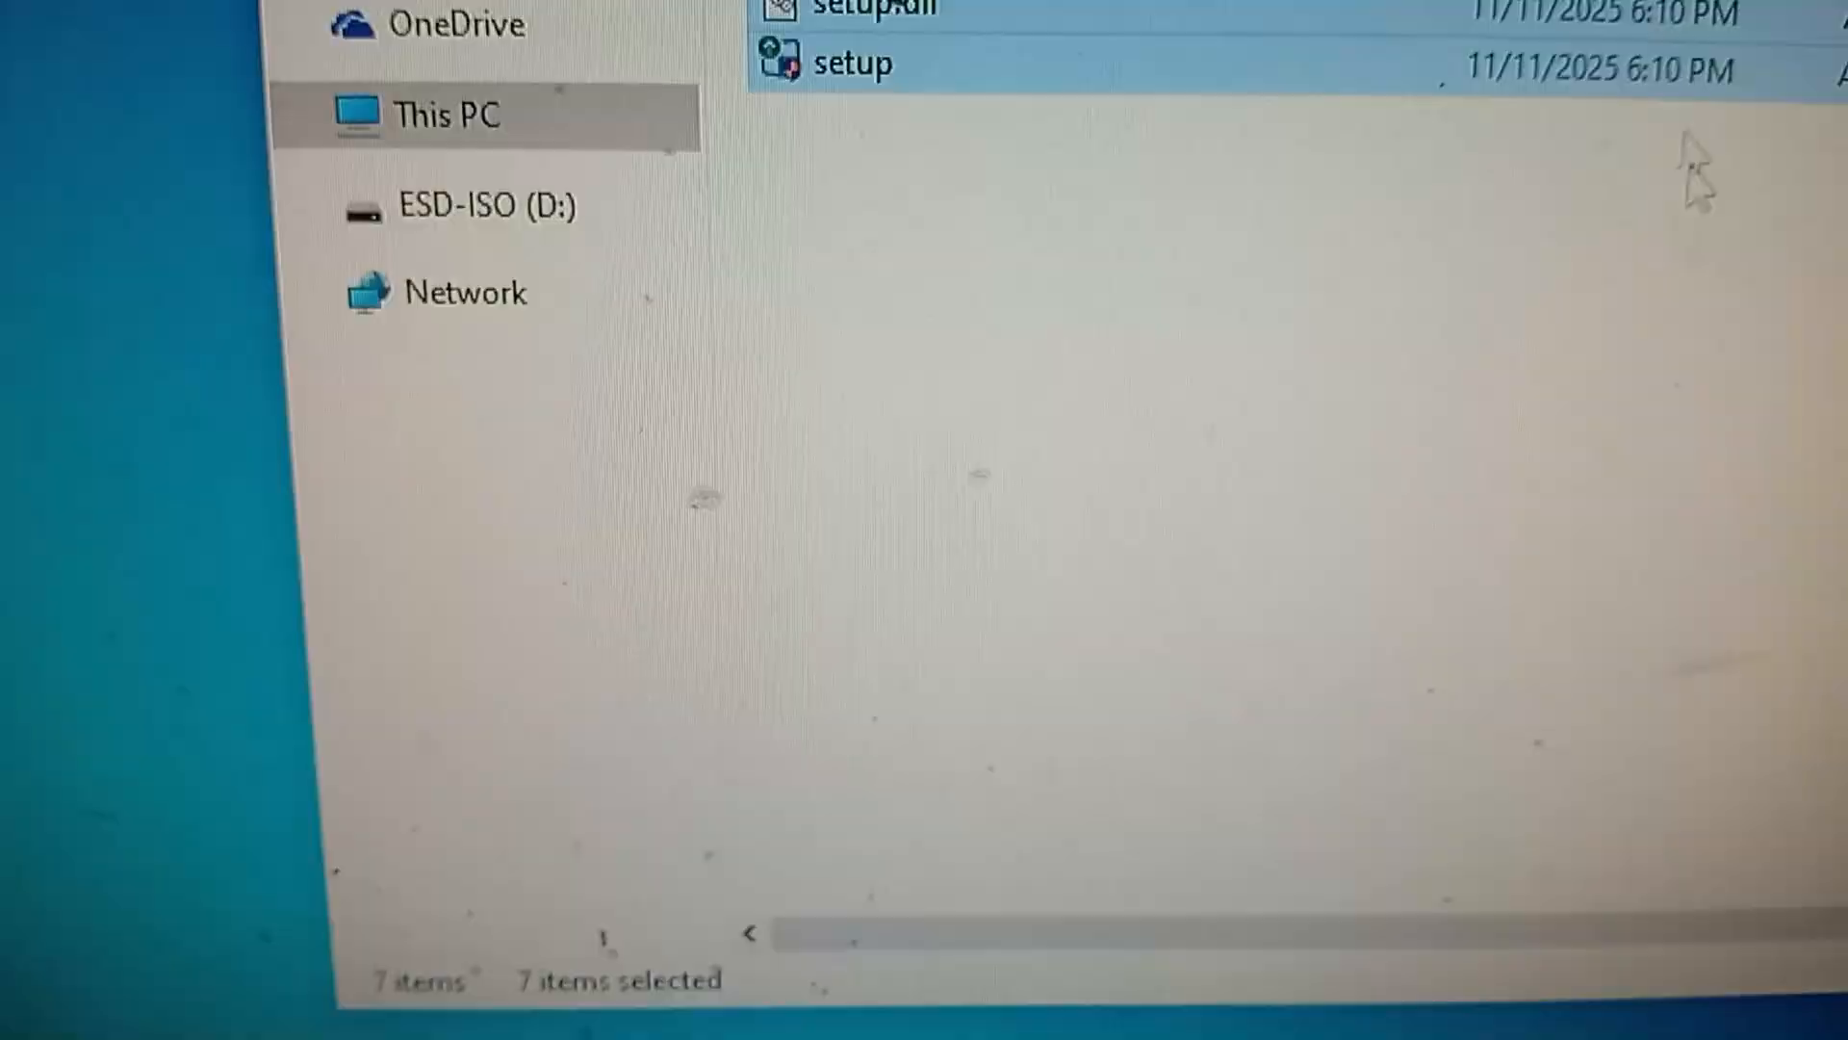
double_click(851, 63)
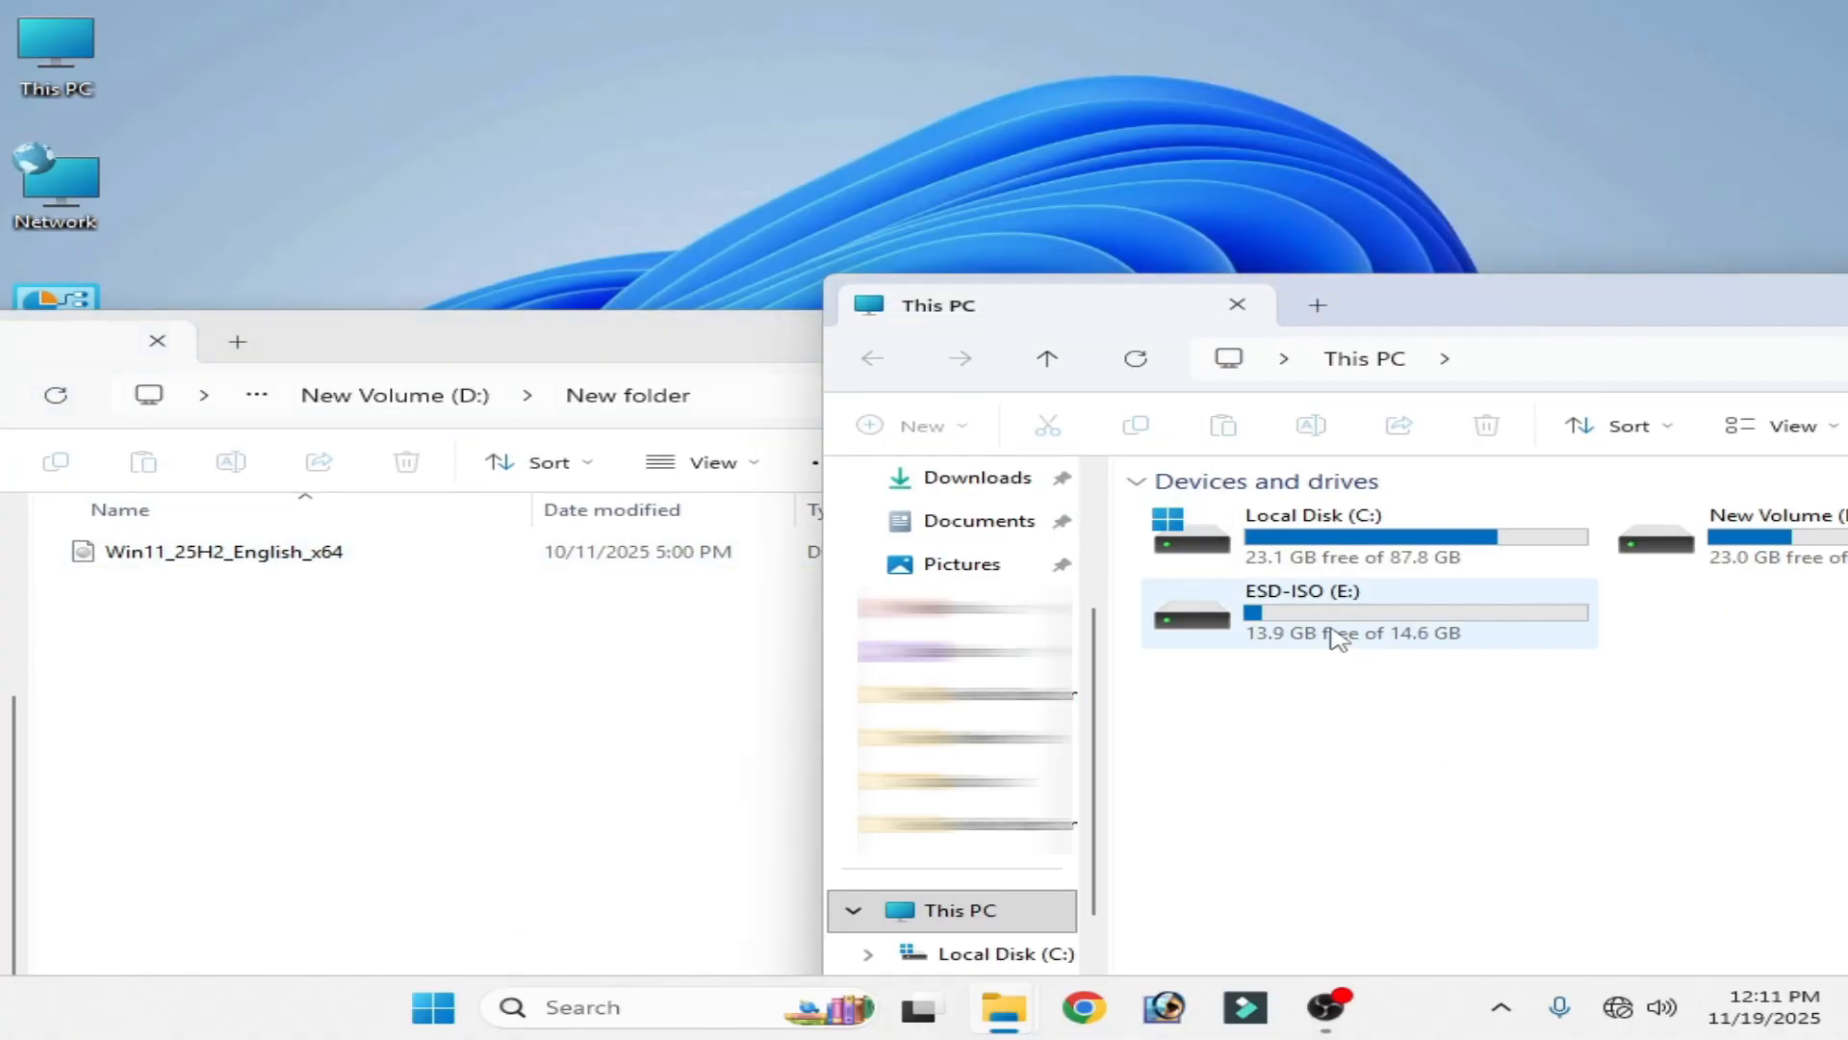
- Open ESD-ISO (E:), then format it as NTFS and acknowledge completion
double_click(1300, 610)
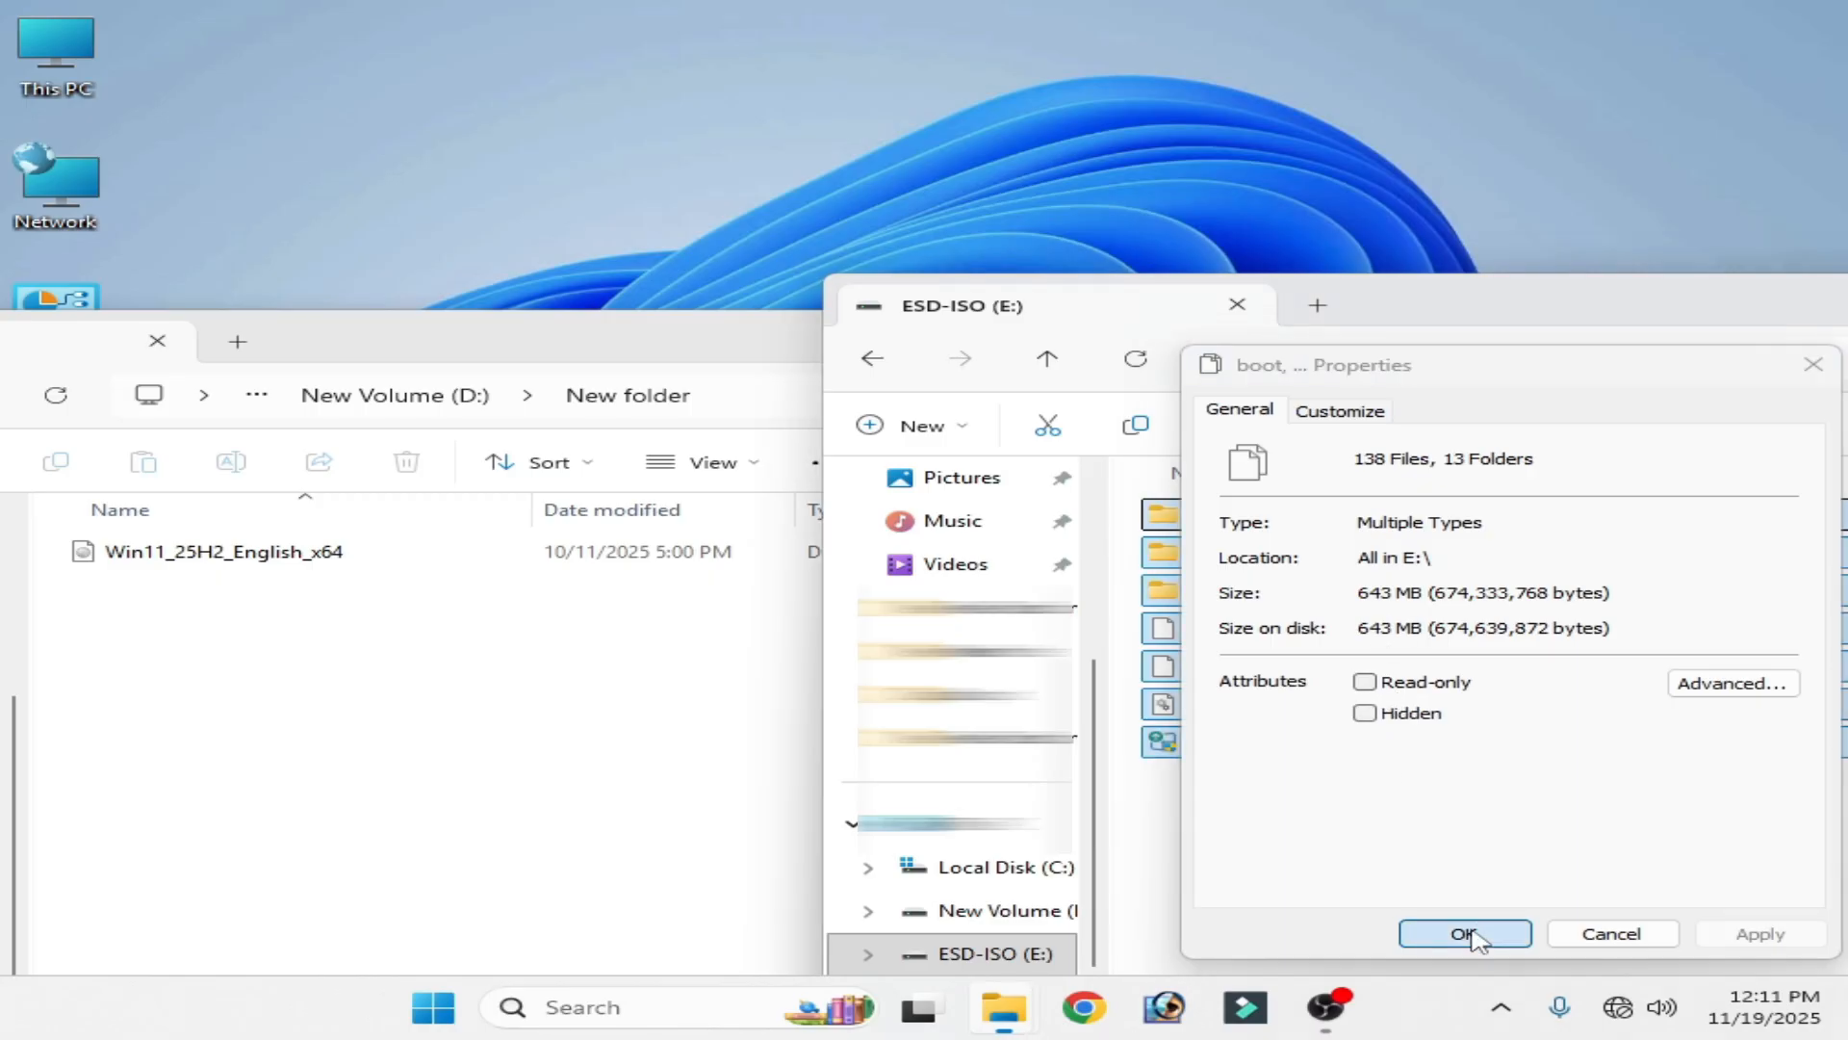
left_click(1464, 933)
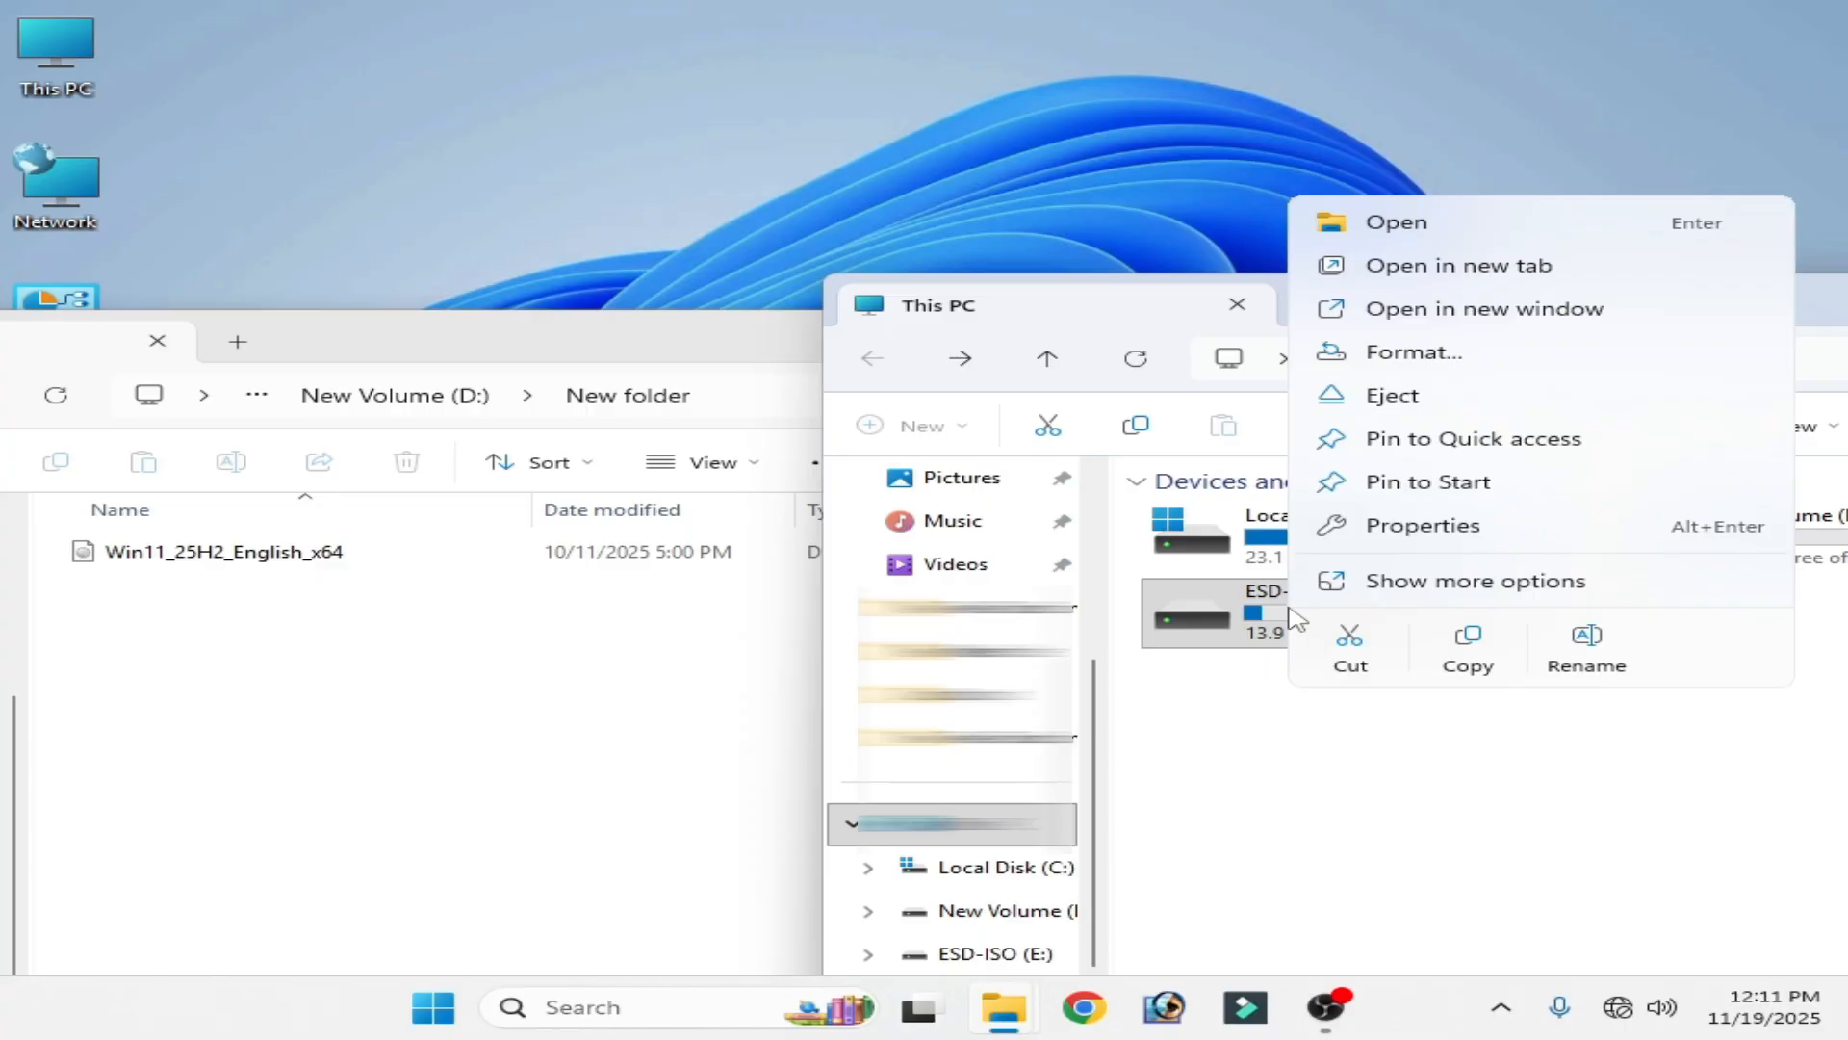
left_click(1412, 352)
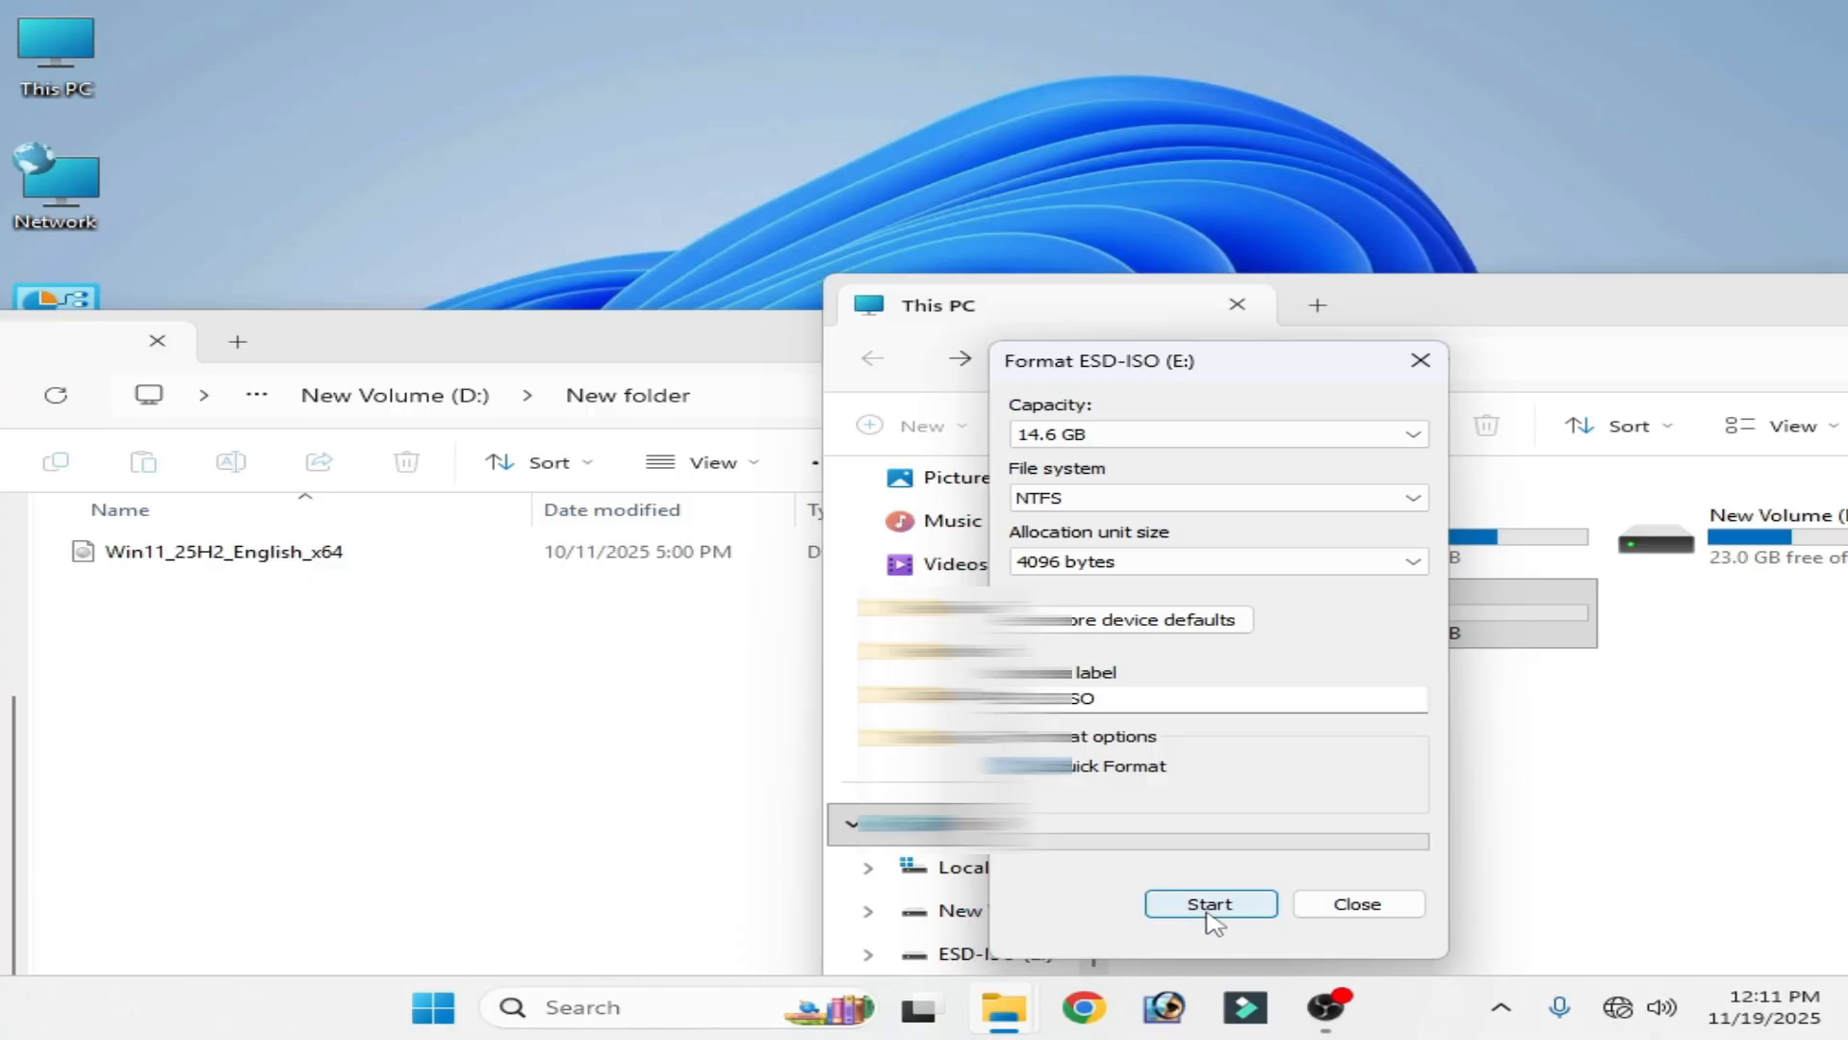
left_click(1209, 903)
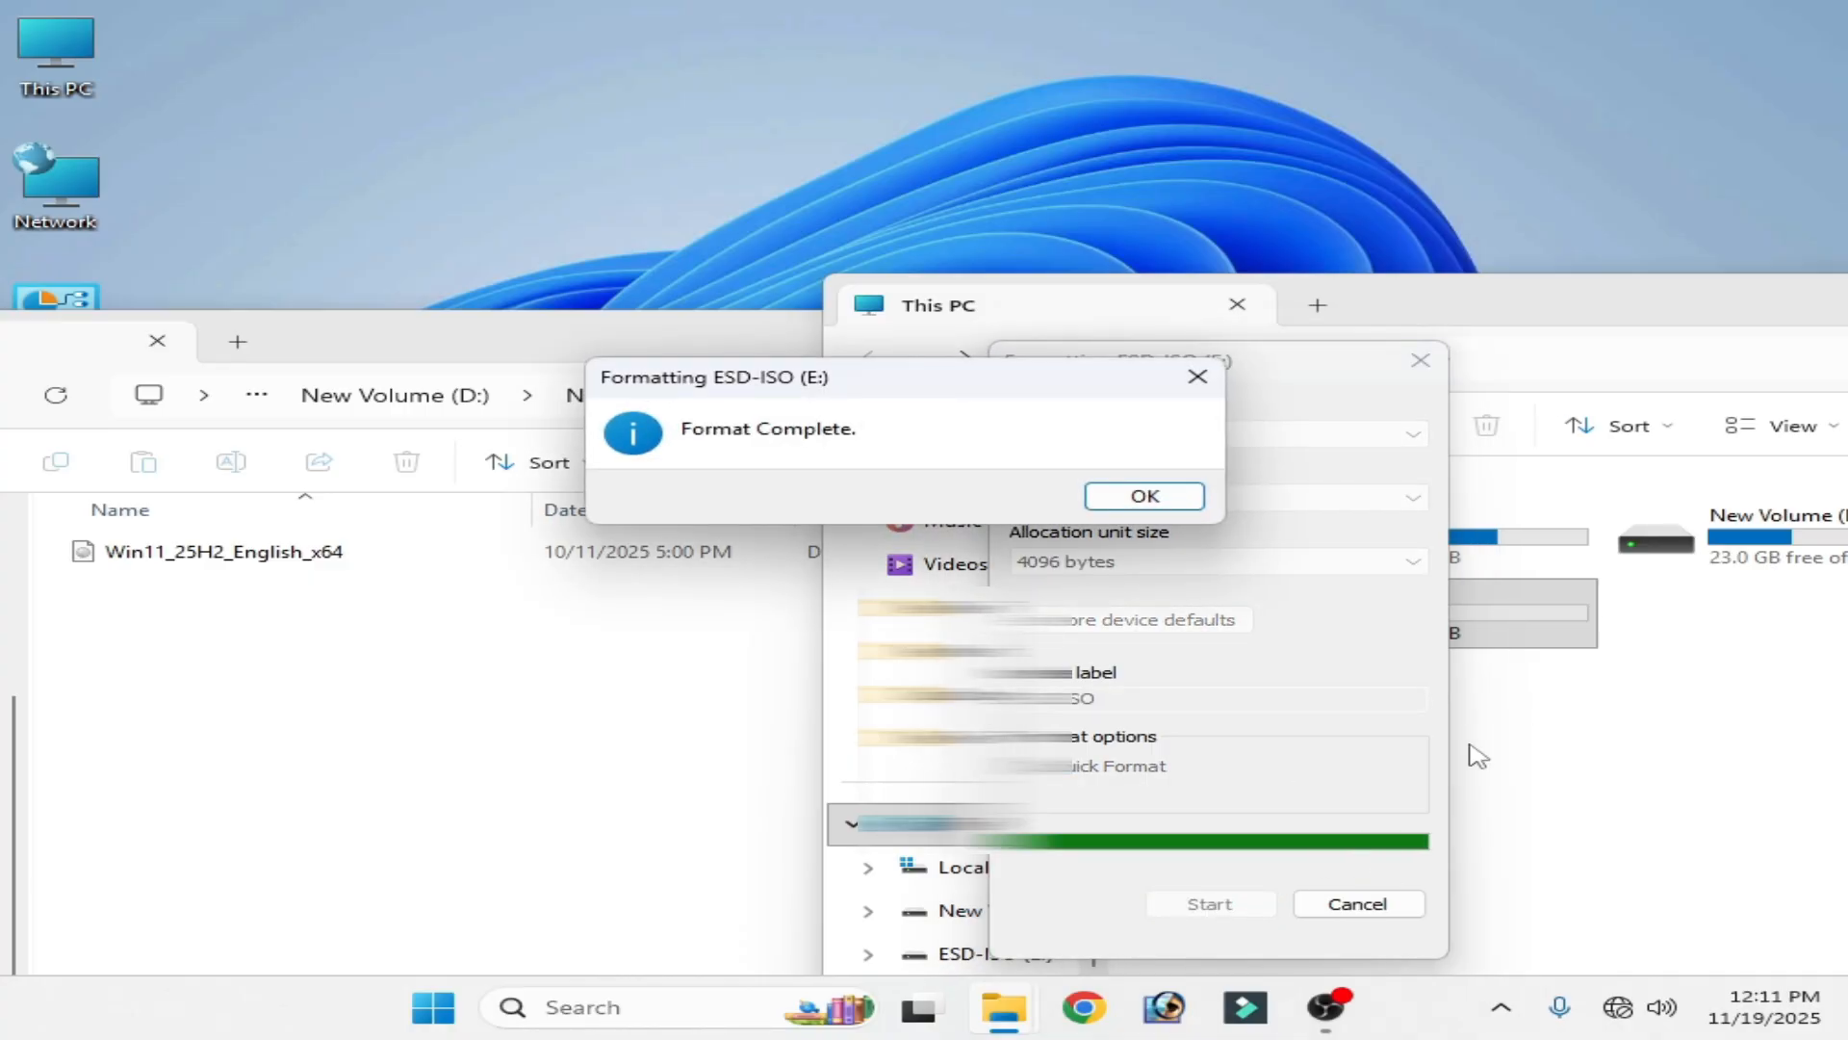
left_click(1140, 495)
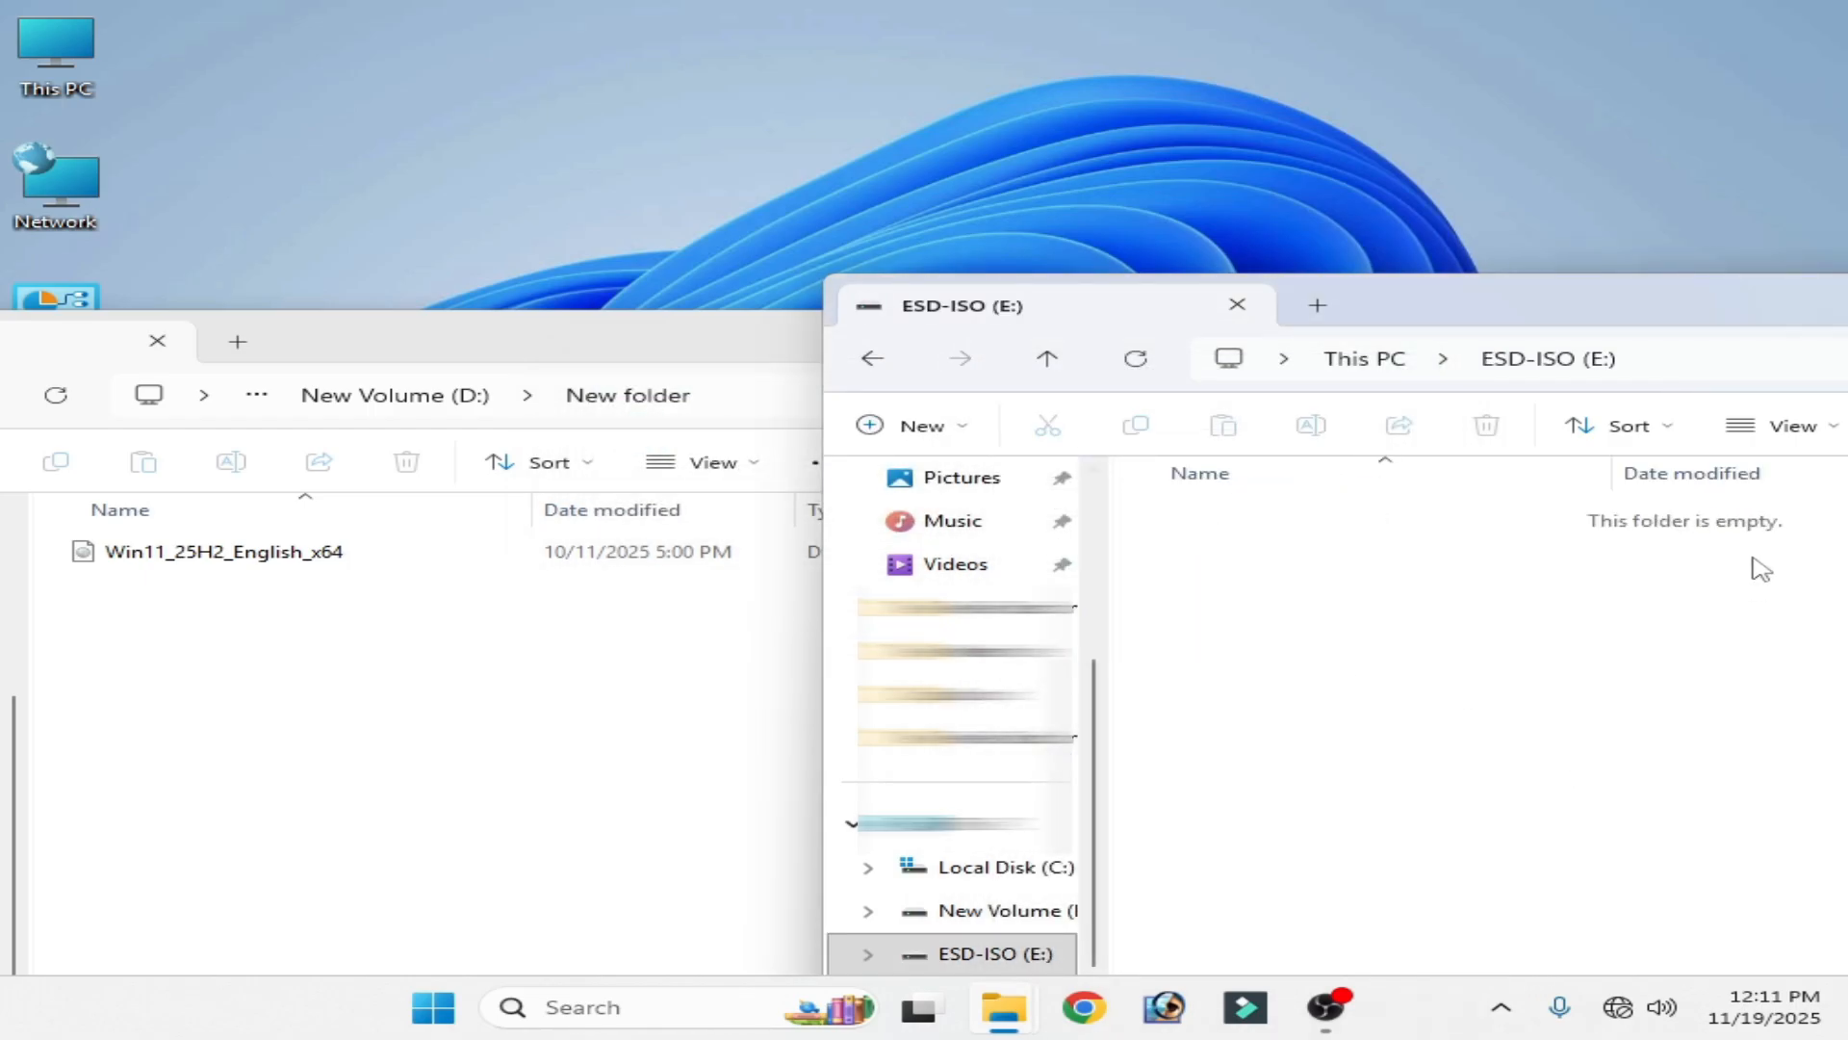
left_click(224, 550)
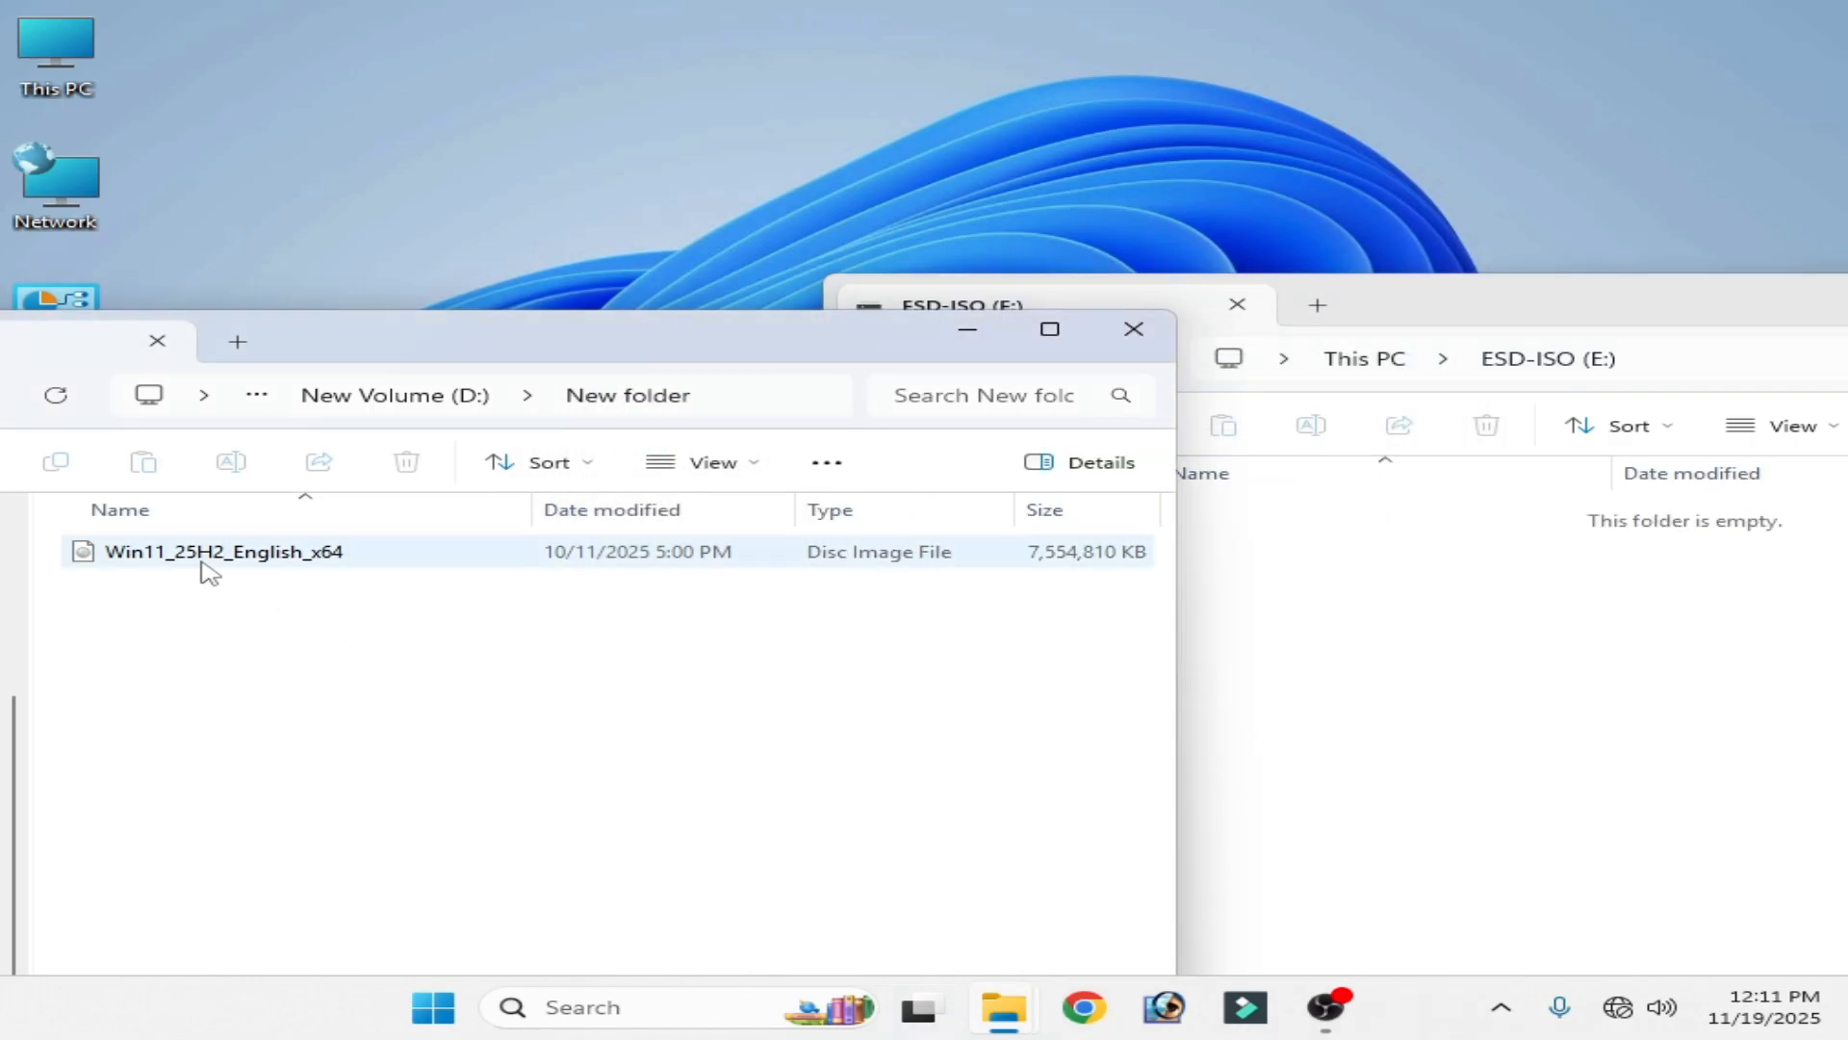
- Mount Win11_25H2_English_x64 as DVD Drive (I:) and select all its setup files
right_click(223, 552)
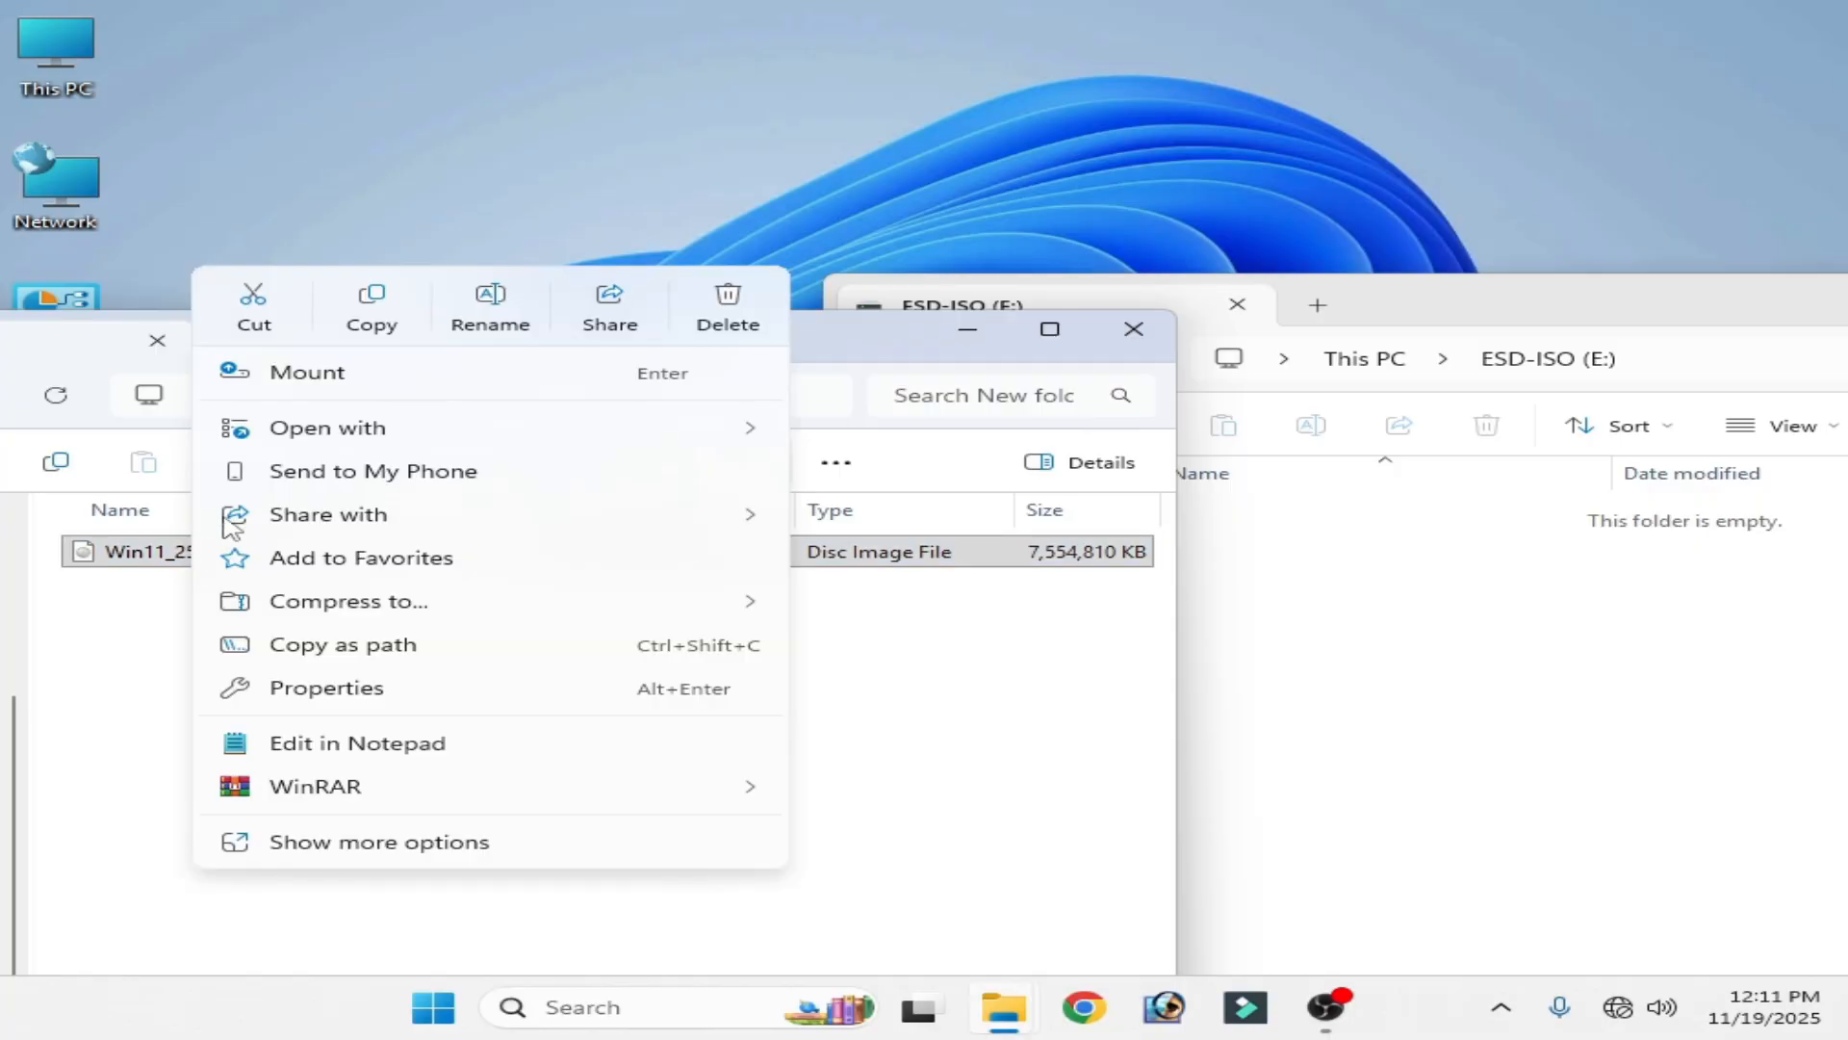
left_click(308, 371)
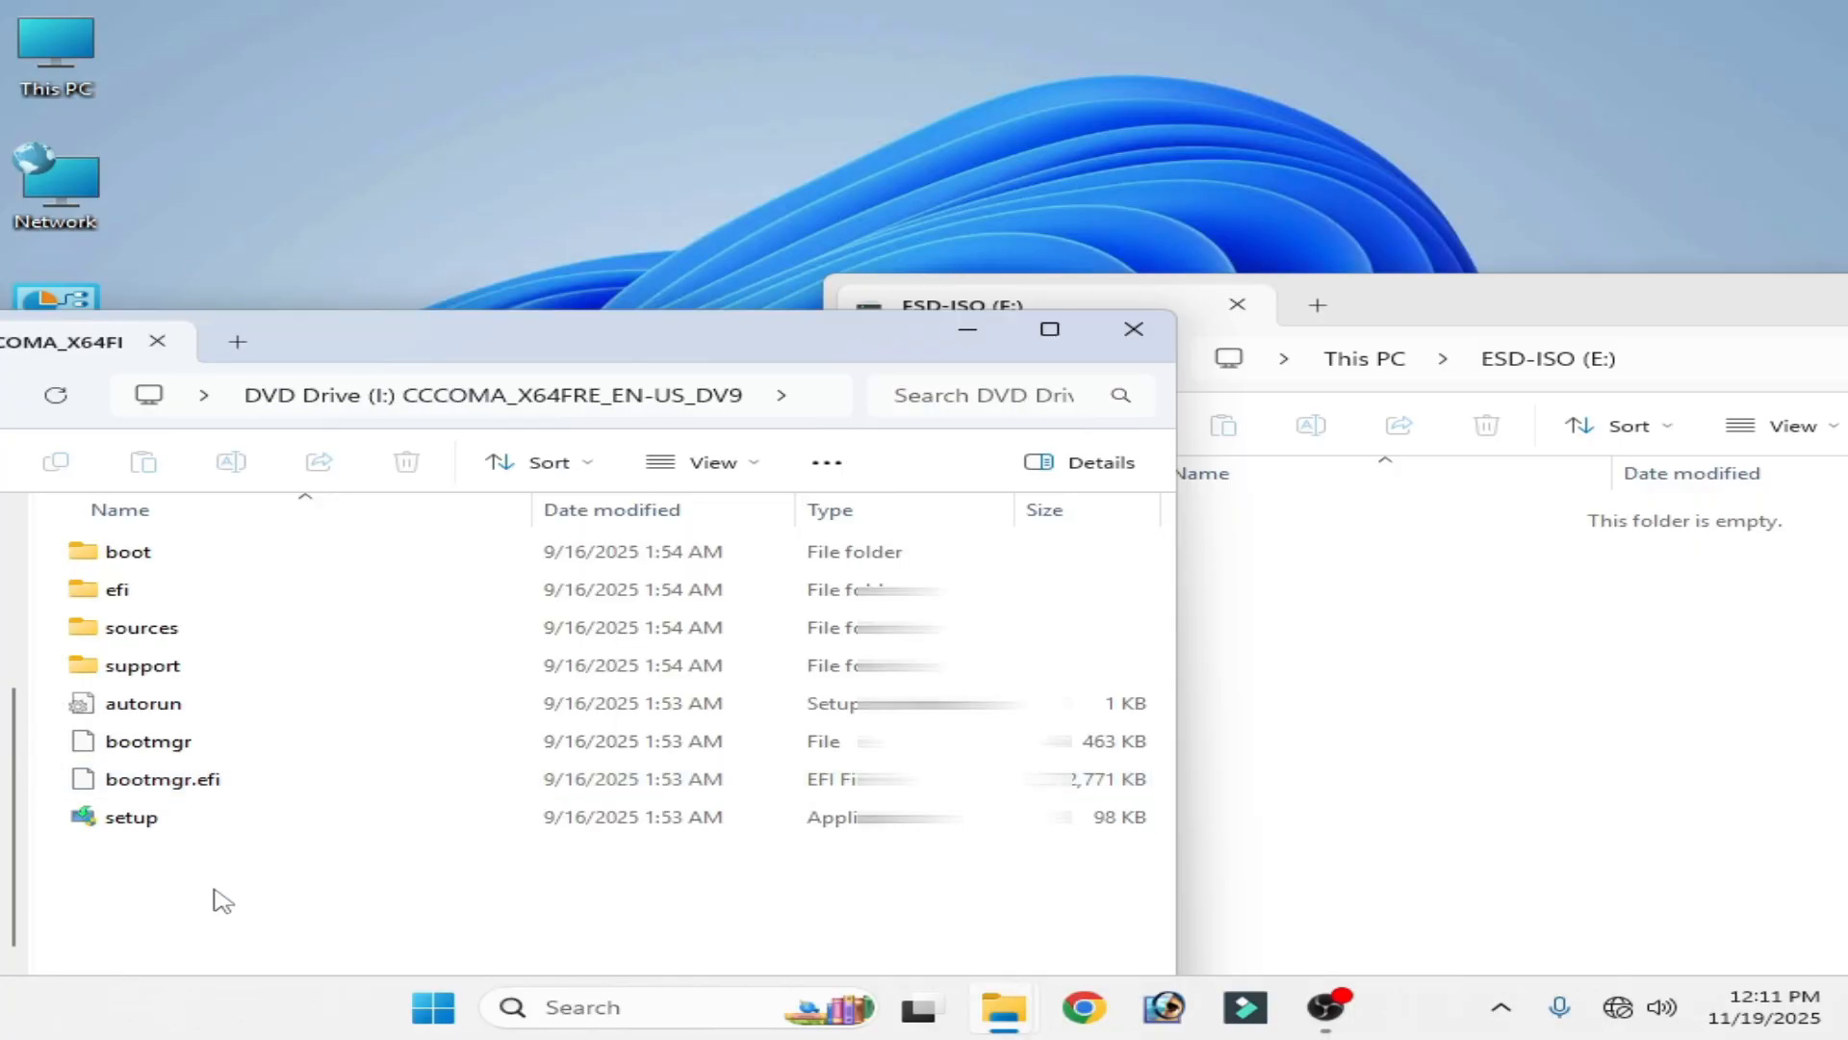
key("ctrl+a")
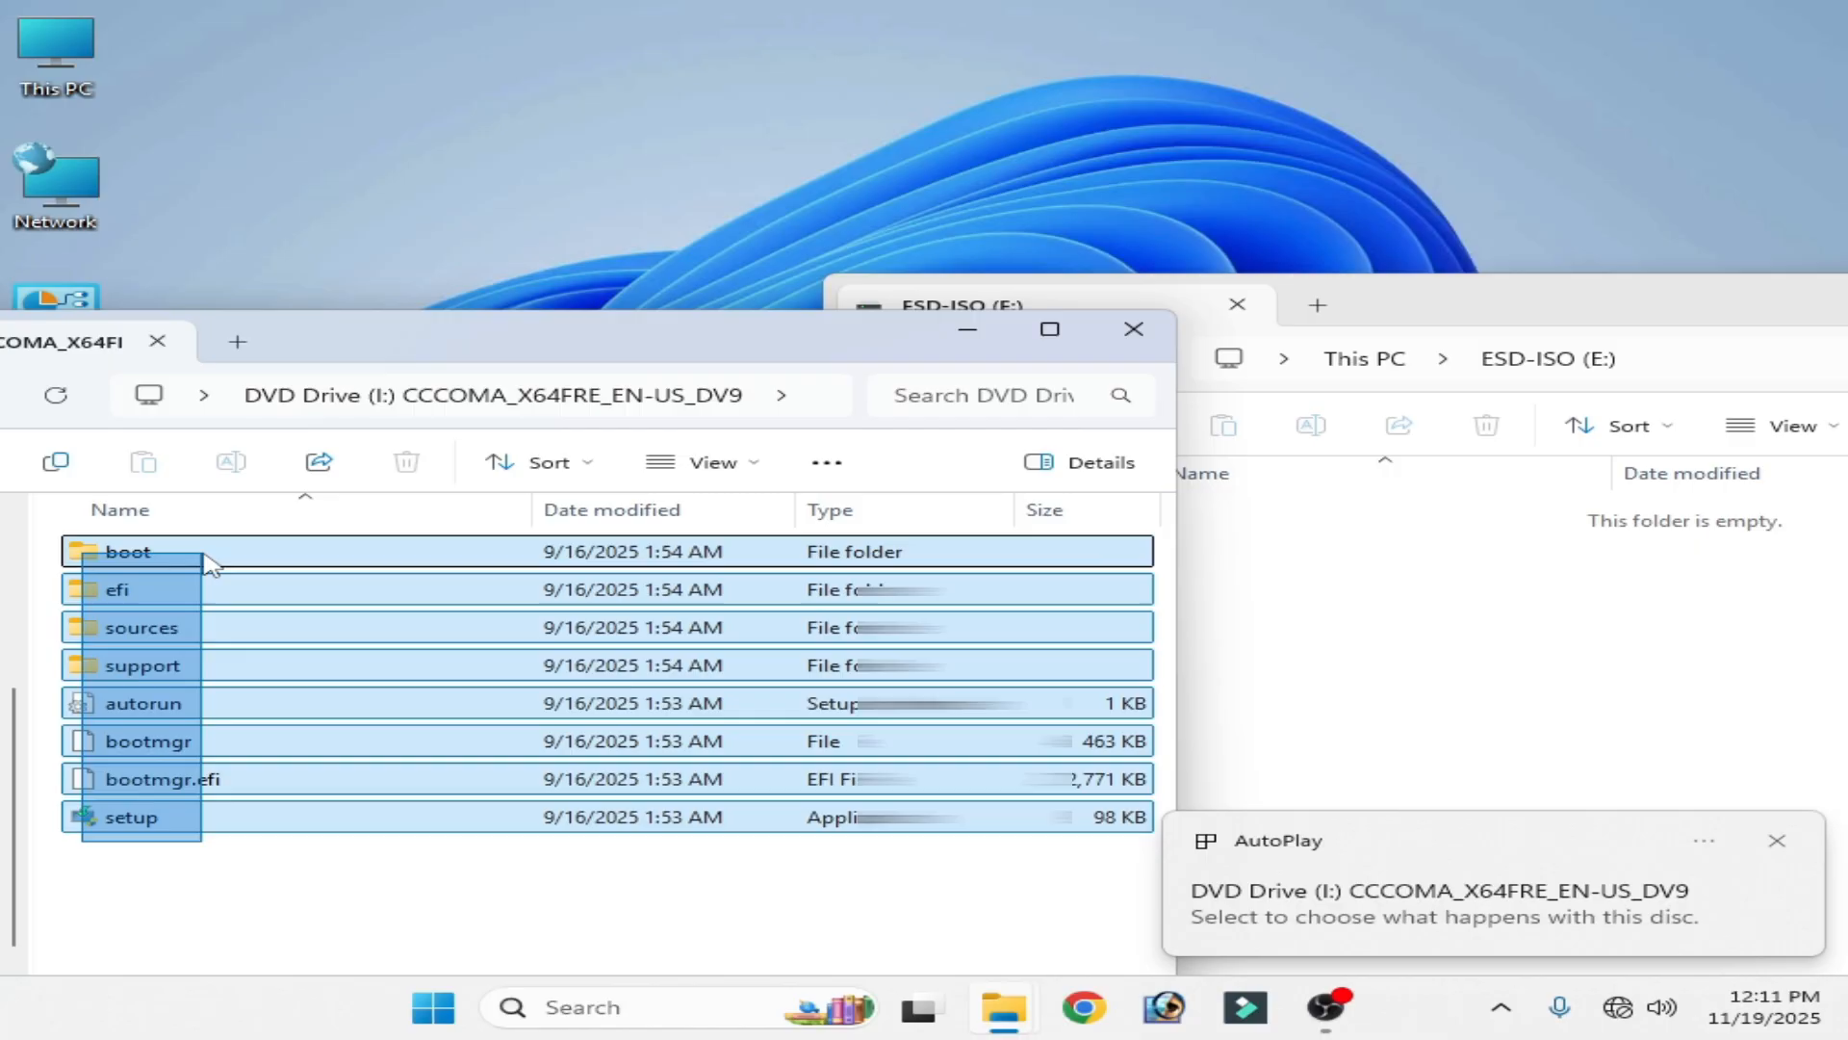
right_click(206, 563)
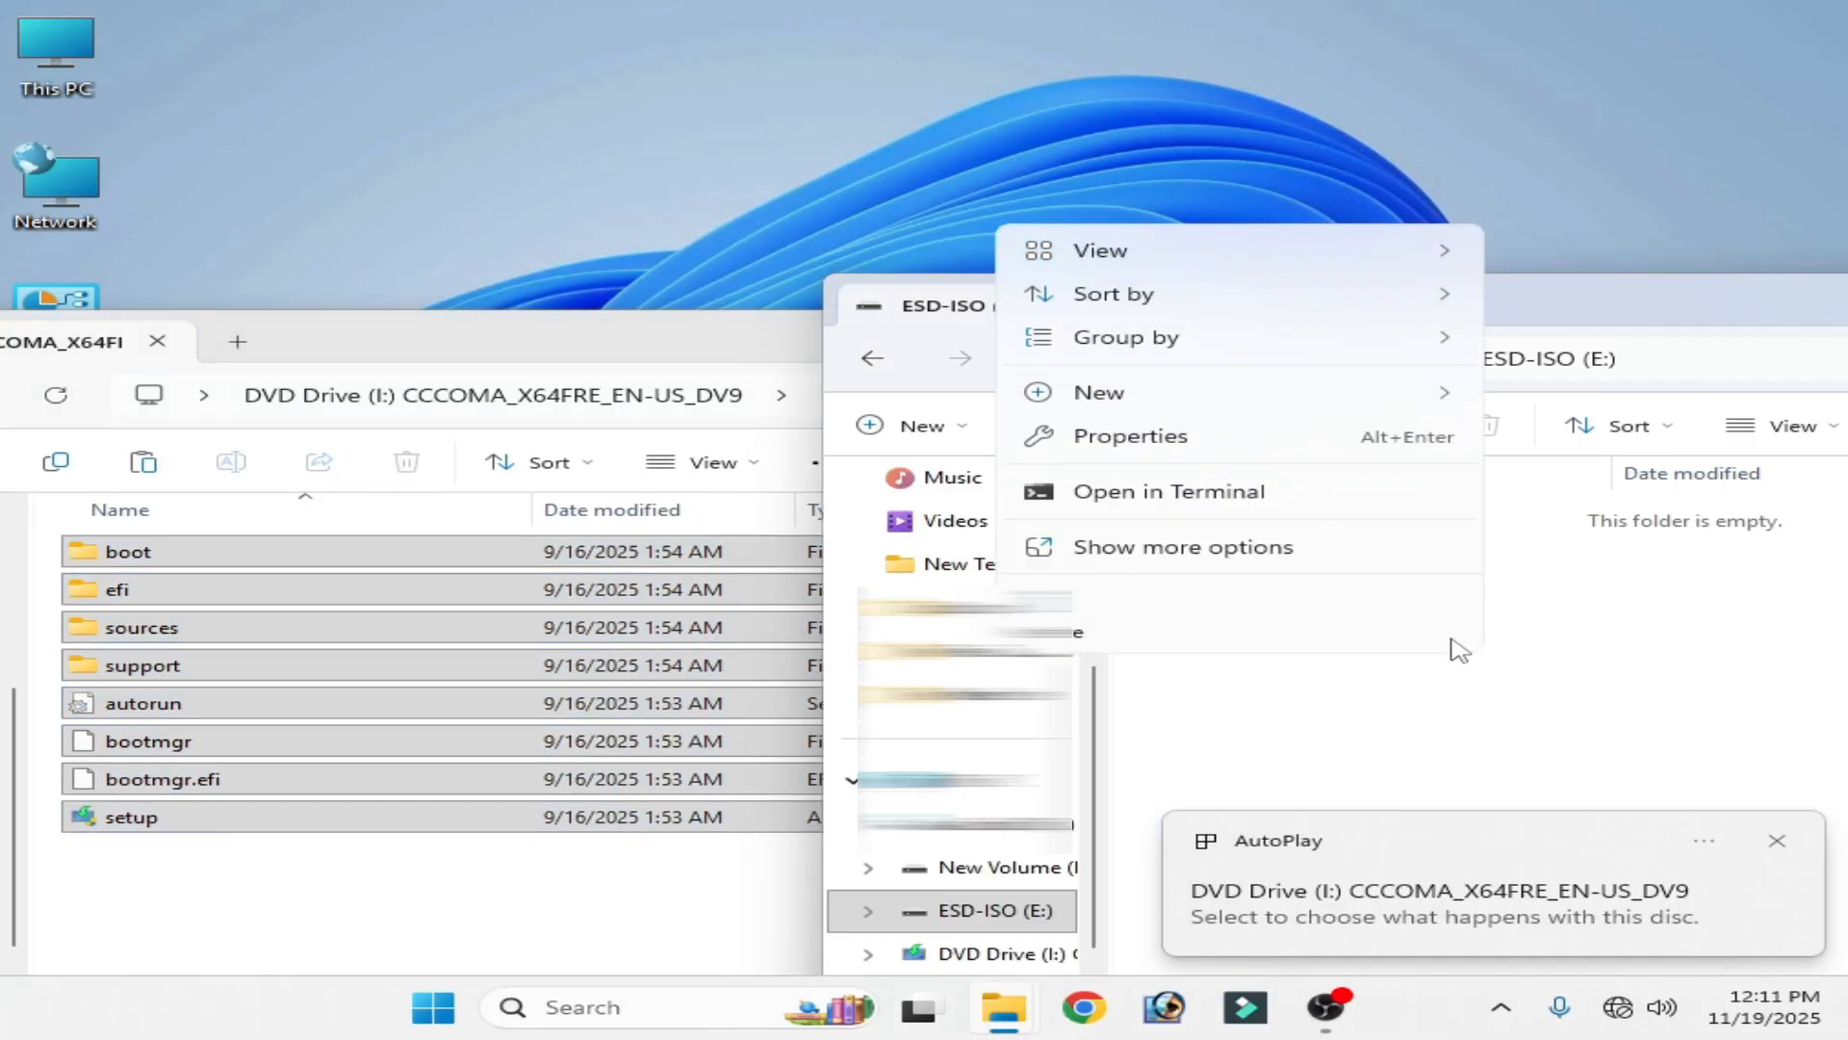
left_click(1480, 670)
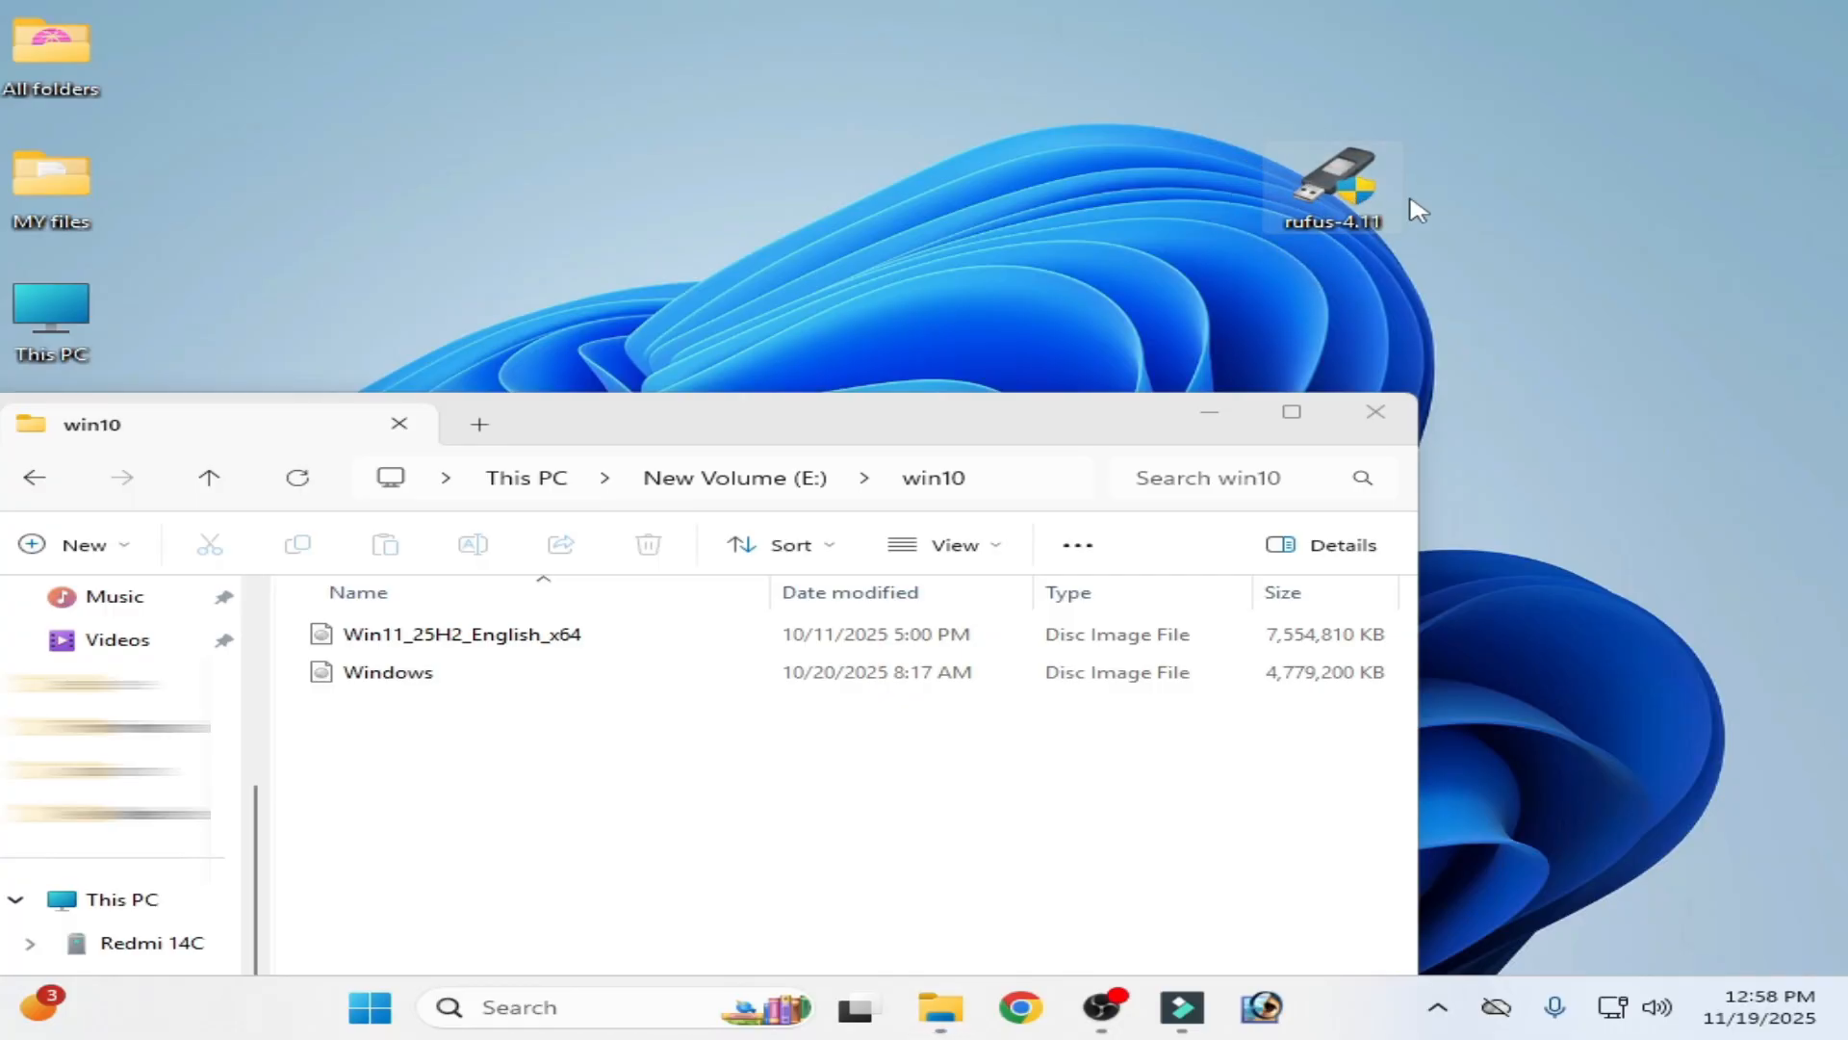
- Format ESD-ISO (F:) with the exFAT file system, confirming the data-erase warning
right_click(1332, 189)
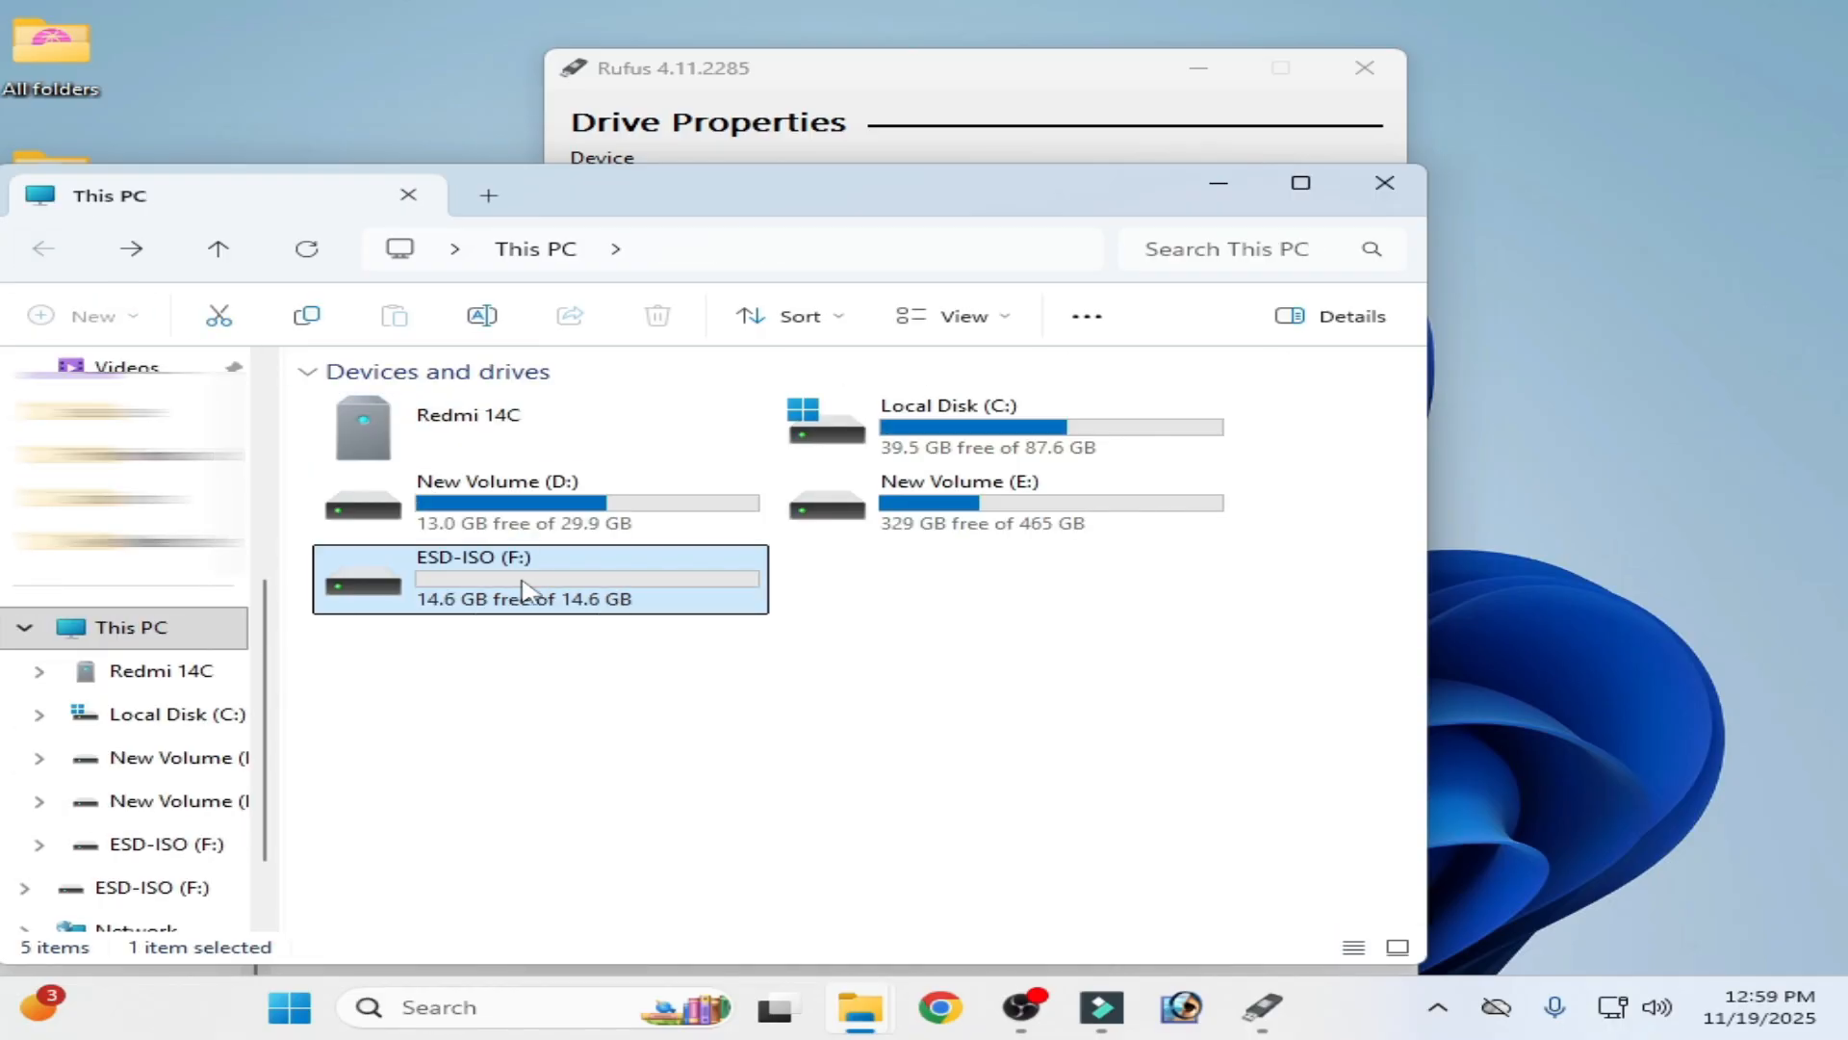
right_click(524, 577)
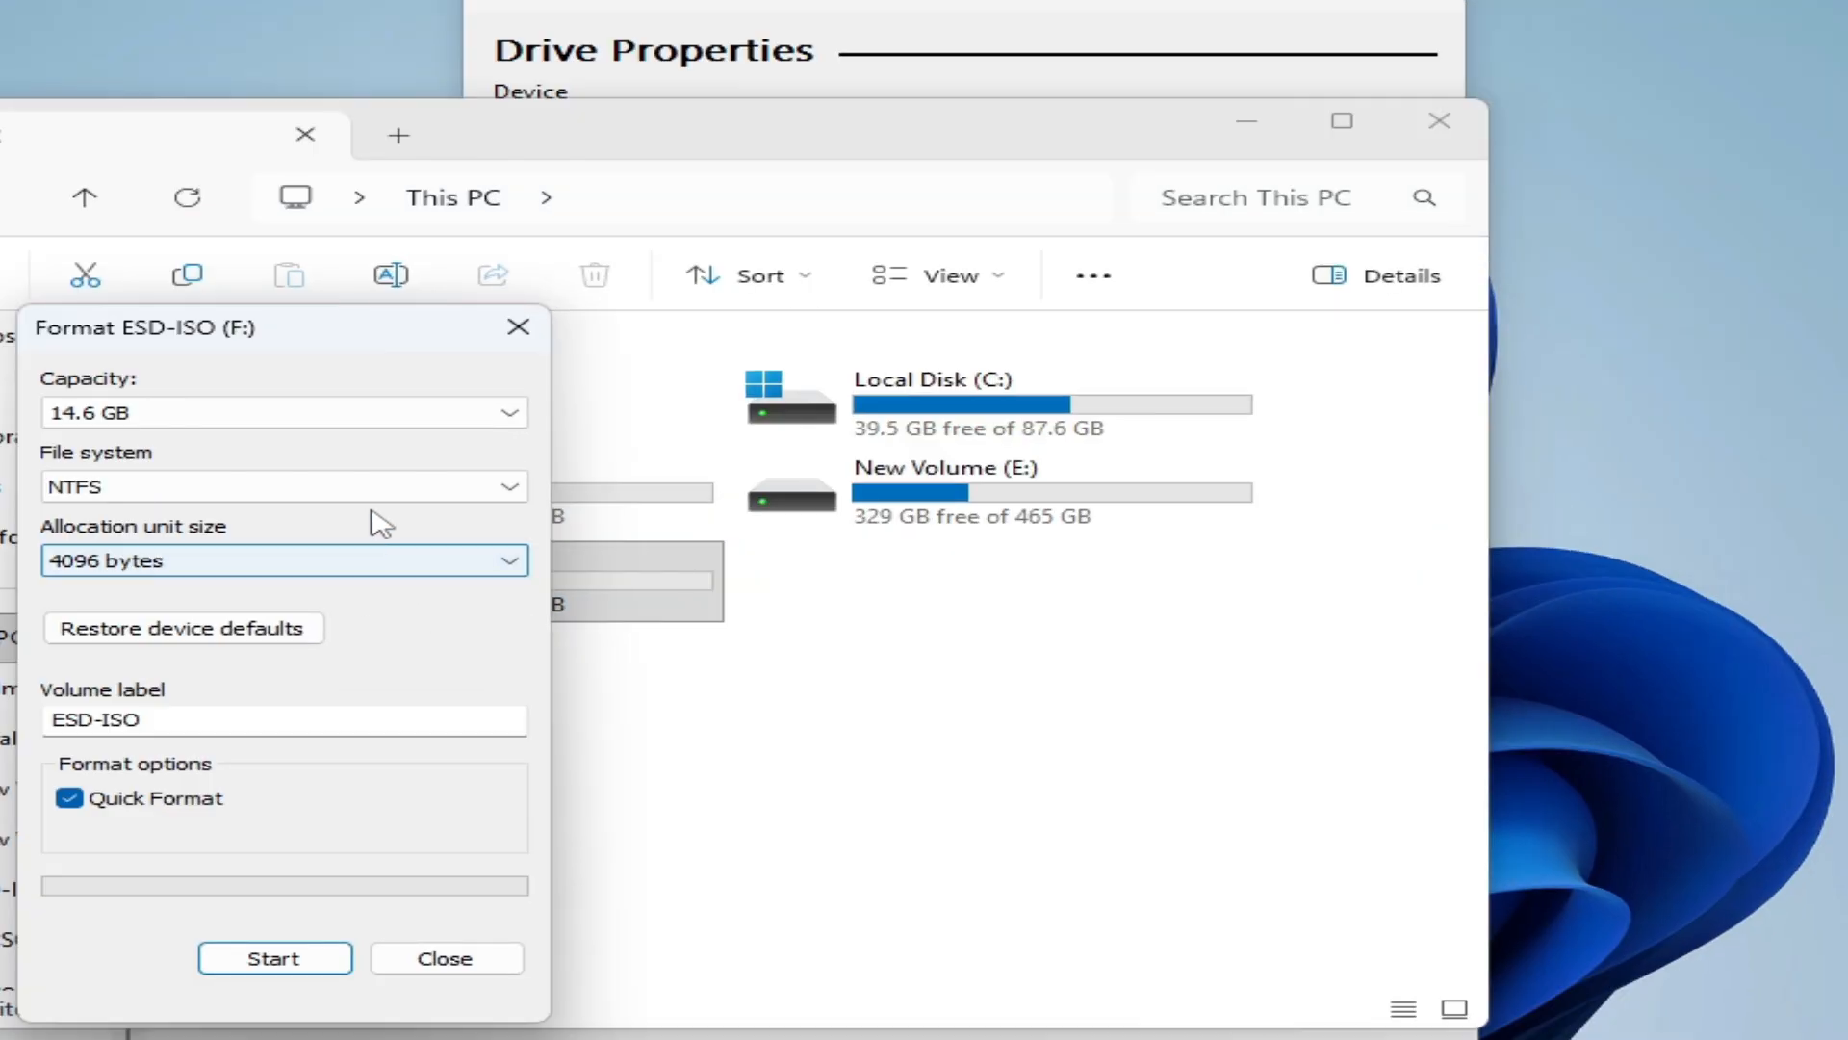
left_click(283, 485)
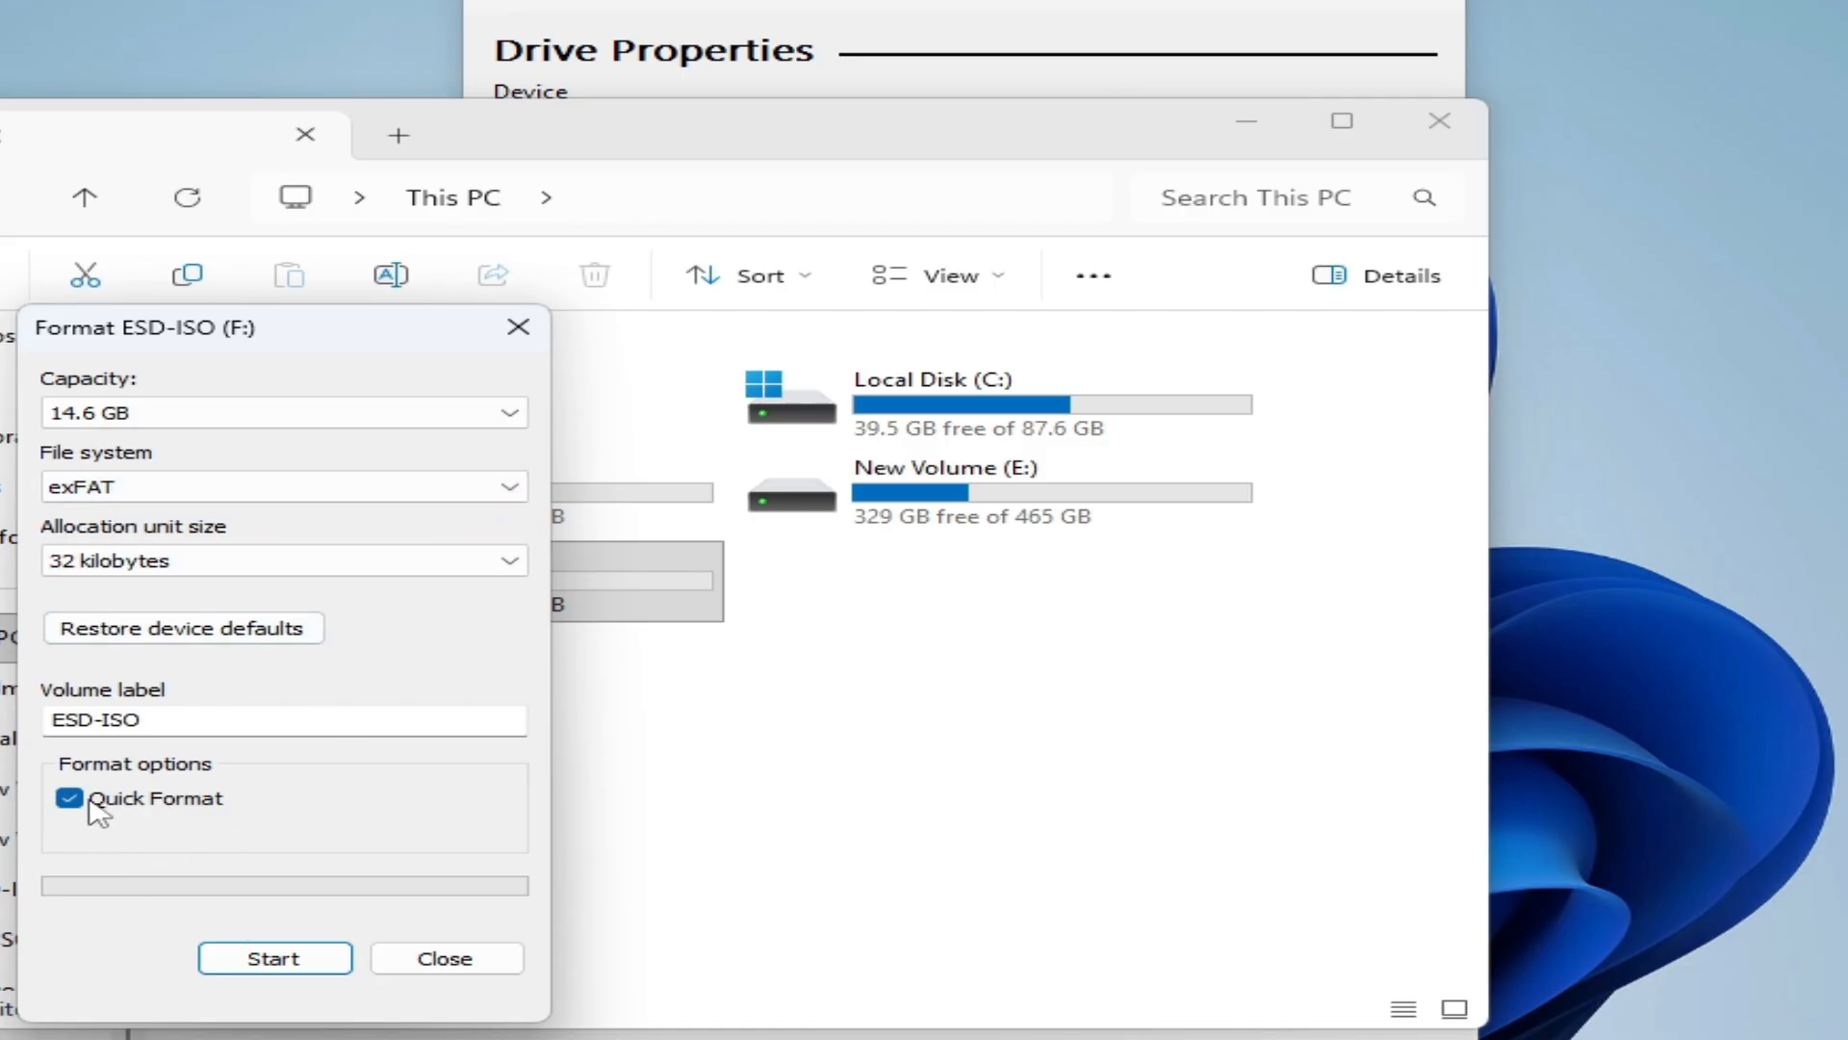
left_click(273, 957)
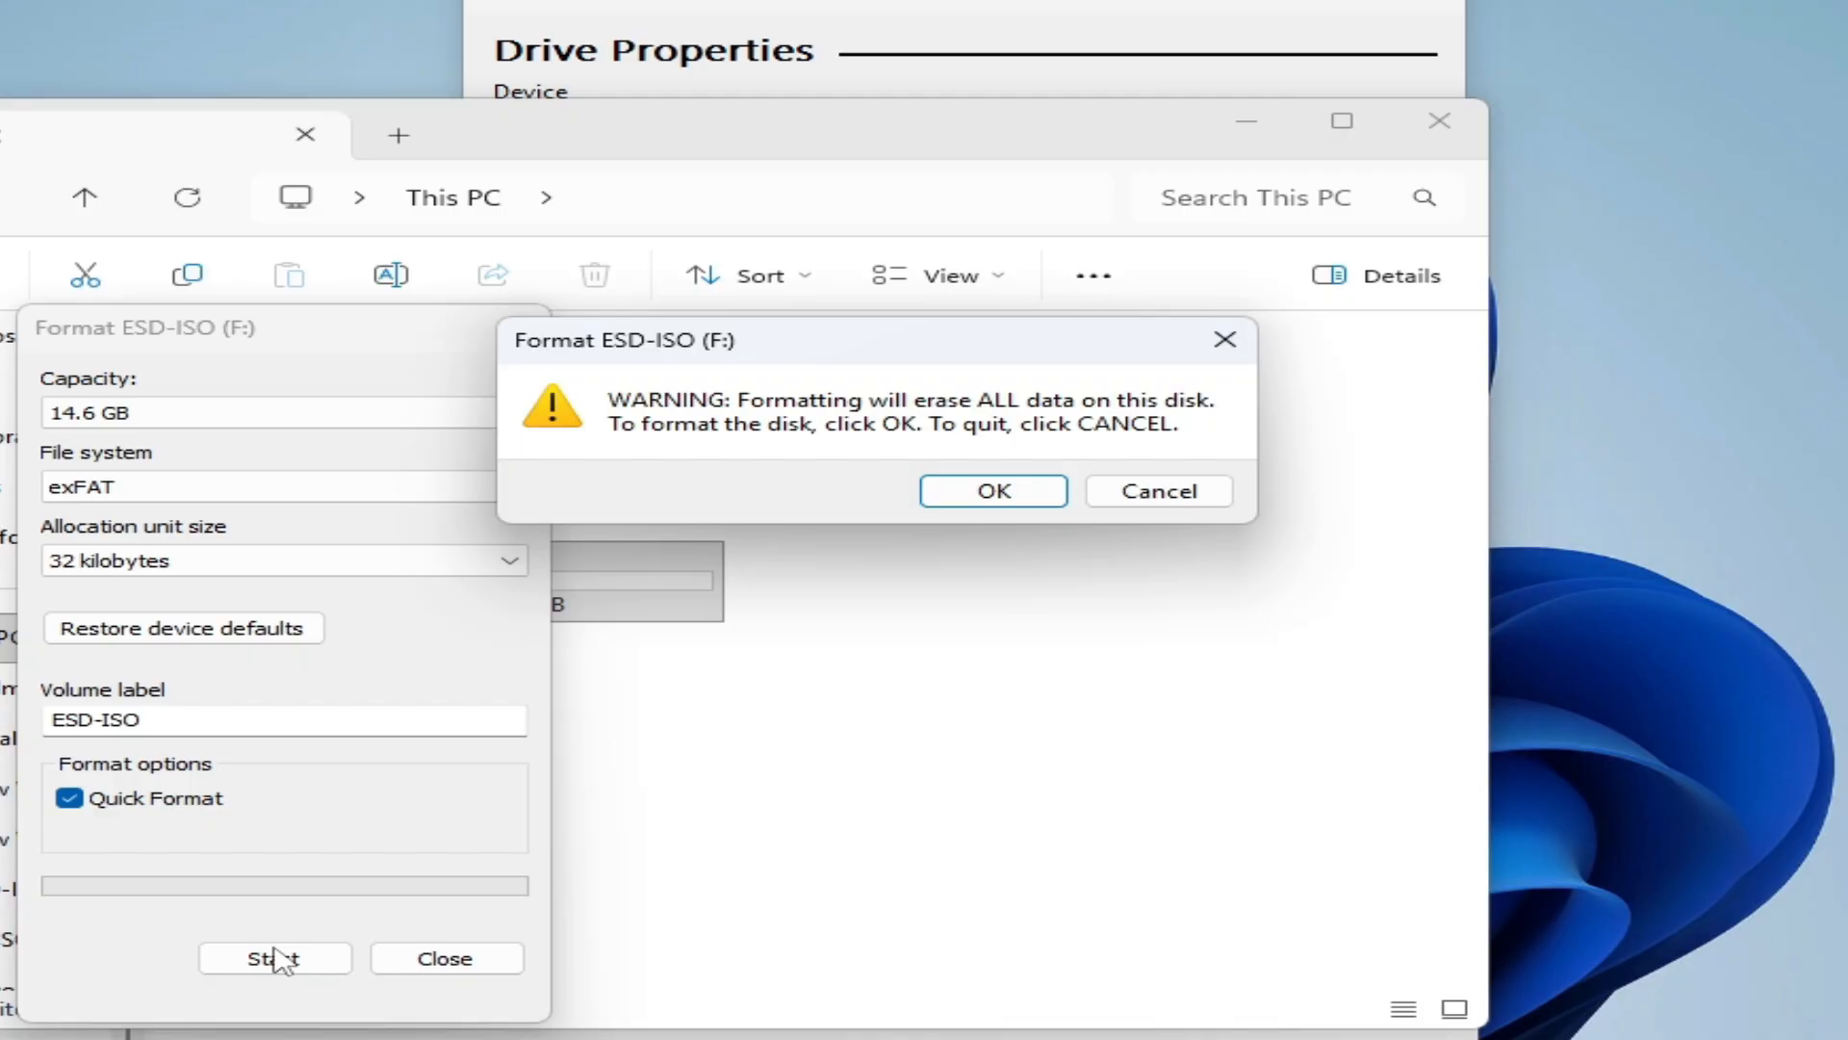
left_click(992, 490)
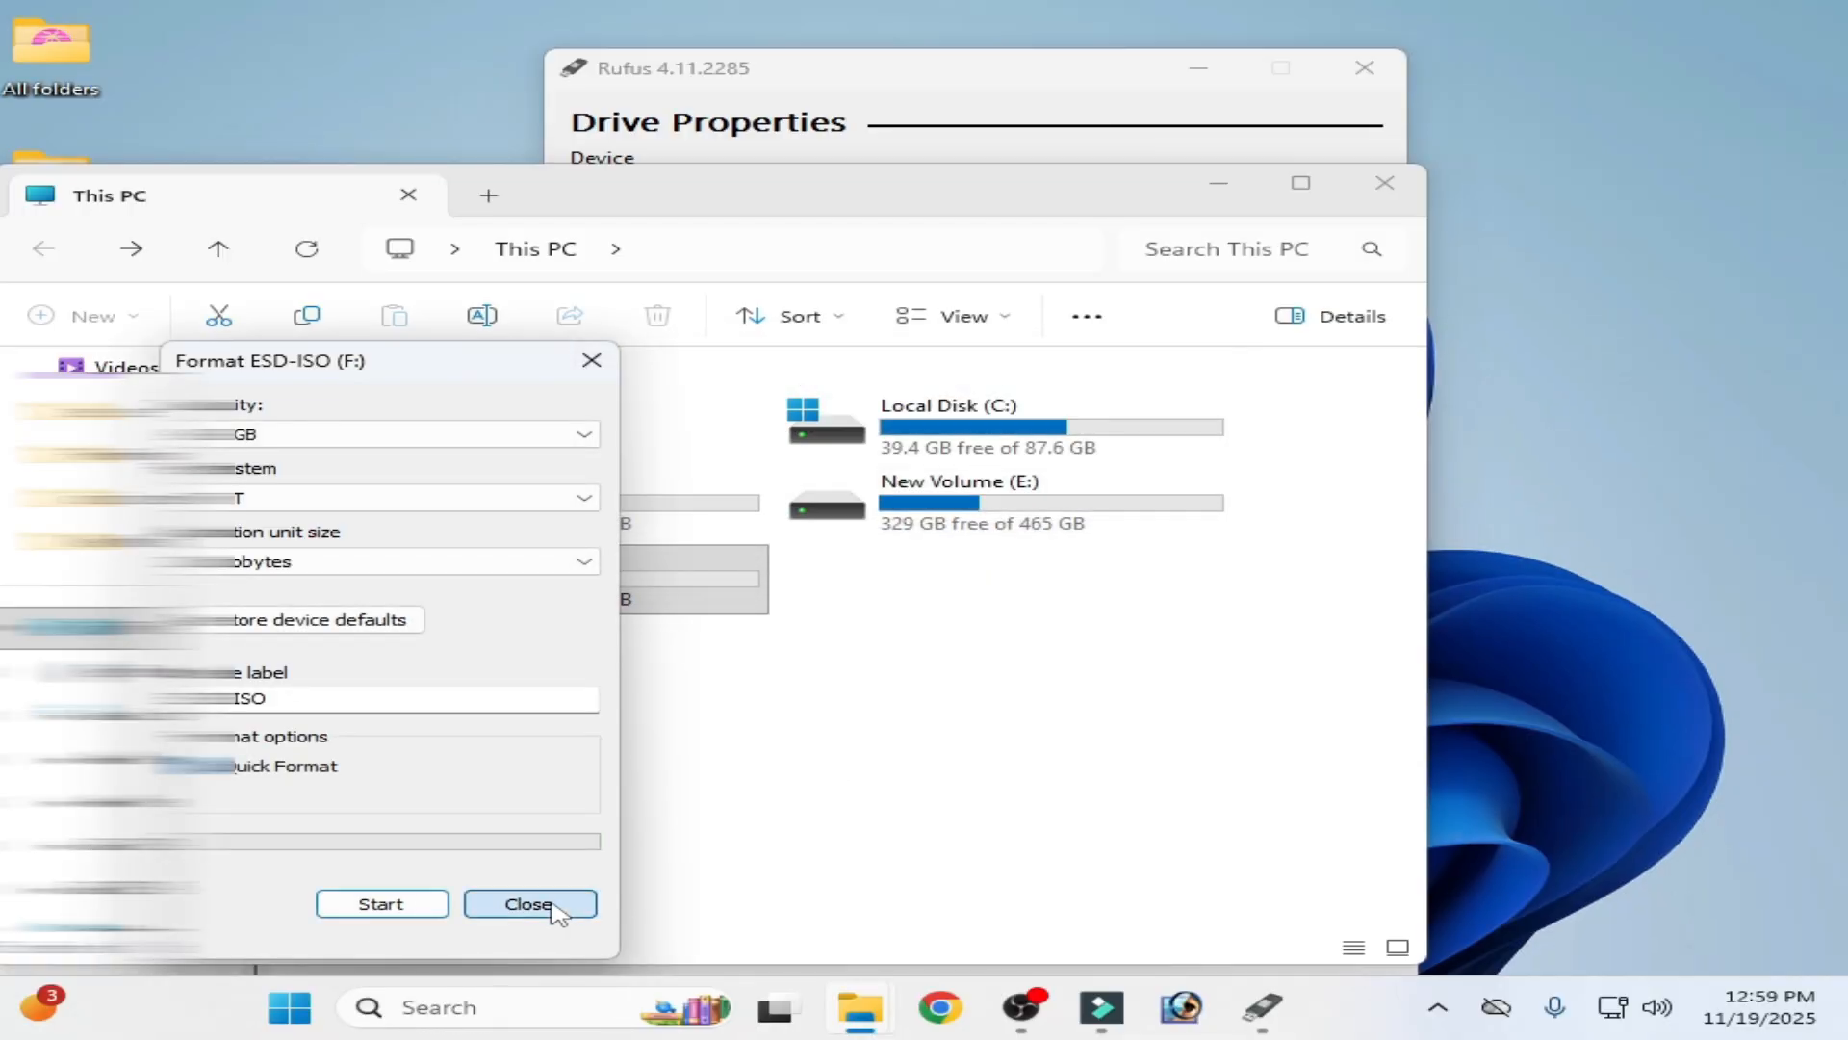
left_click(529, 903)
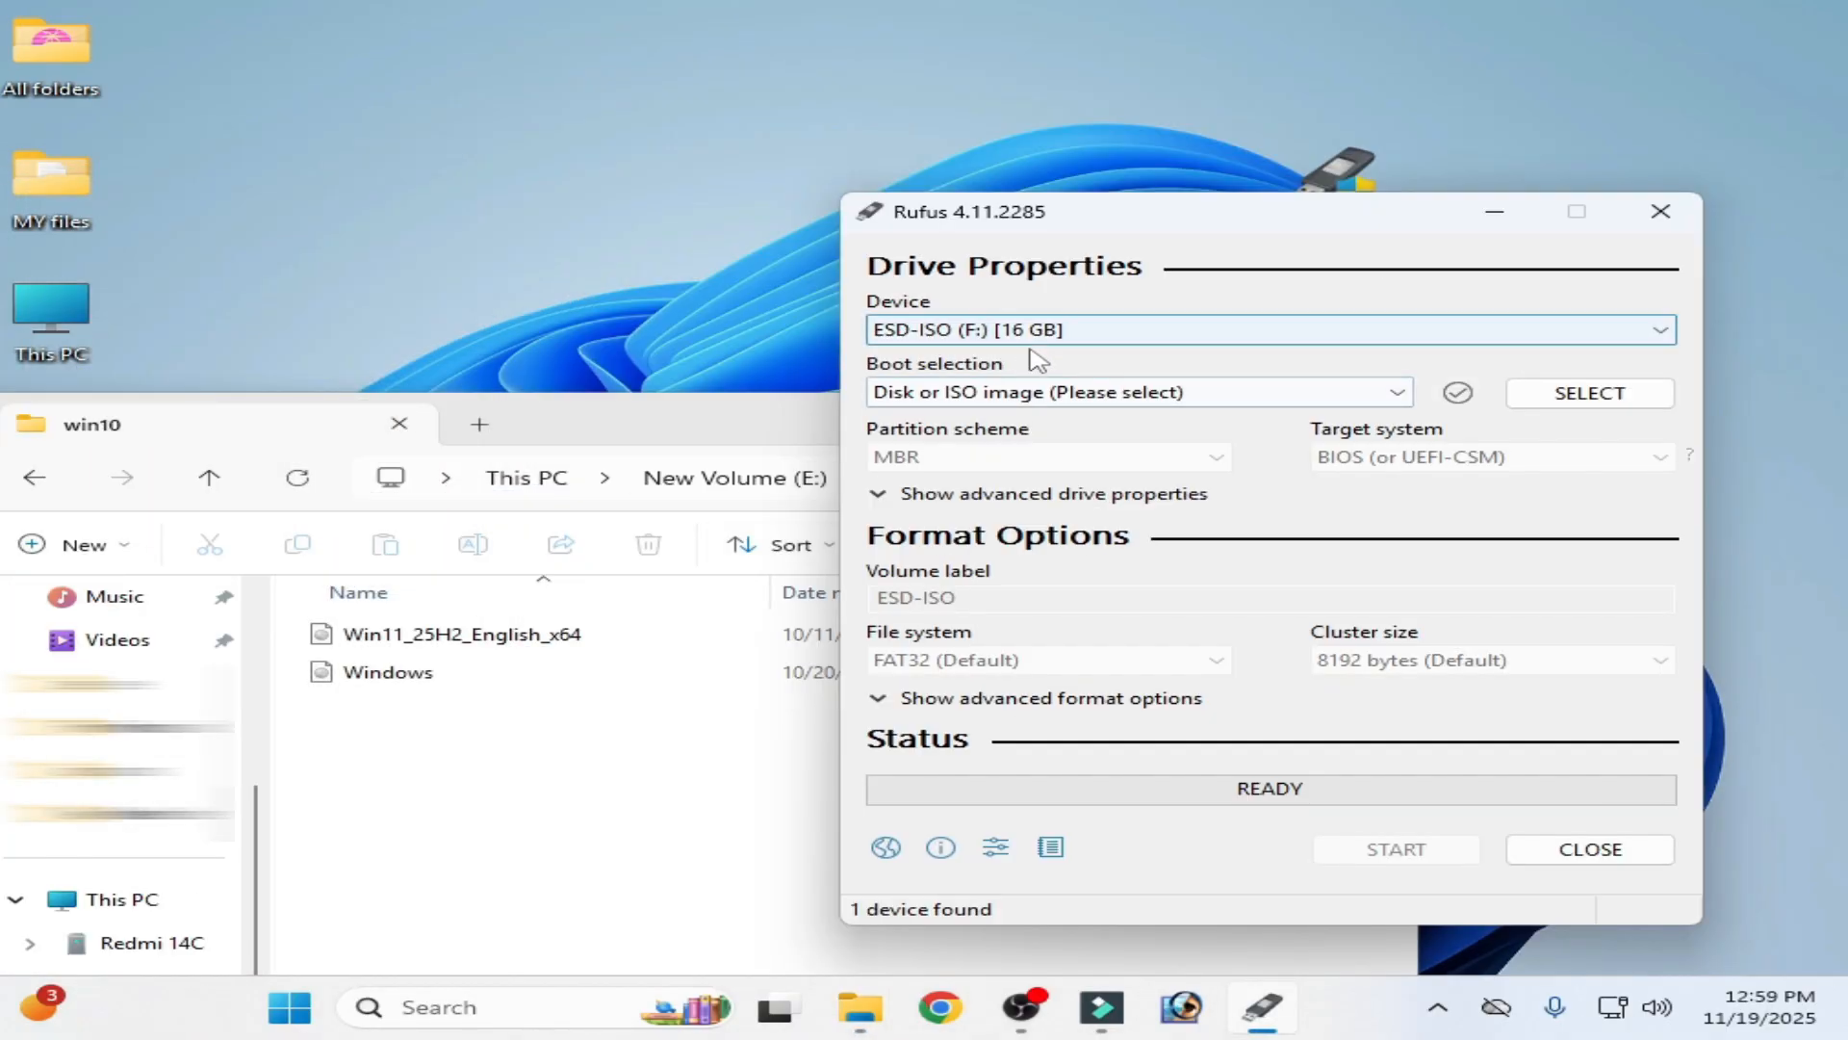
mouse_move(1167, 332)
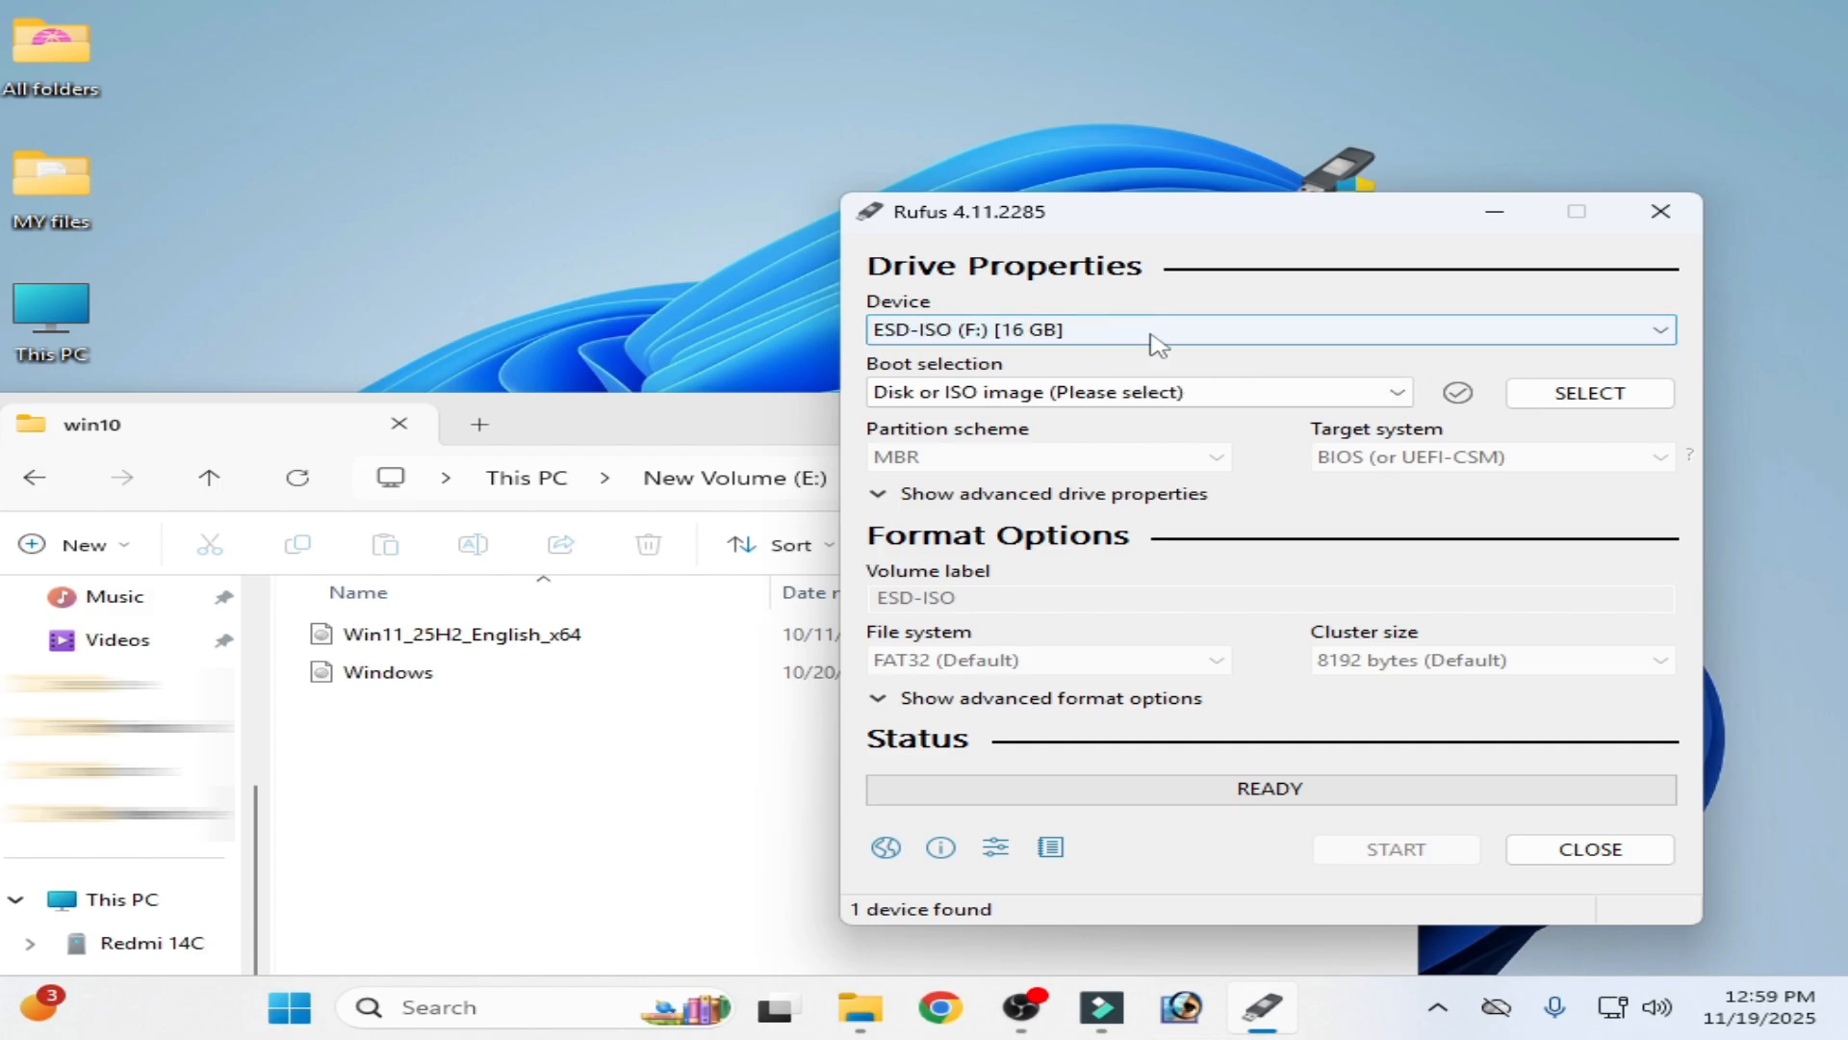
- Confirm the target USB drive and load the Win11_25H2_English_x64 image into Rufus
left_click(461, 633)
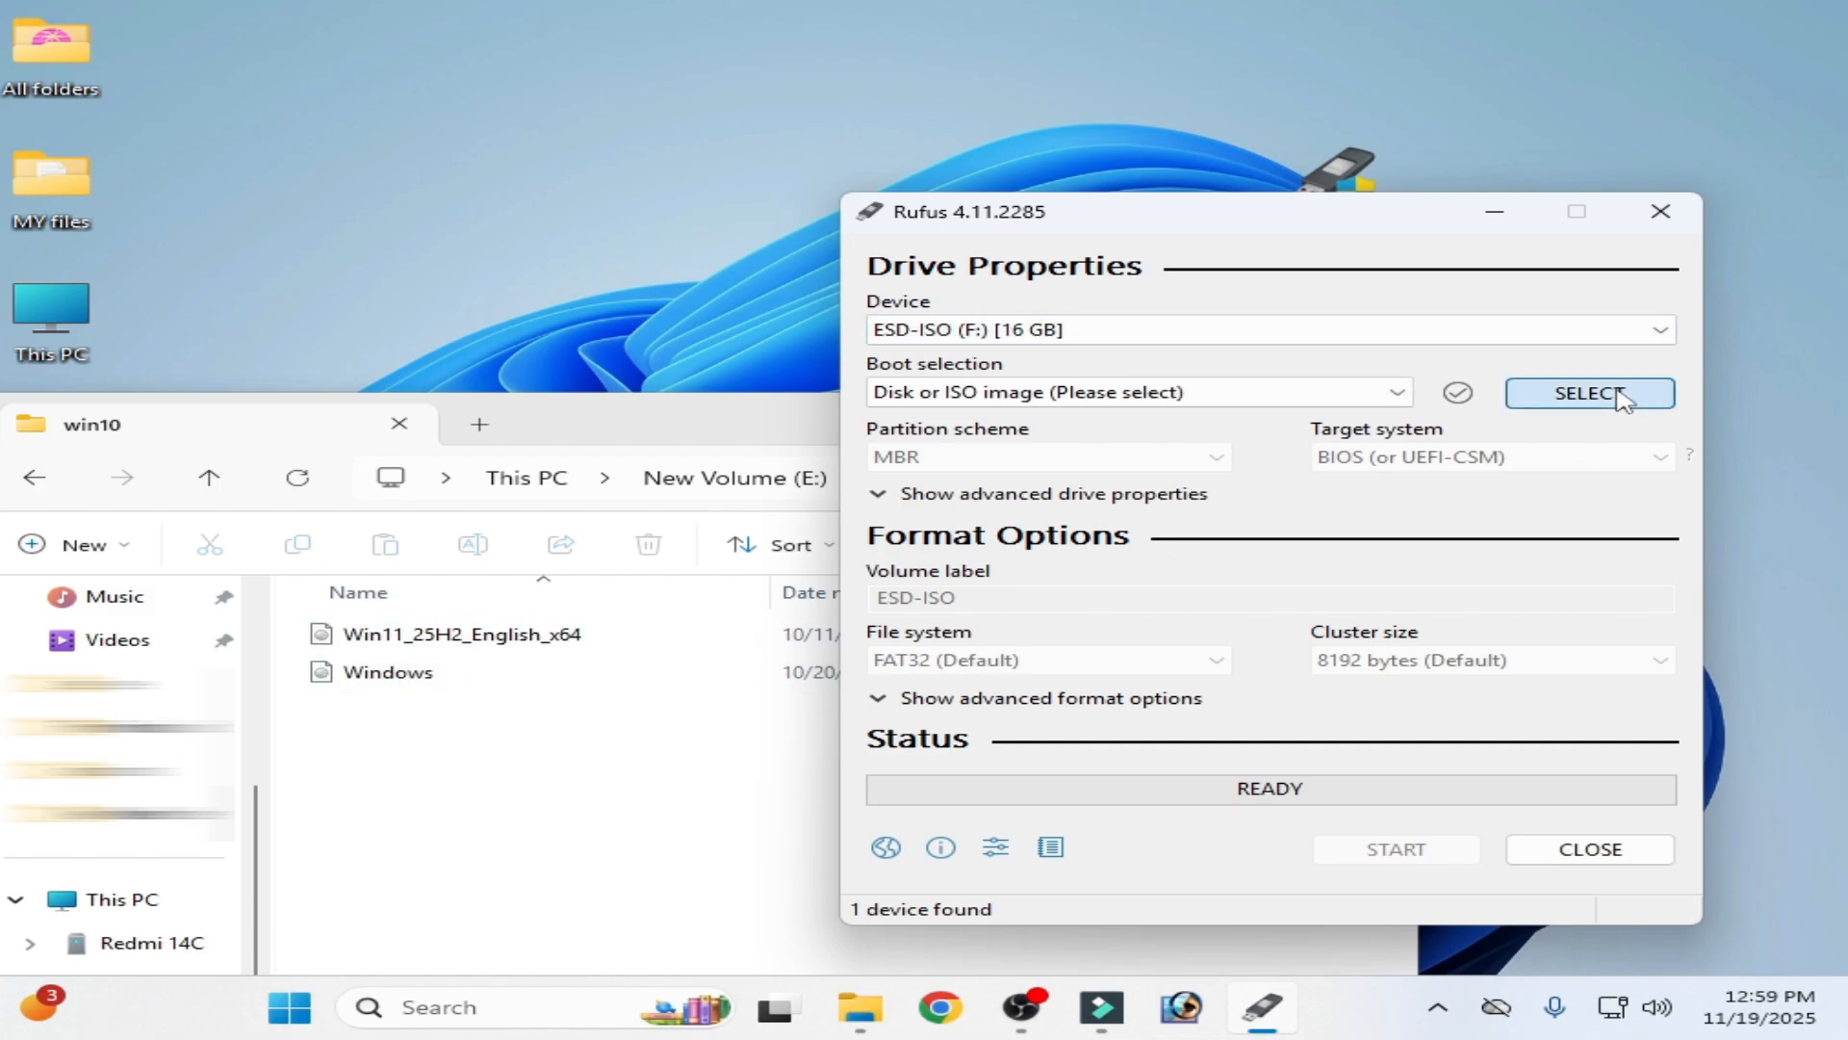
left_click(1589, 393)
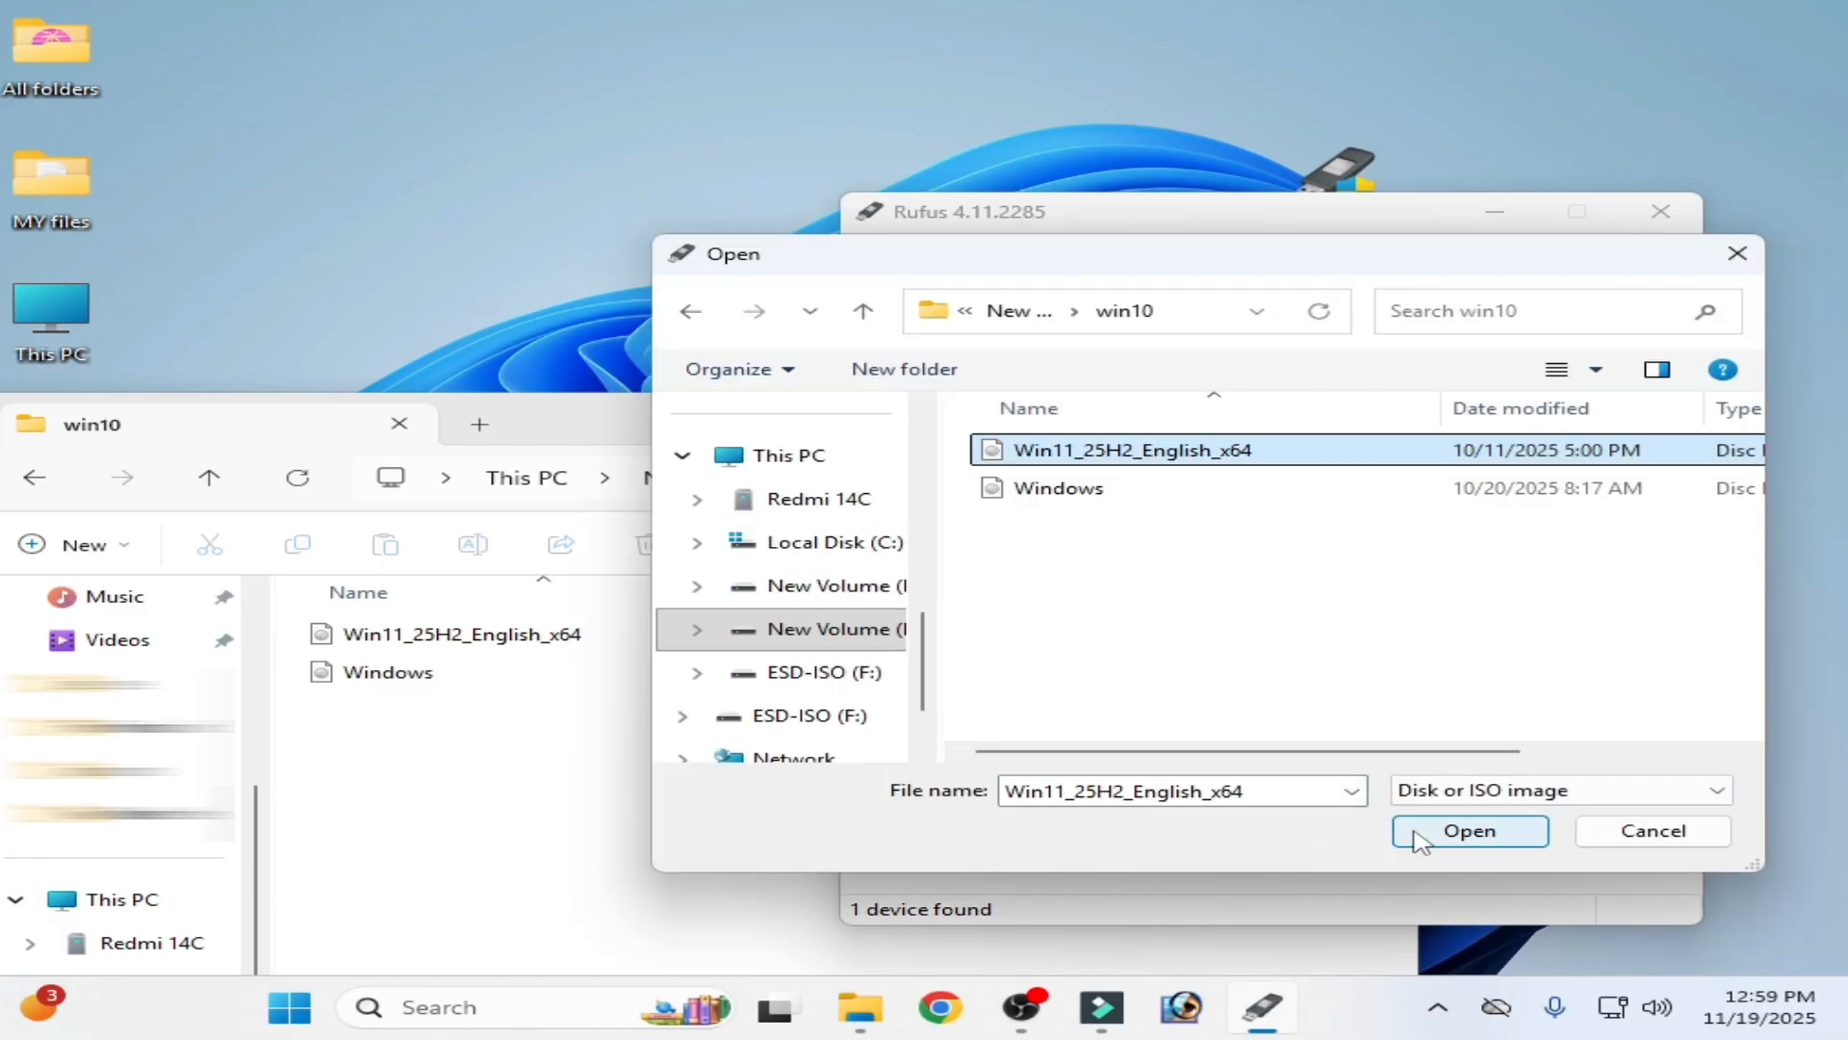
left_click(1469, 830)
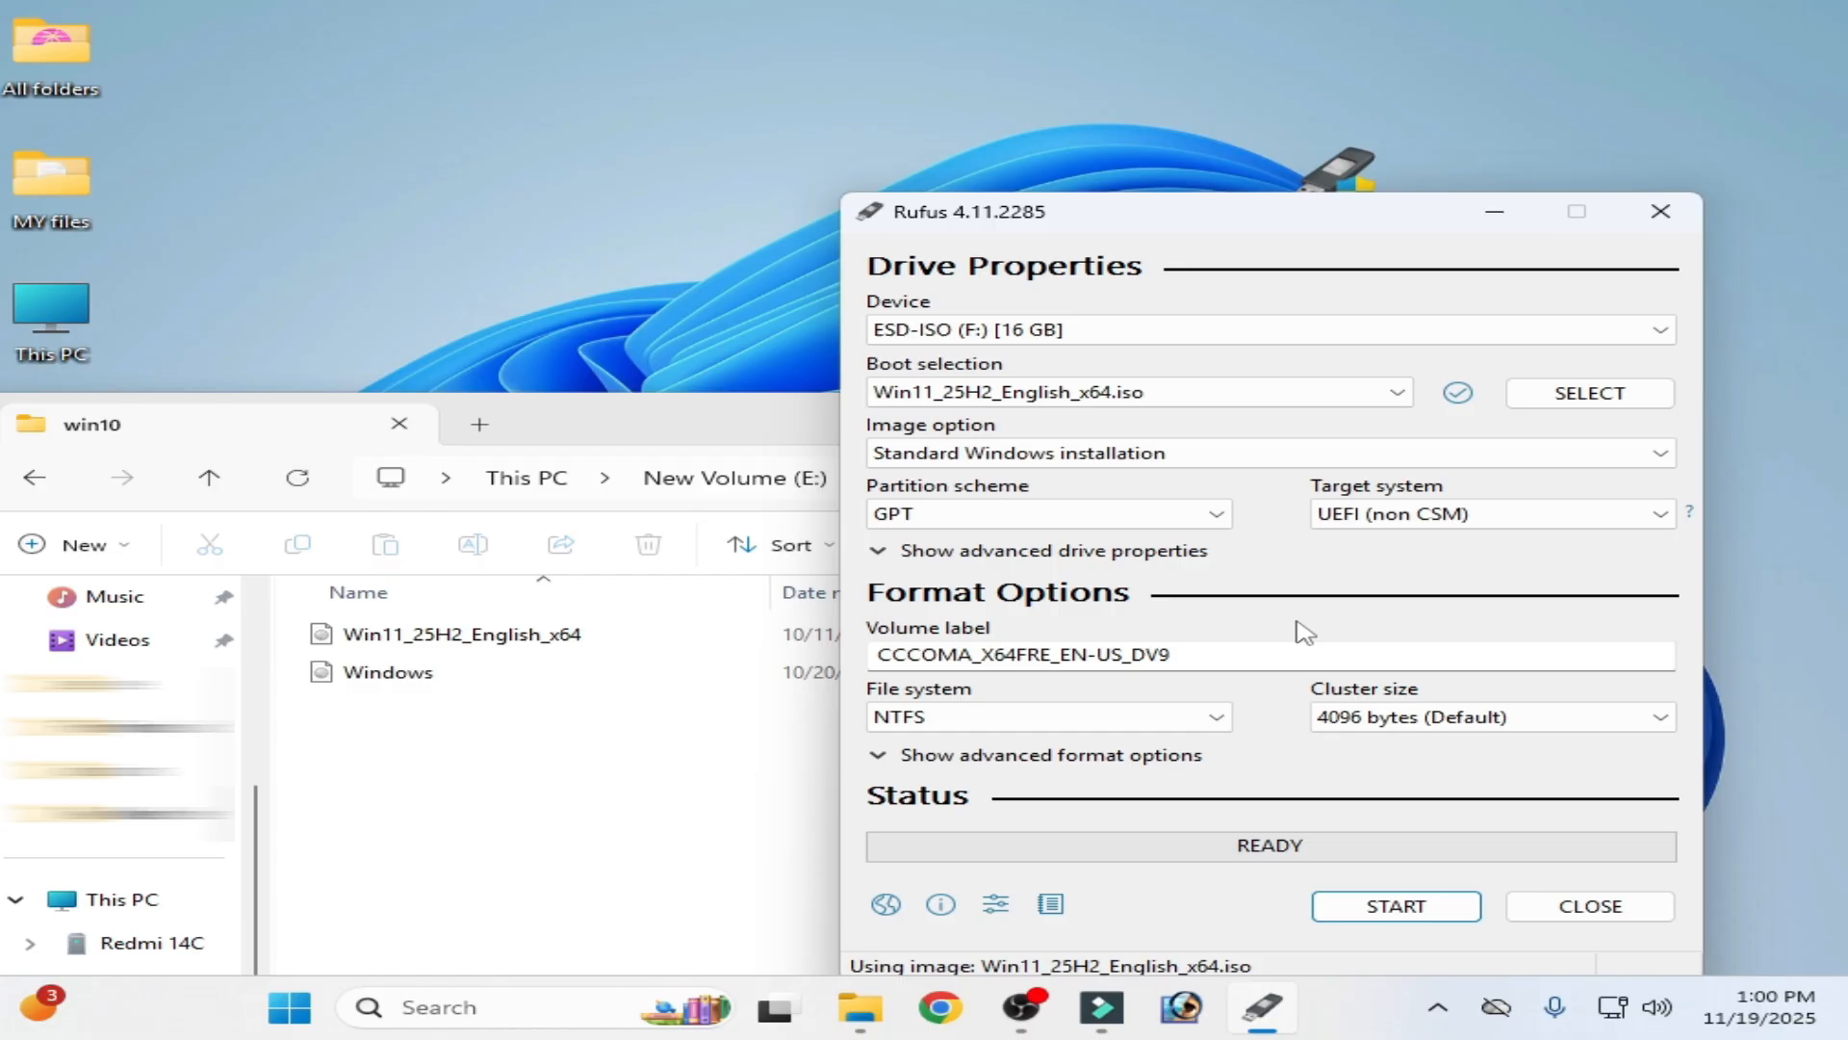
- Set partition scheme to GPT with UEFI (non CSM) target, then start writing
left_click(1046, 513)
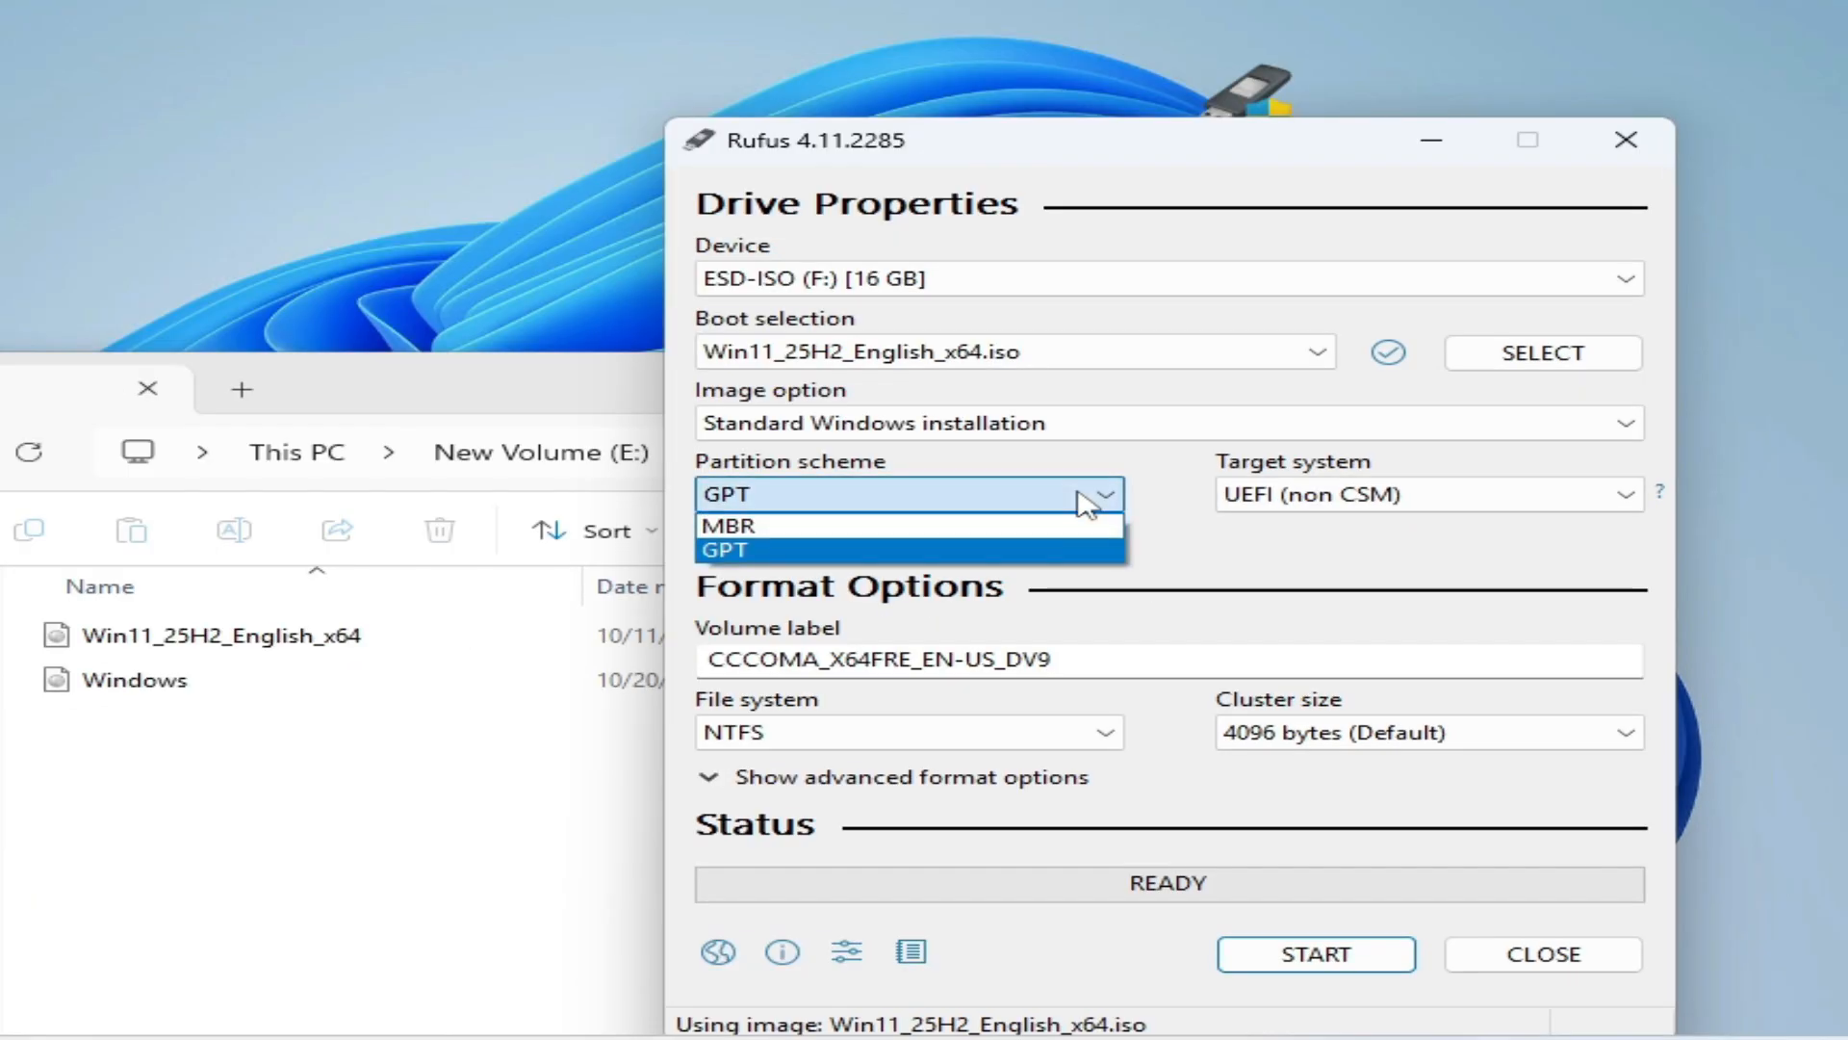
left_click(731, 524)
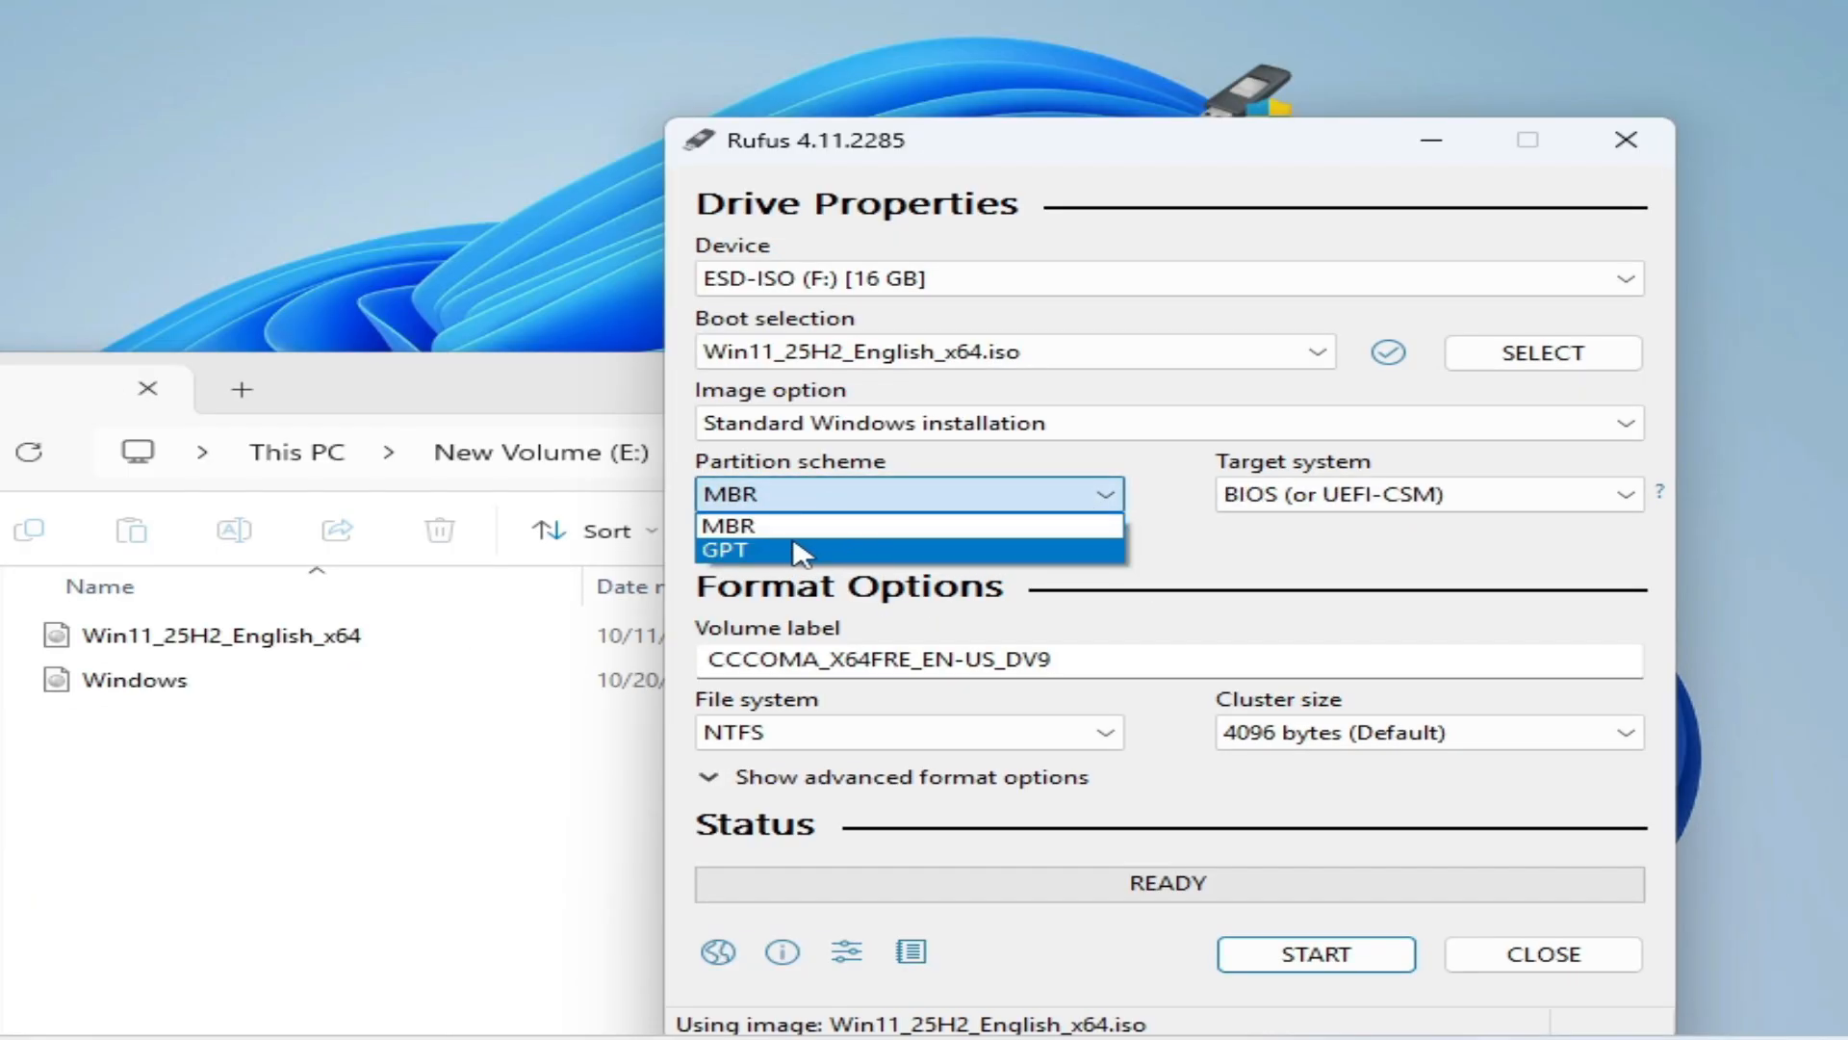
left_click(721, 551)
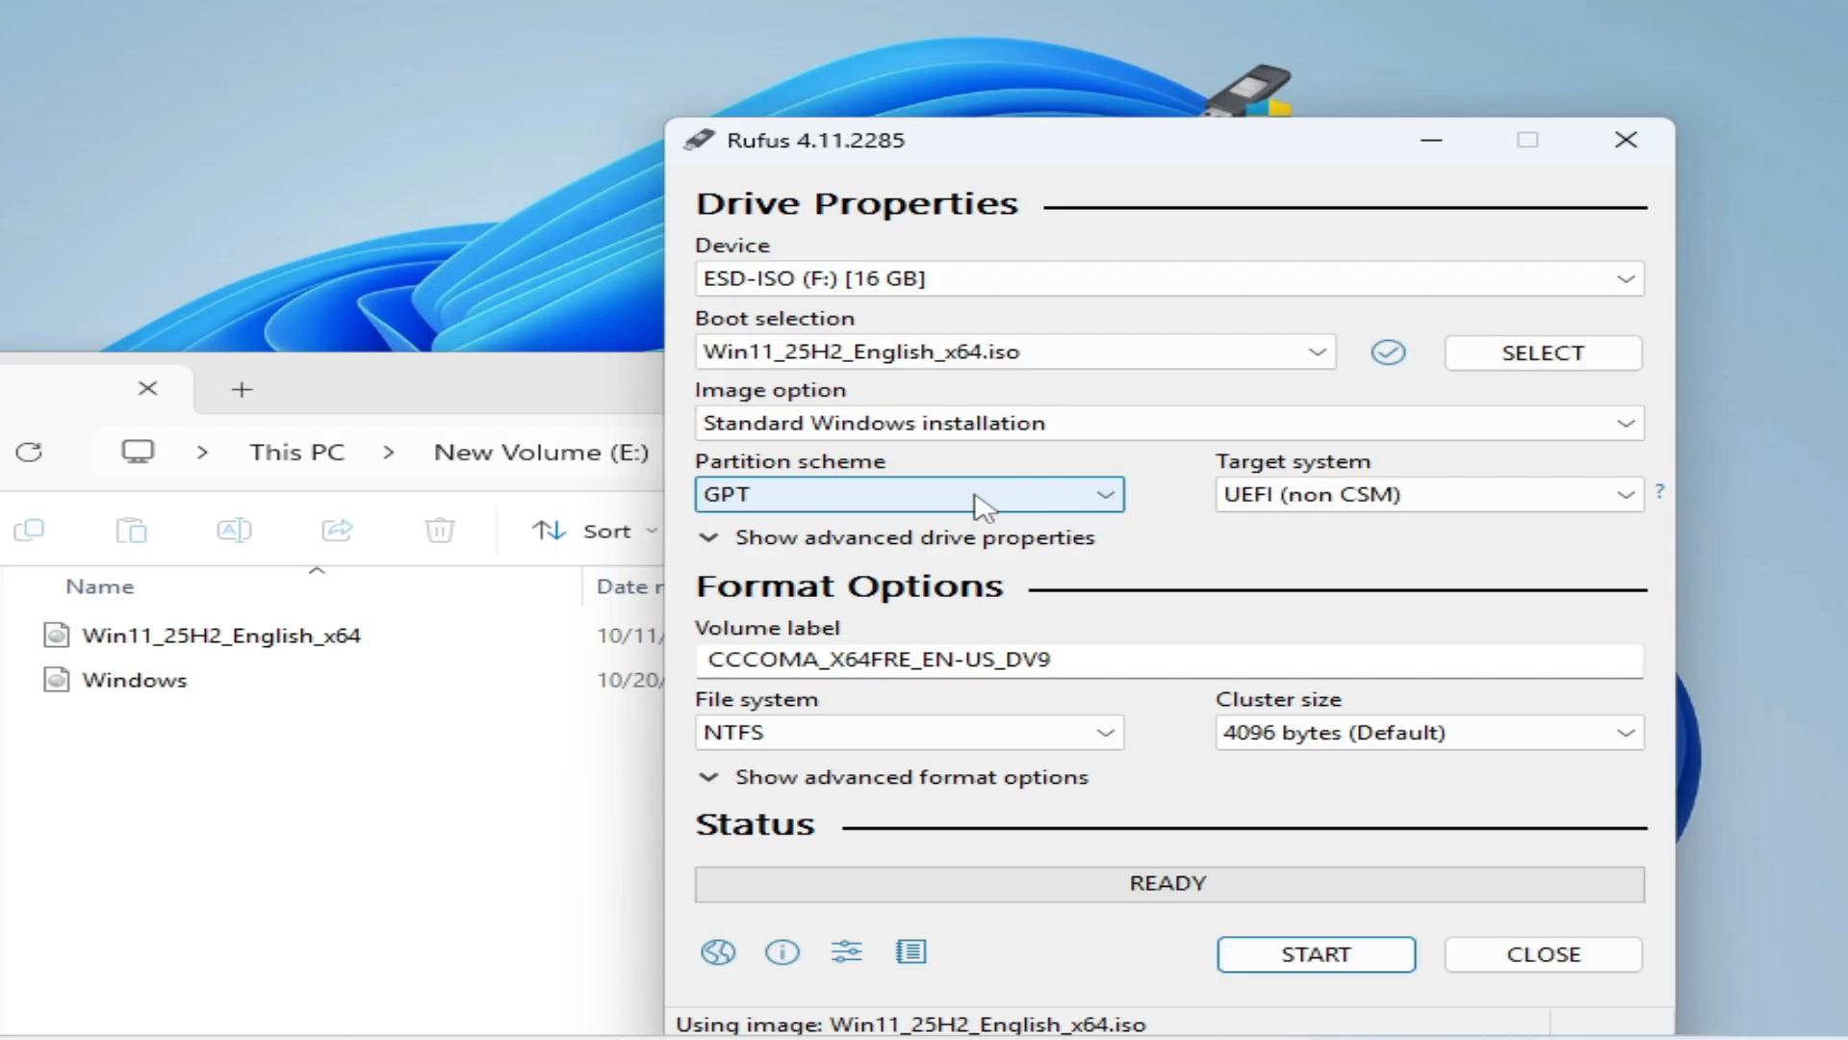
left_click(908, 494)
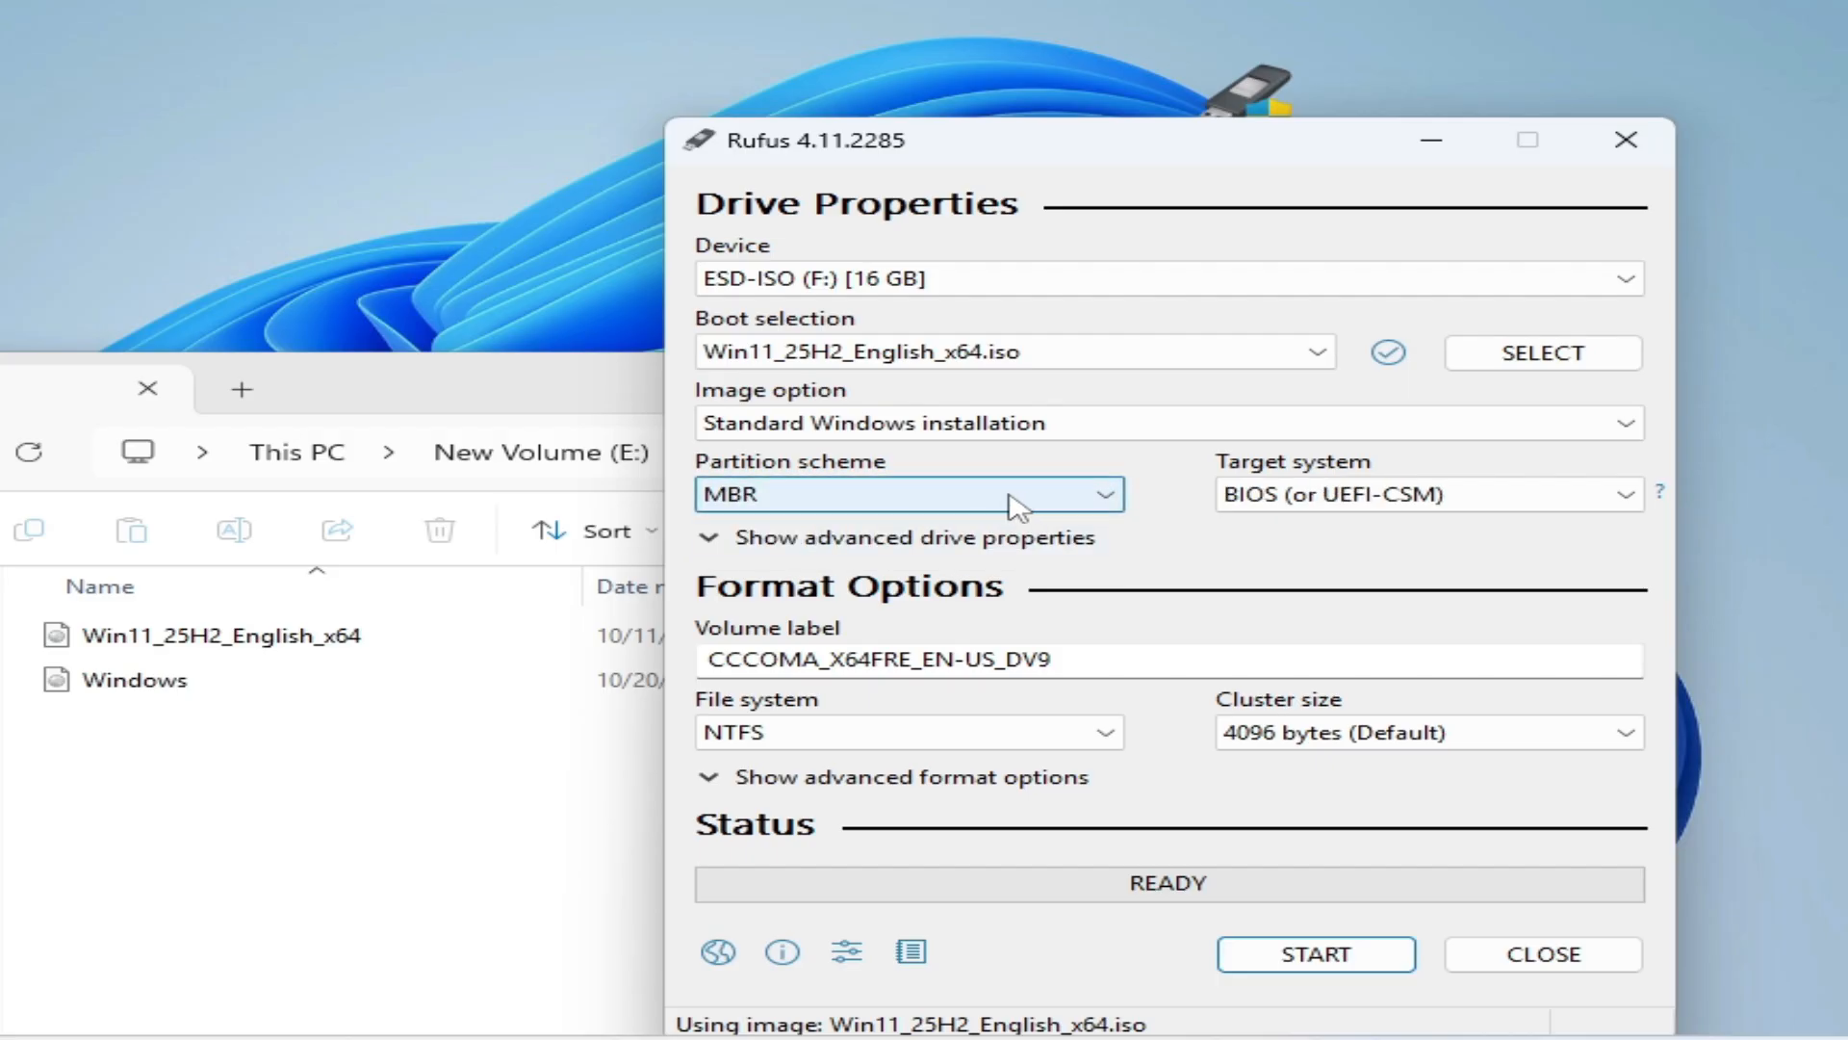
left_click(908, 493)
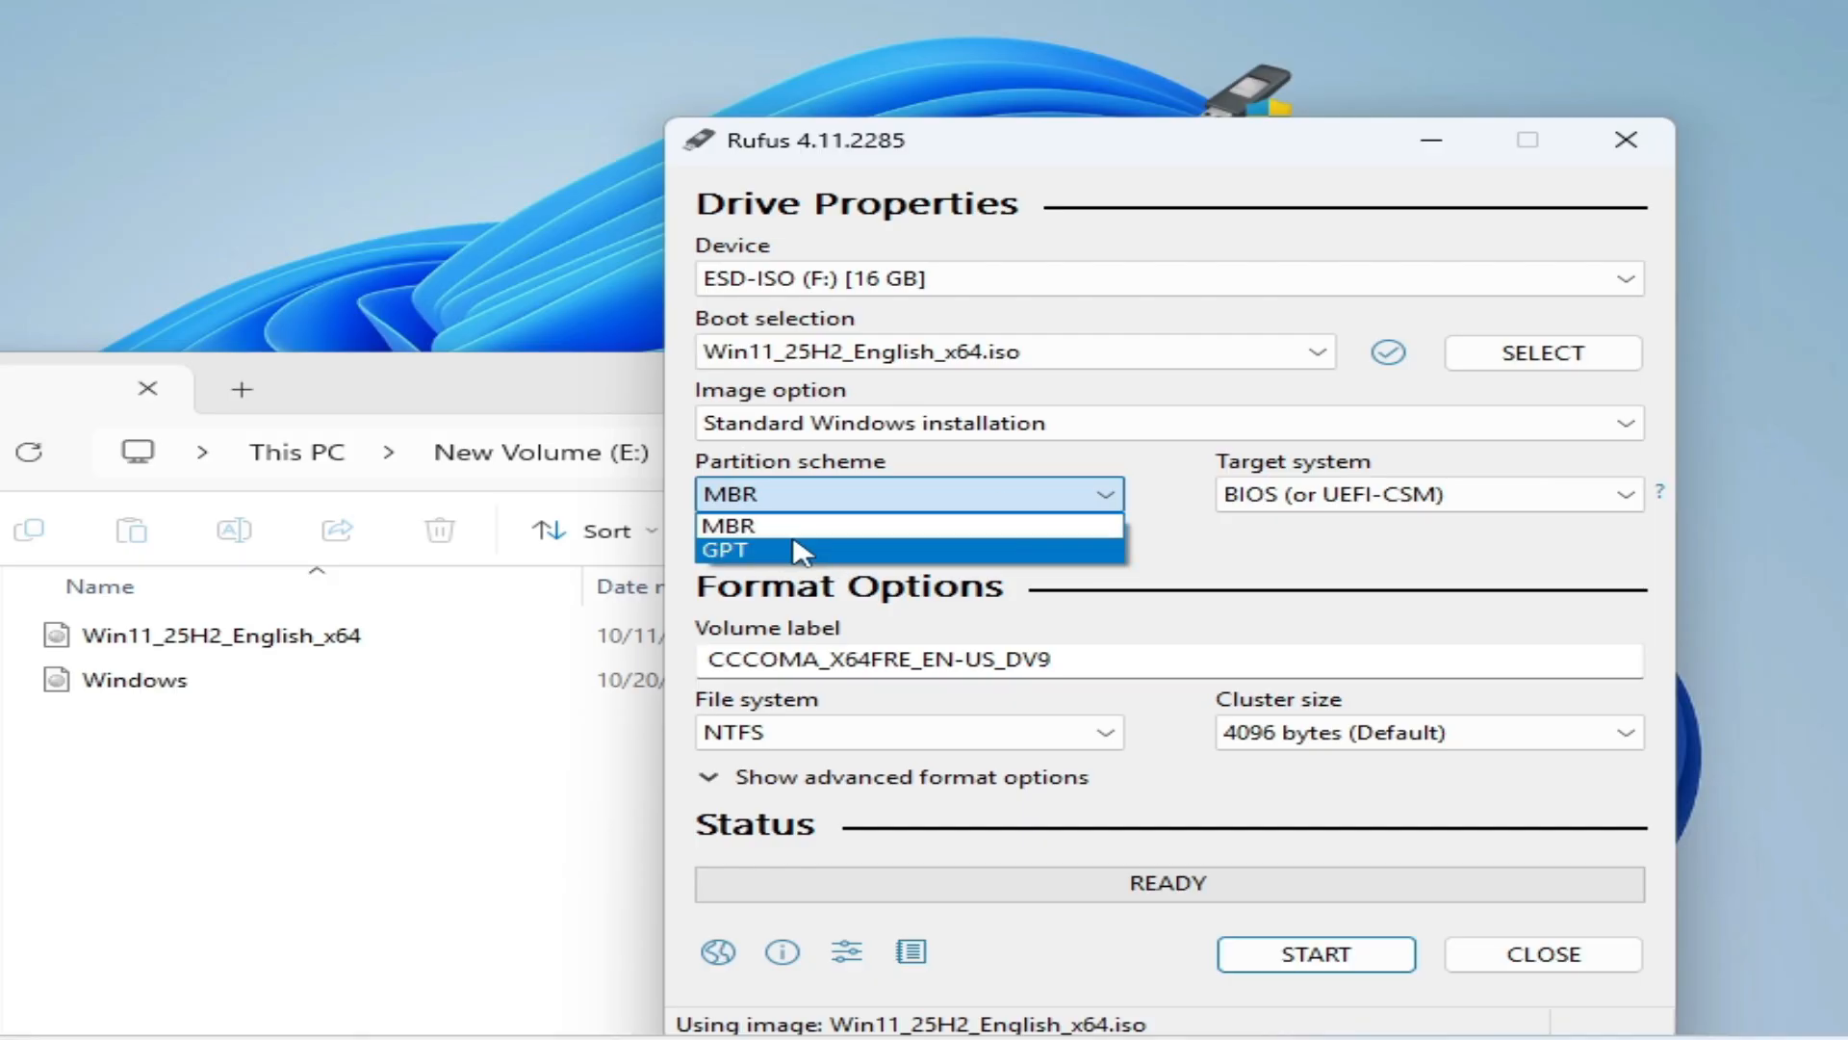
left_click(725, 550)
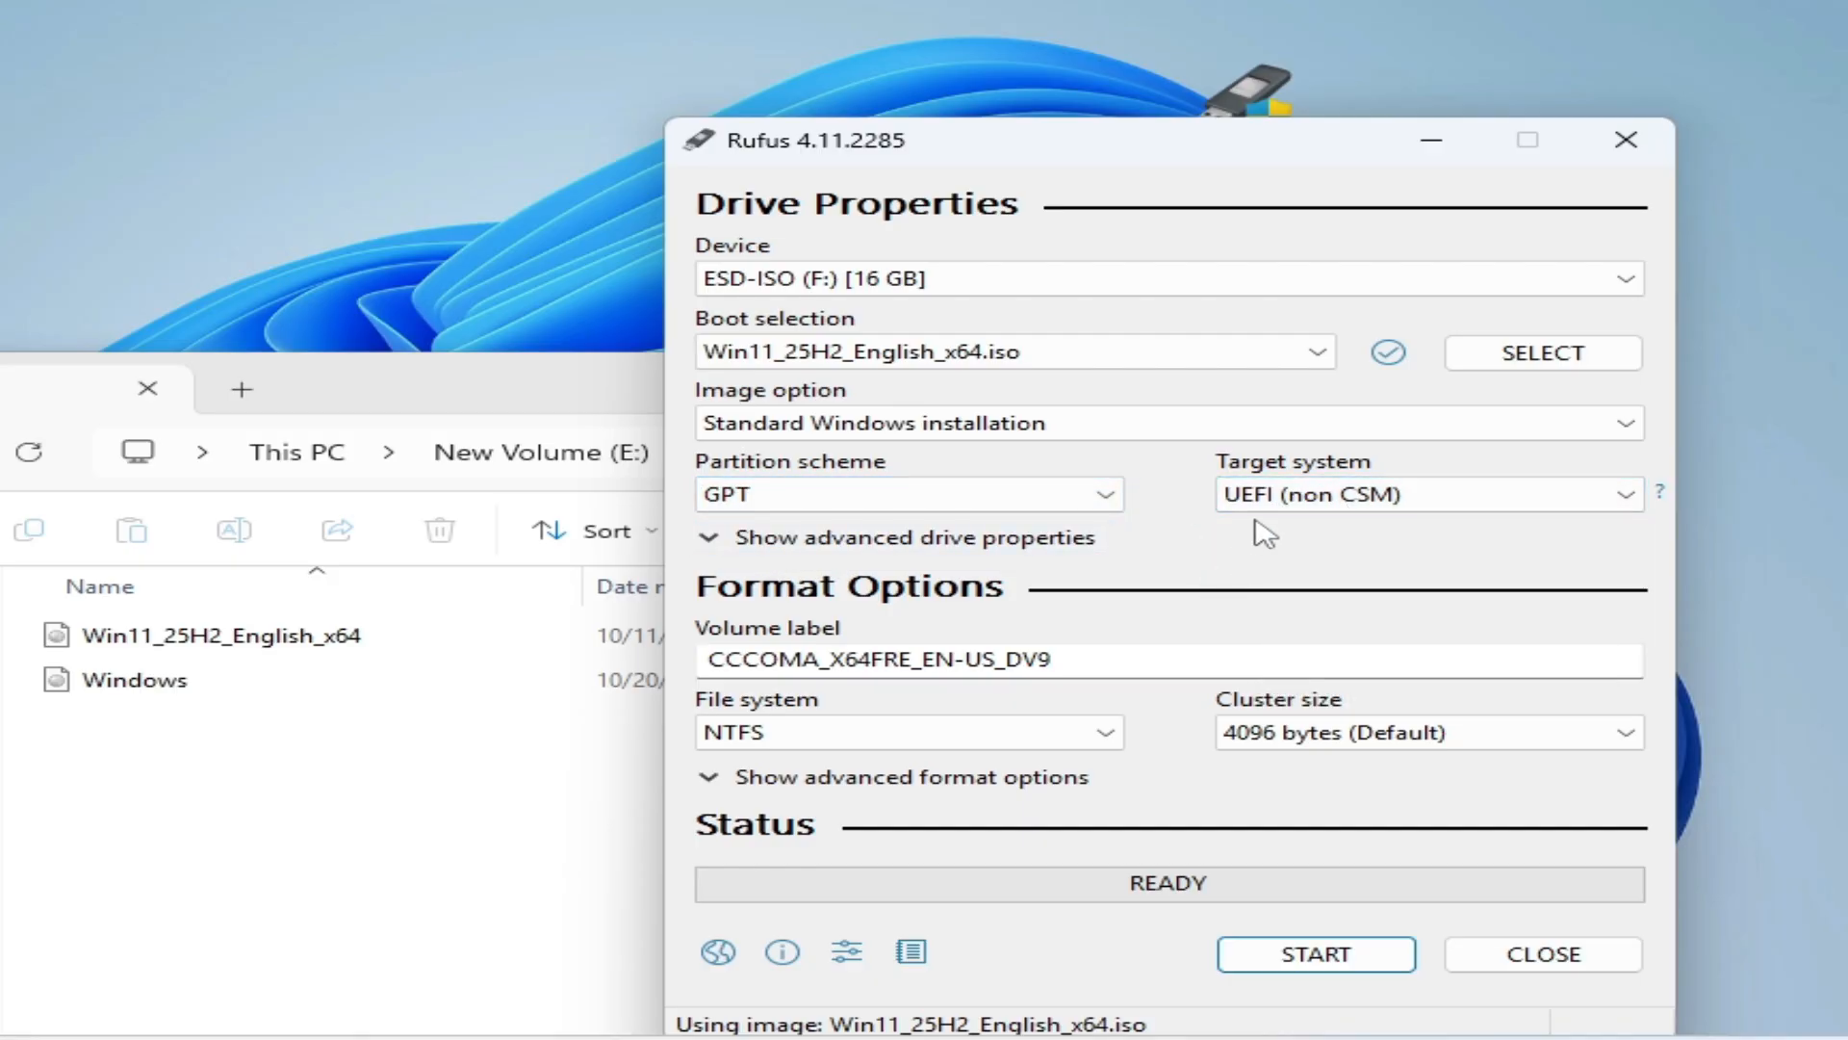
left_click(1423, 494)
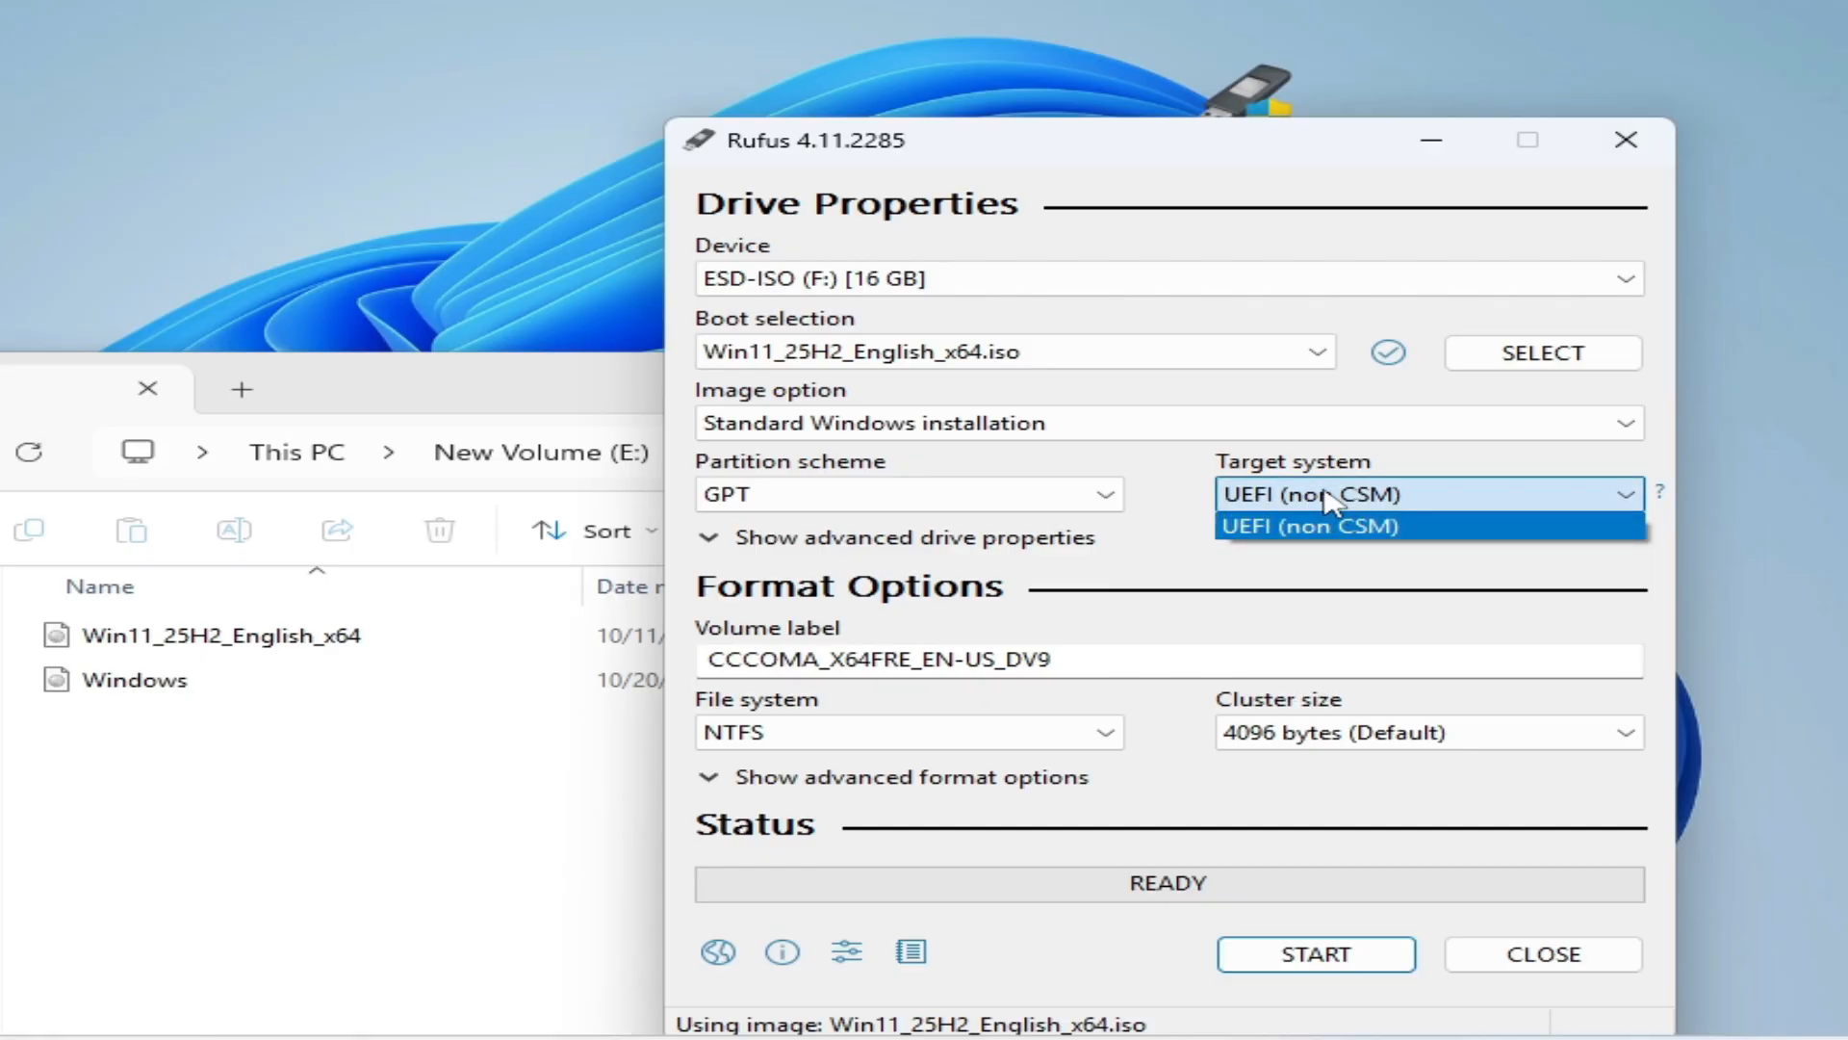
left_click(1311, 526)
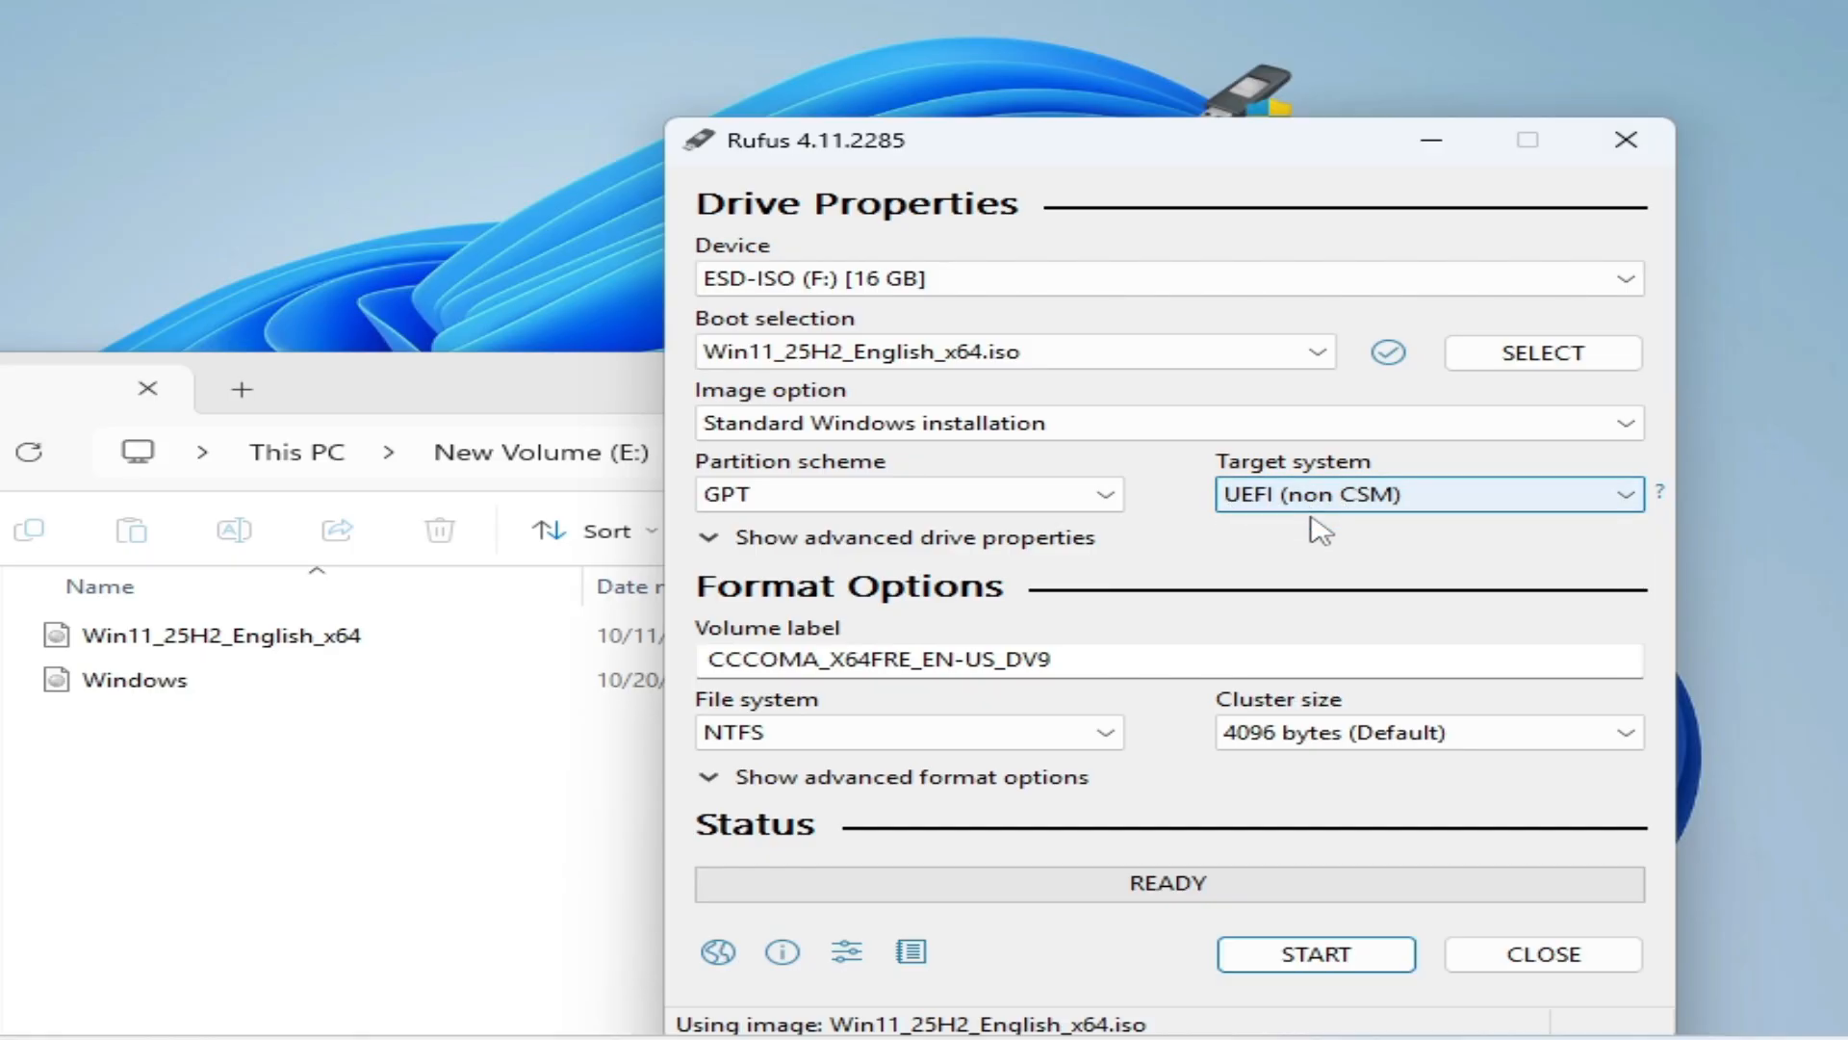
left_click(1314, 954)
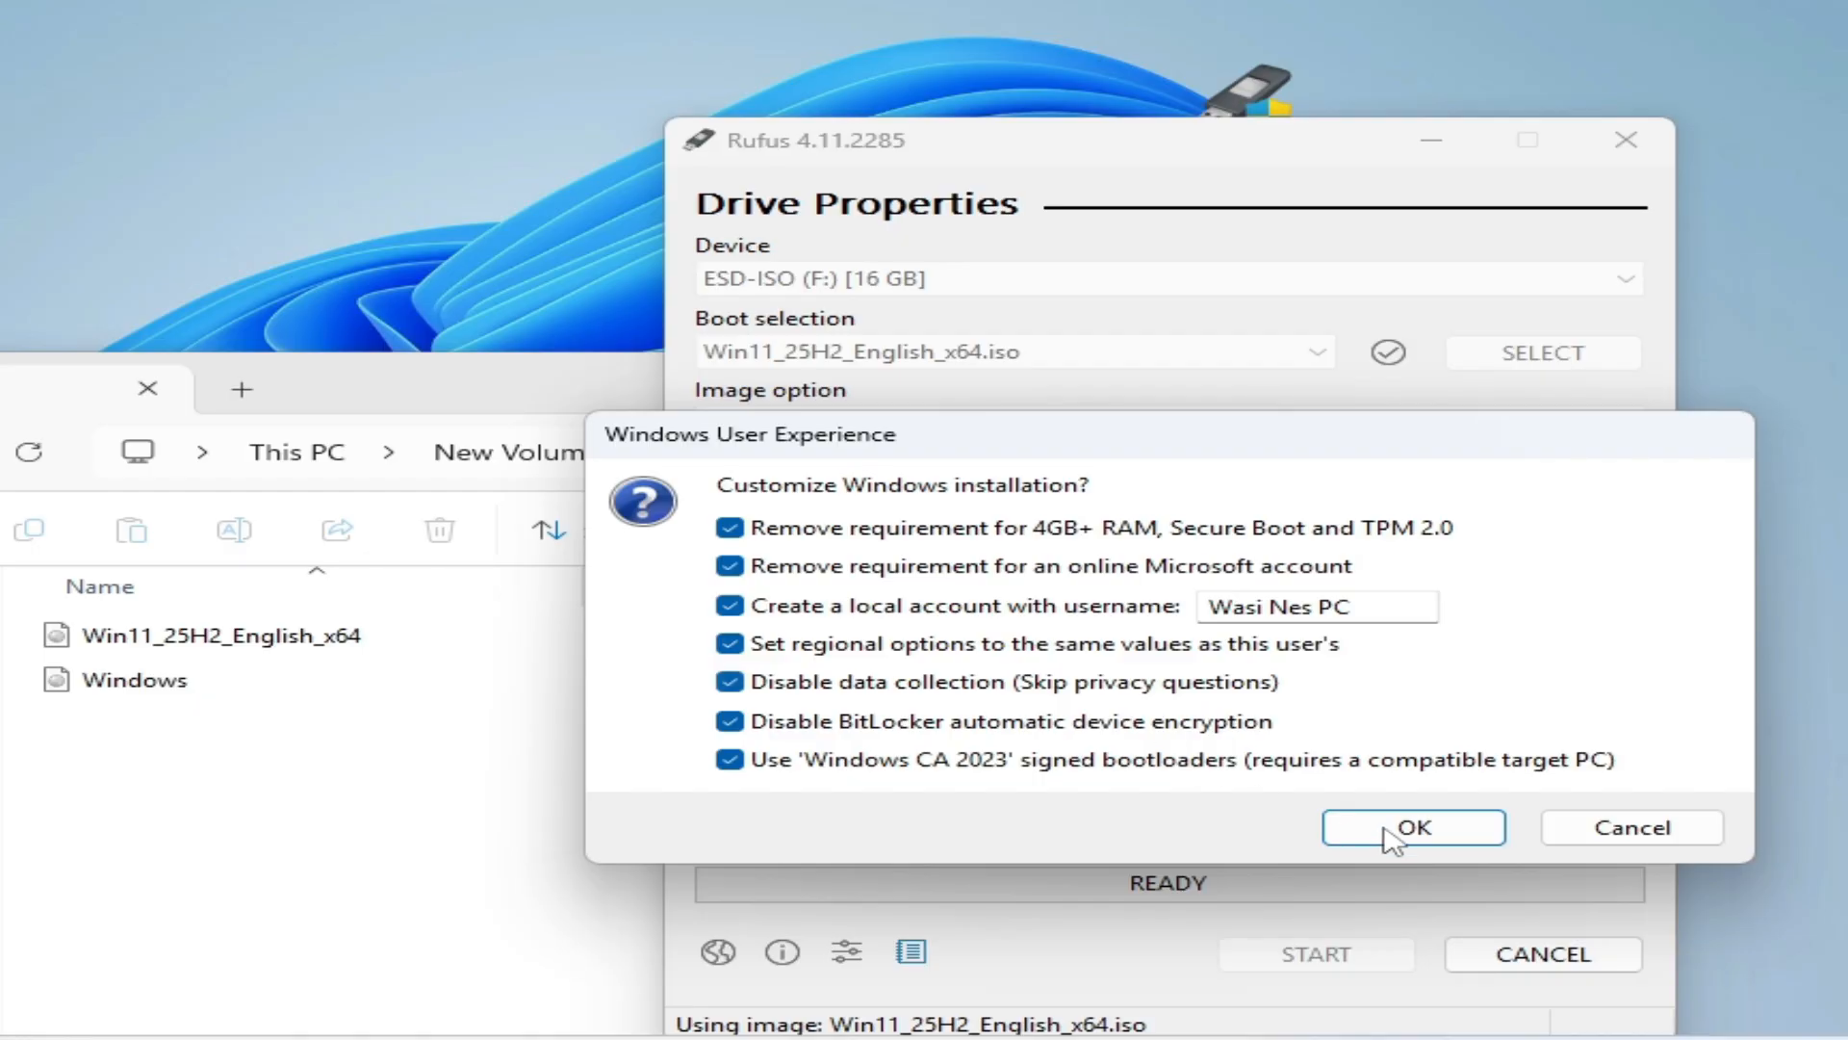
- Accept the Windows customizations, allow formatting the in-use drive, and confirm data destruction
left_click(1412, 826)
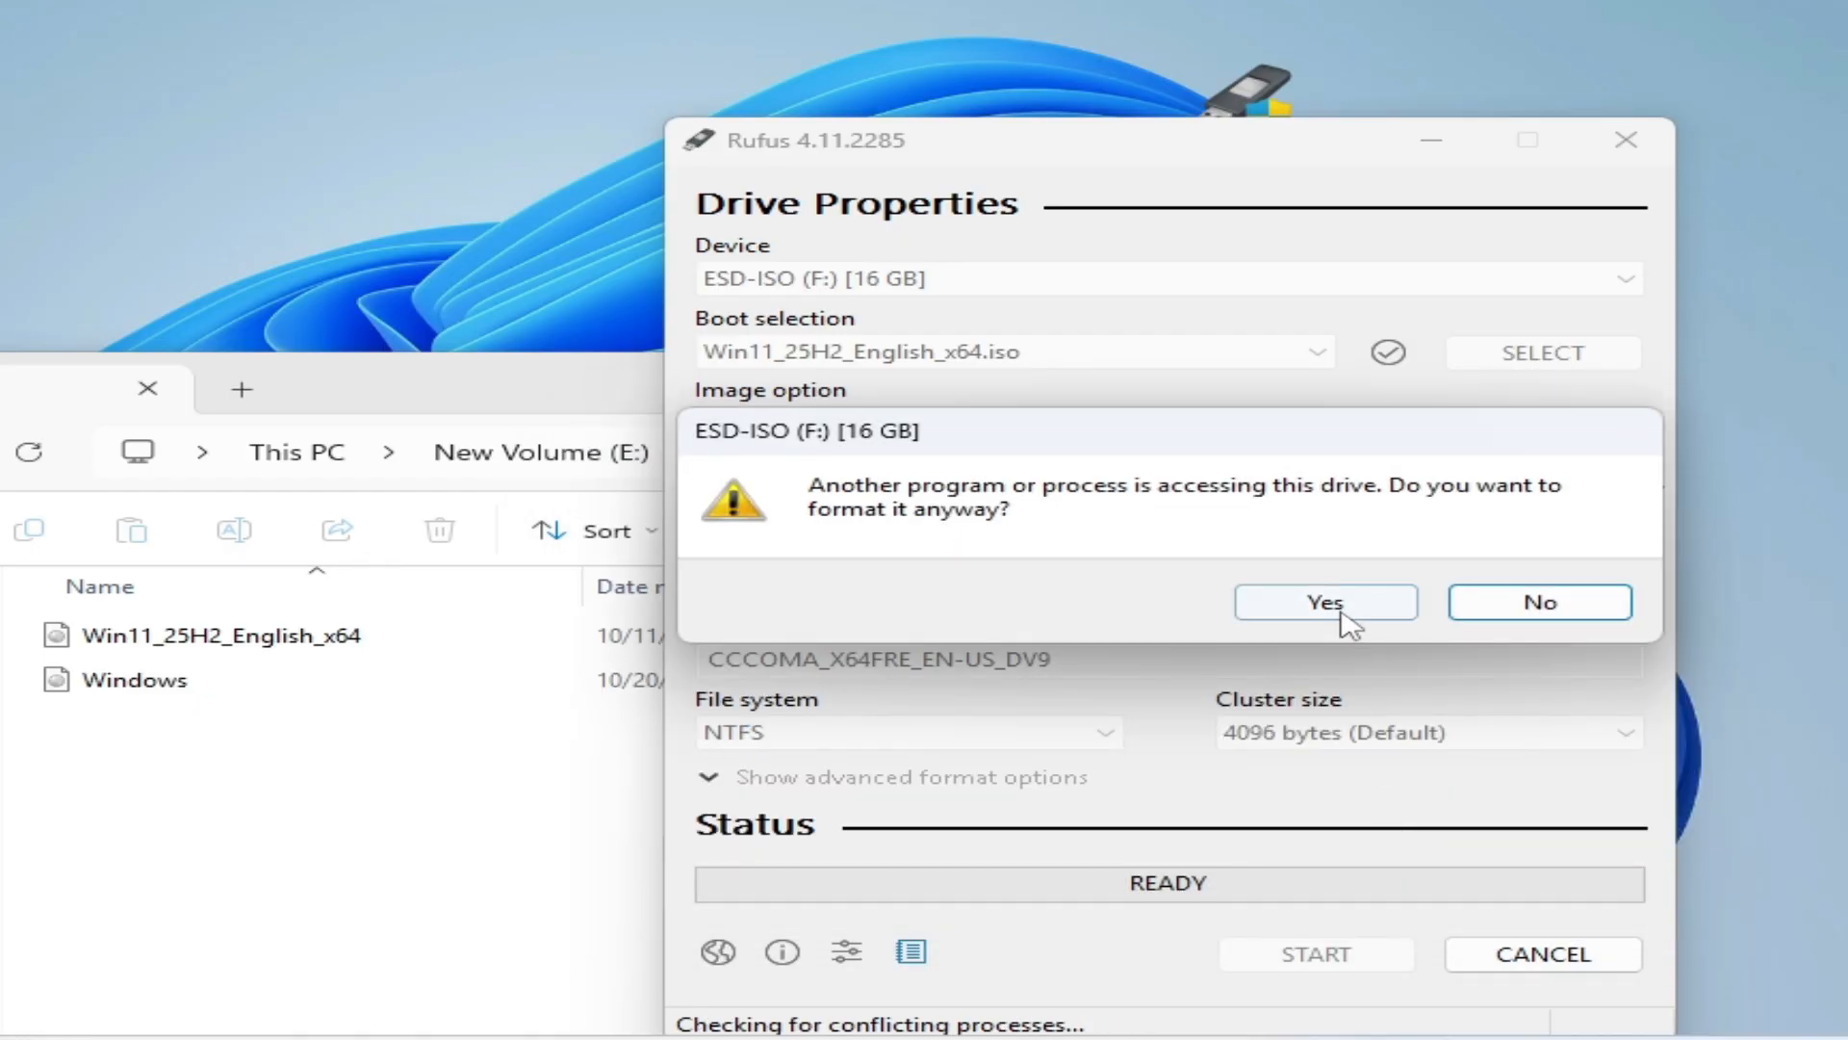
left_click(1324, 600)
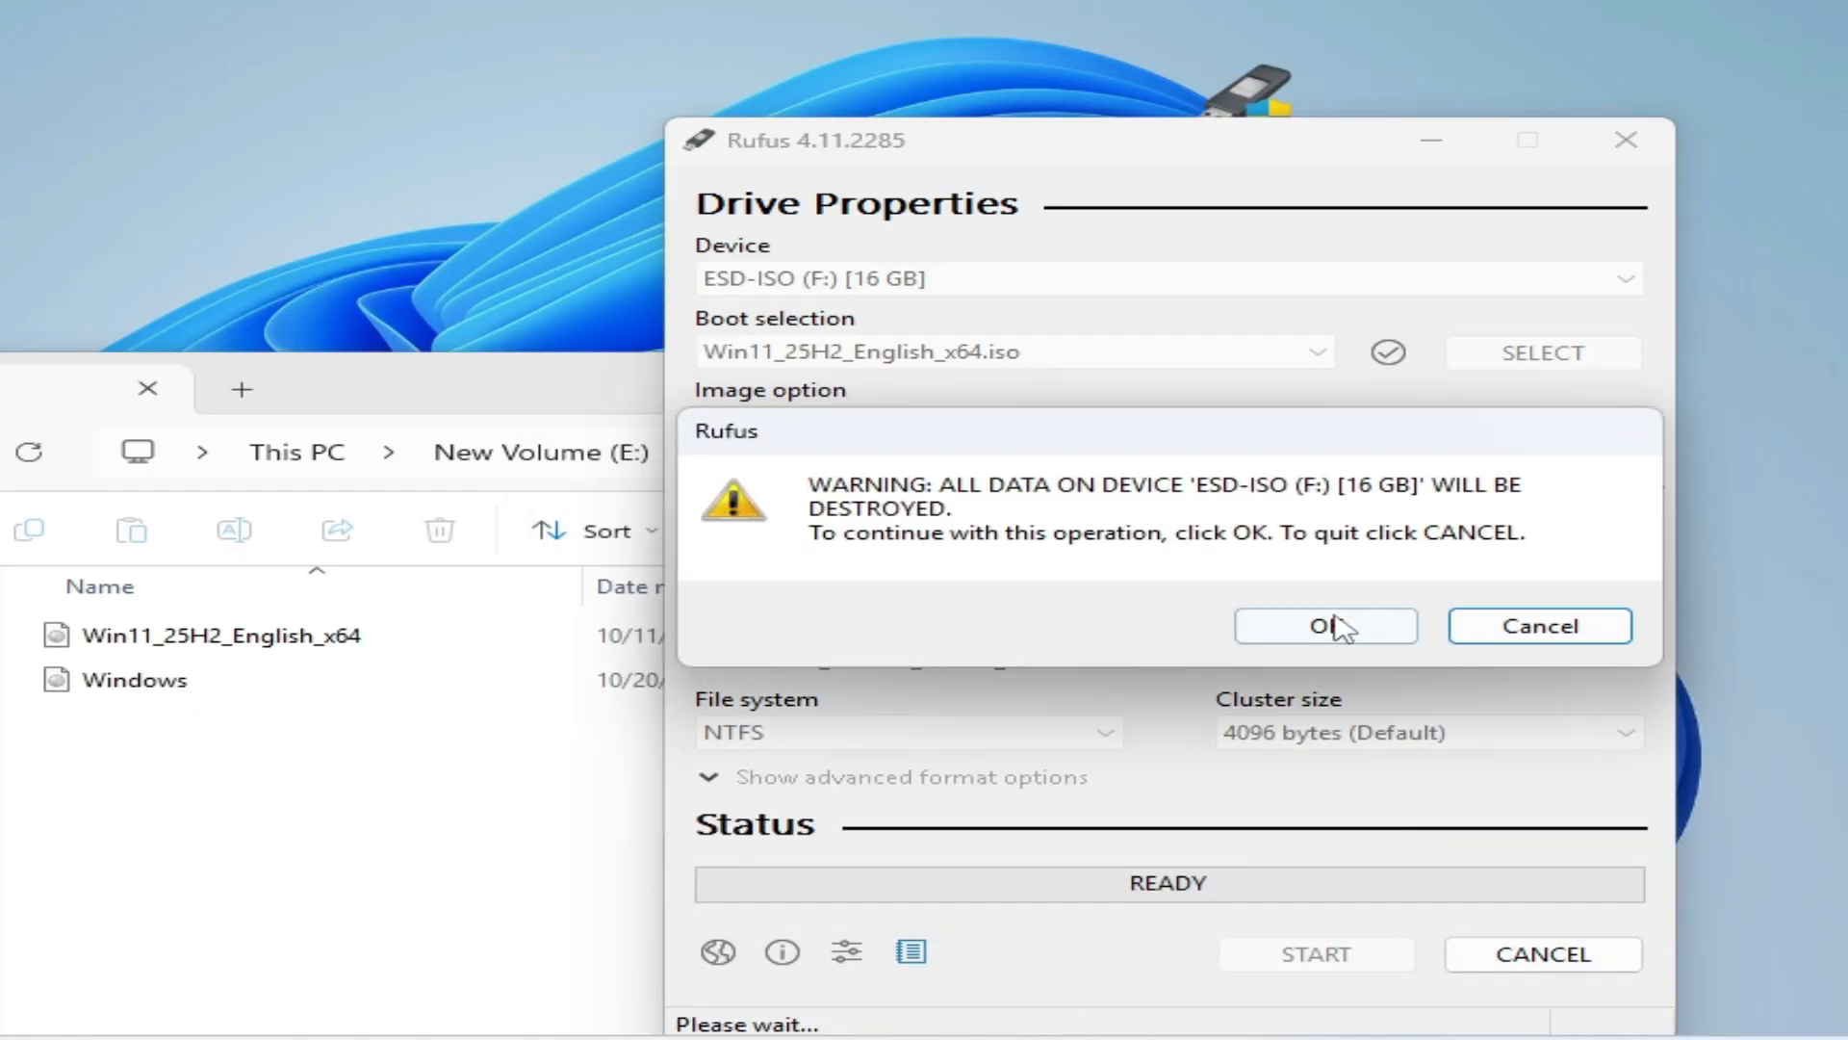
left_click(1324, 624)
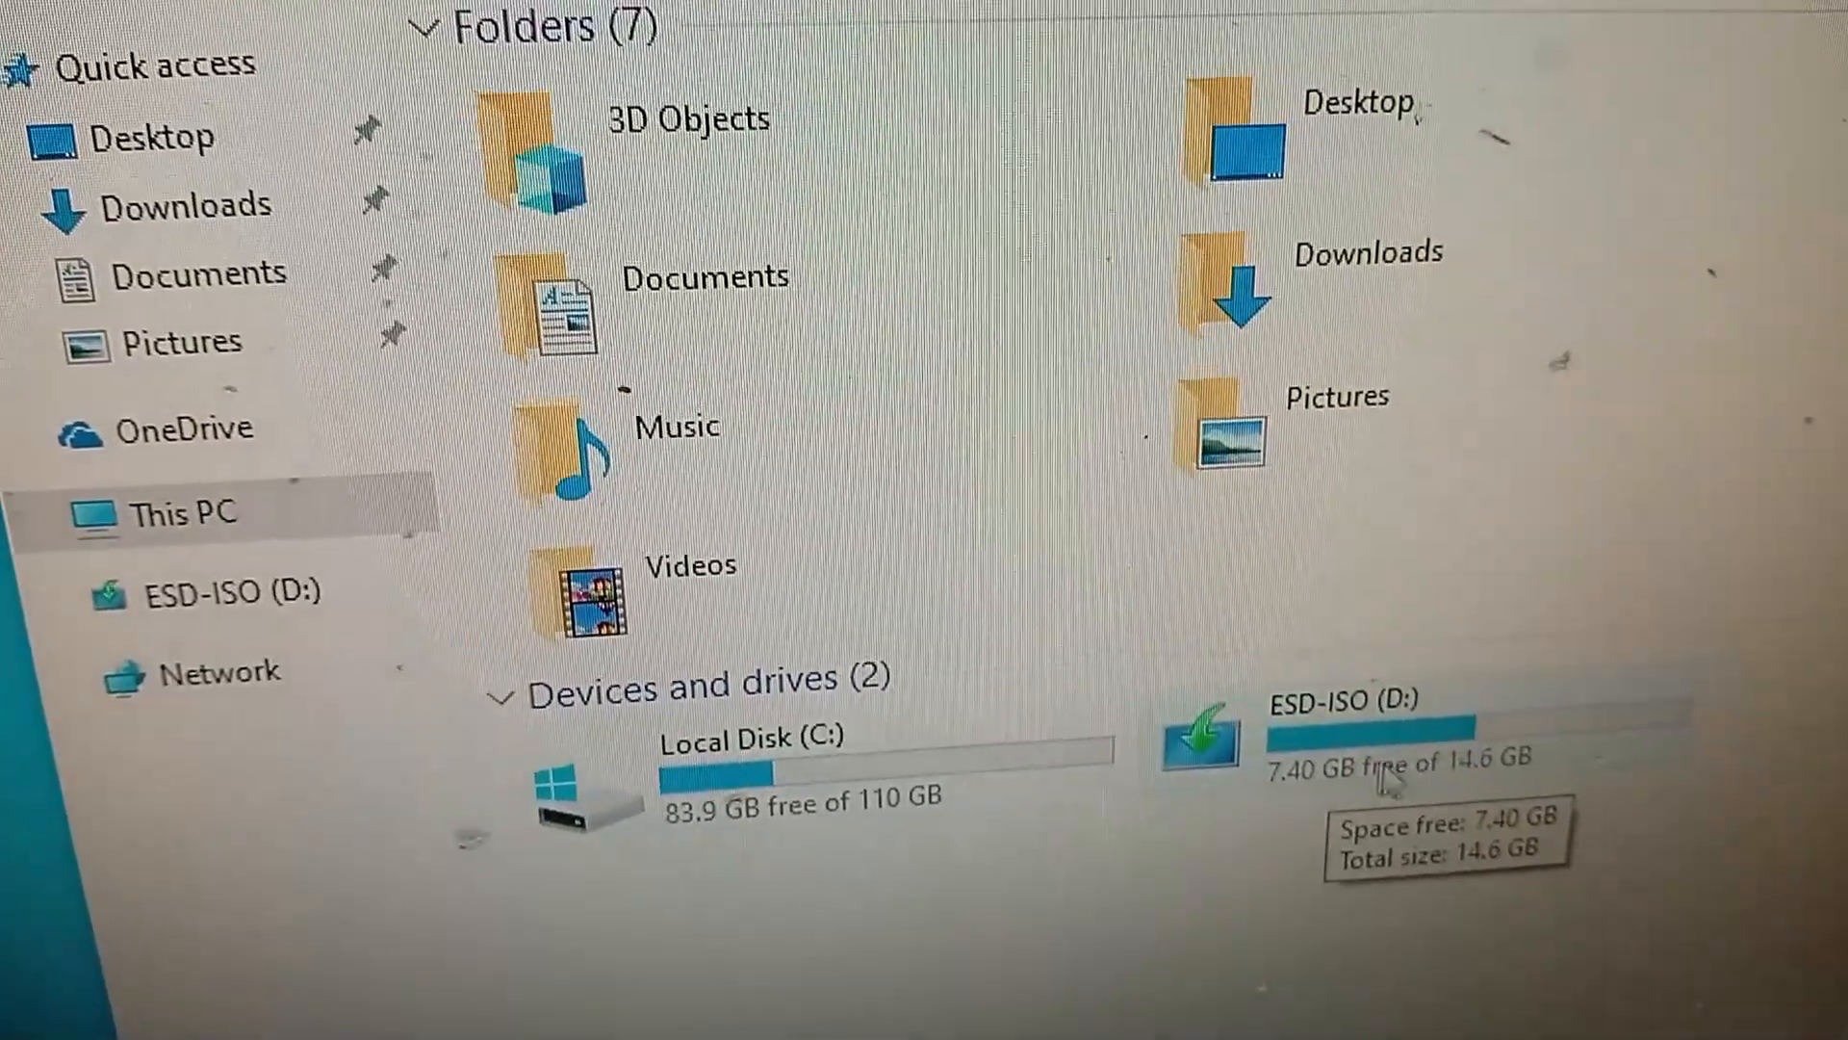
- Browse the Windows setup files and folders on ESD-ISO (D:)
scroll("down", 3)
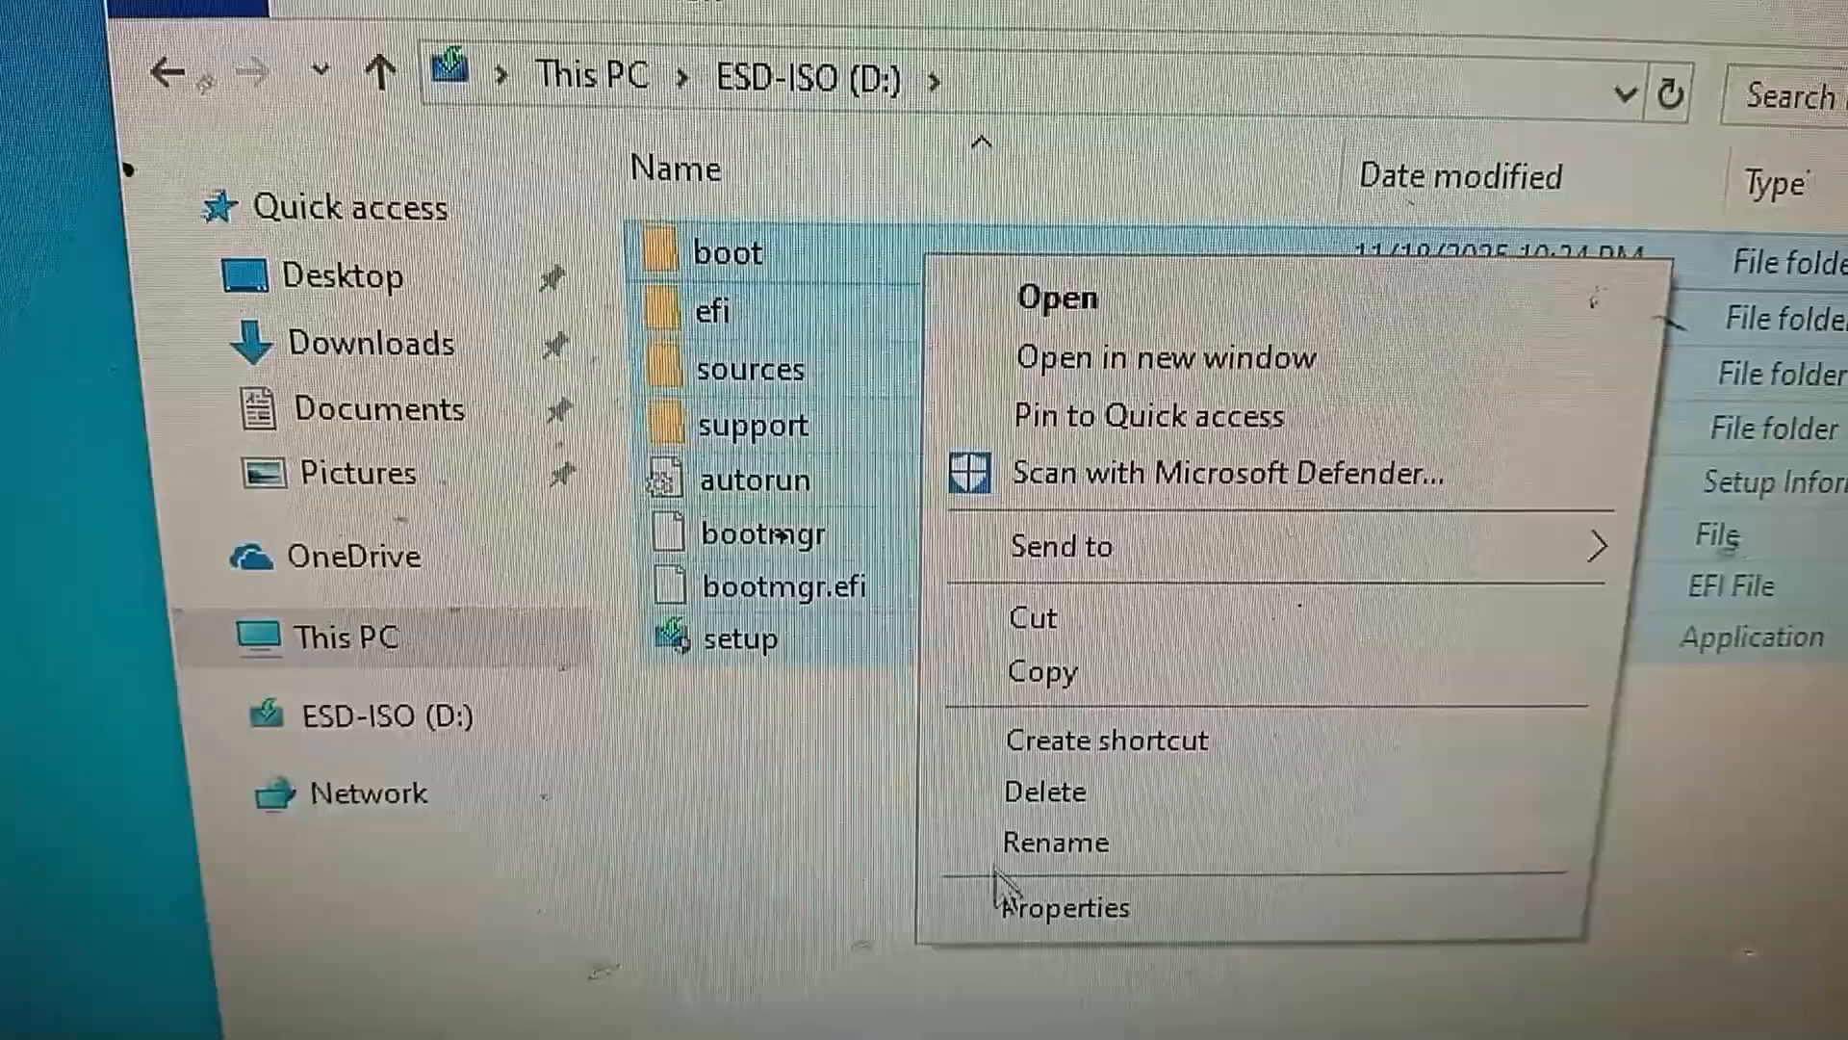
left_click(1065, 907)
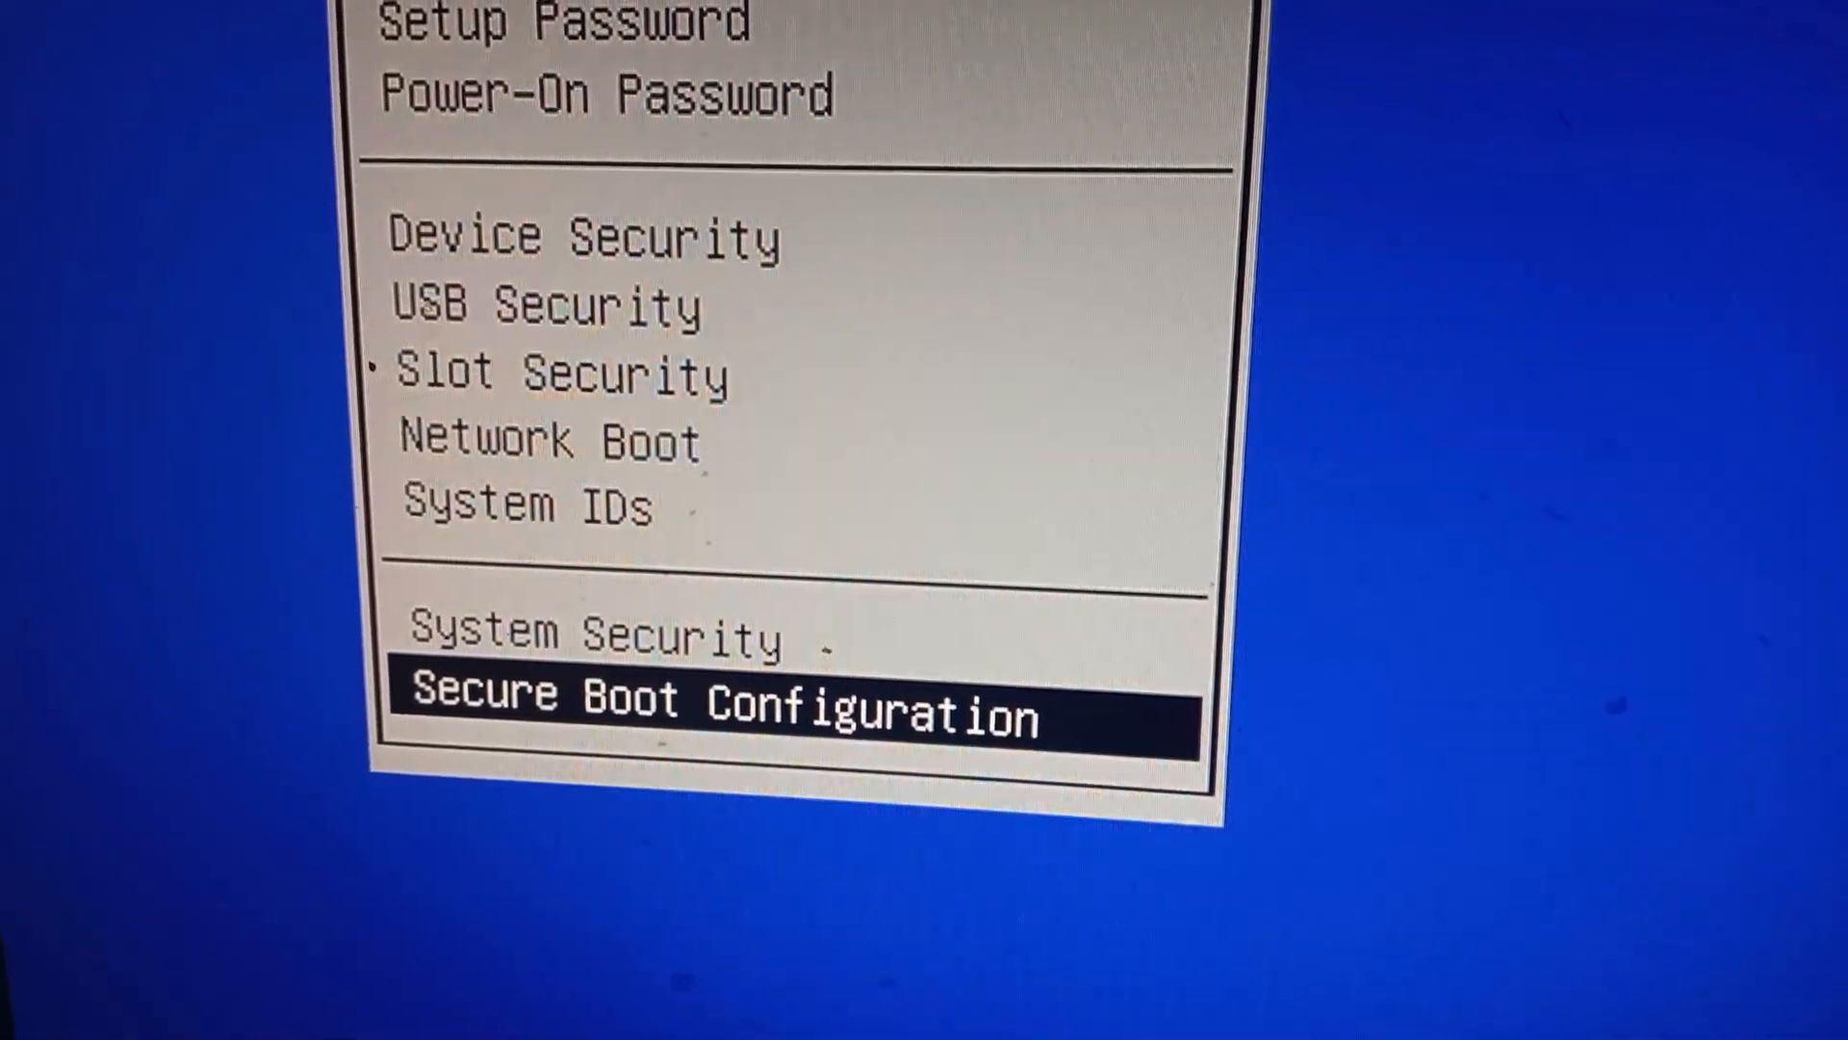
- Enter Secure Boot Configuration and step down through its legacy and Secure Boot options
key("Enter")
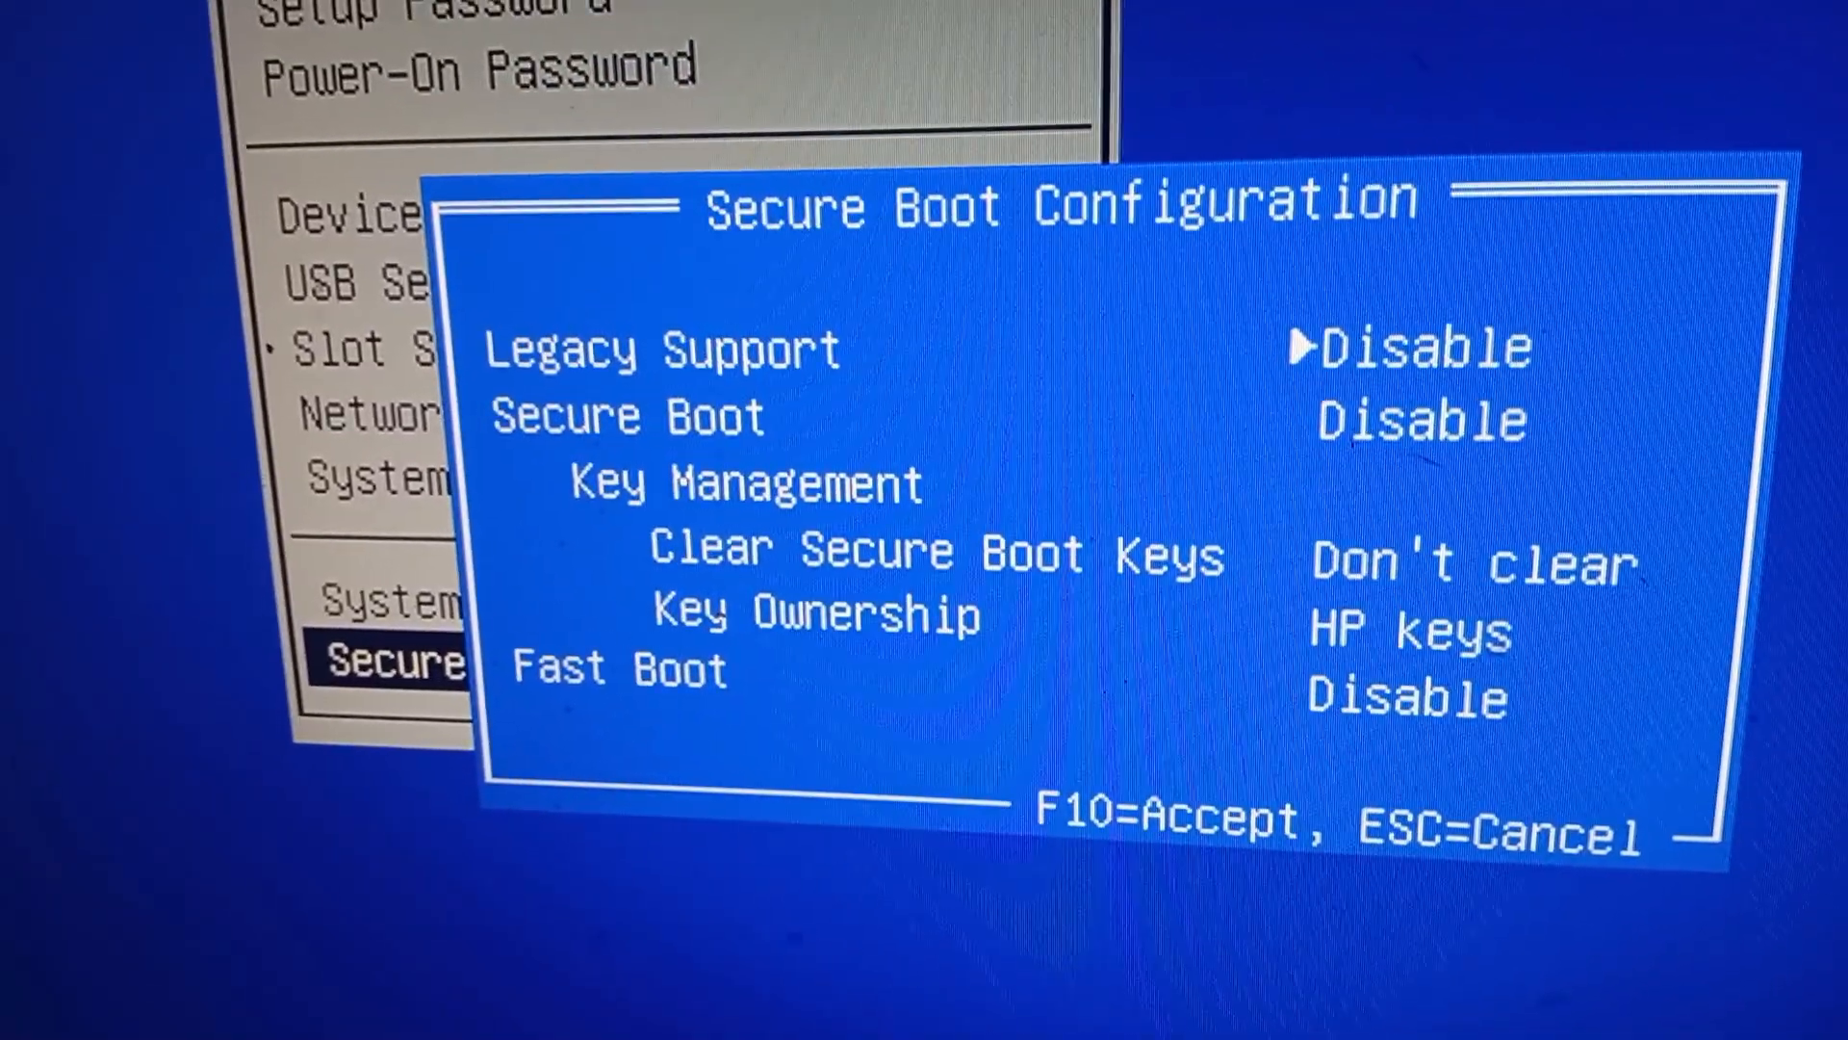
key("Down")
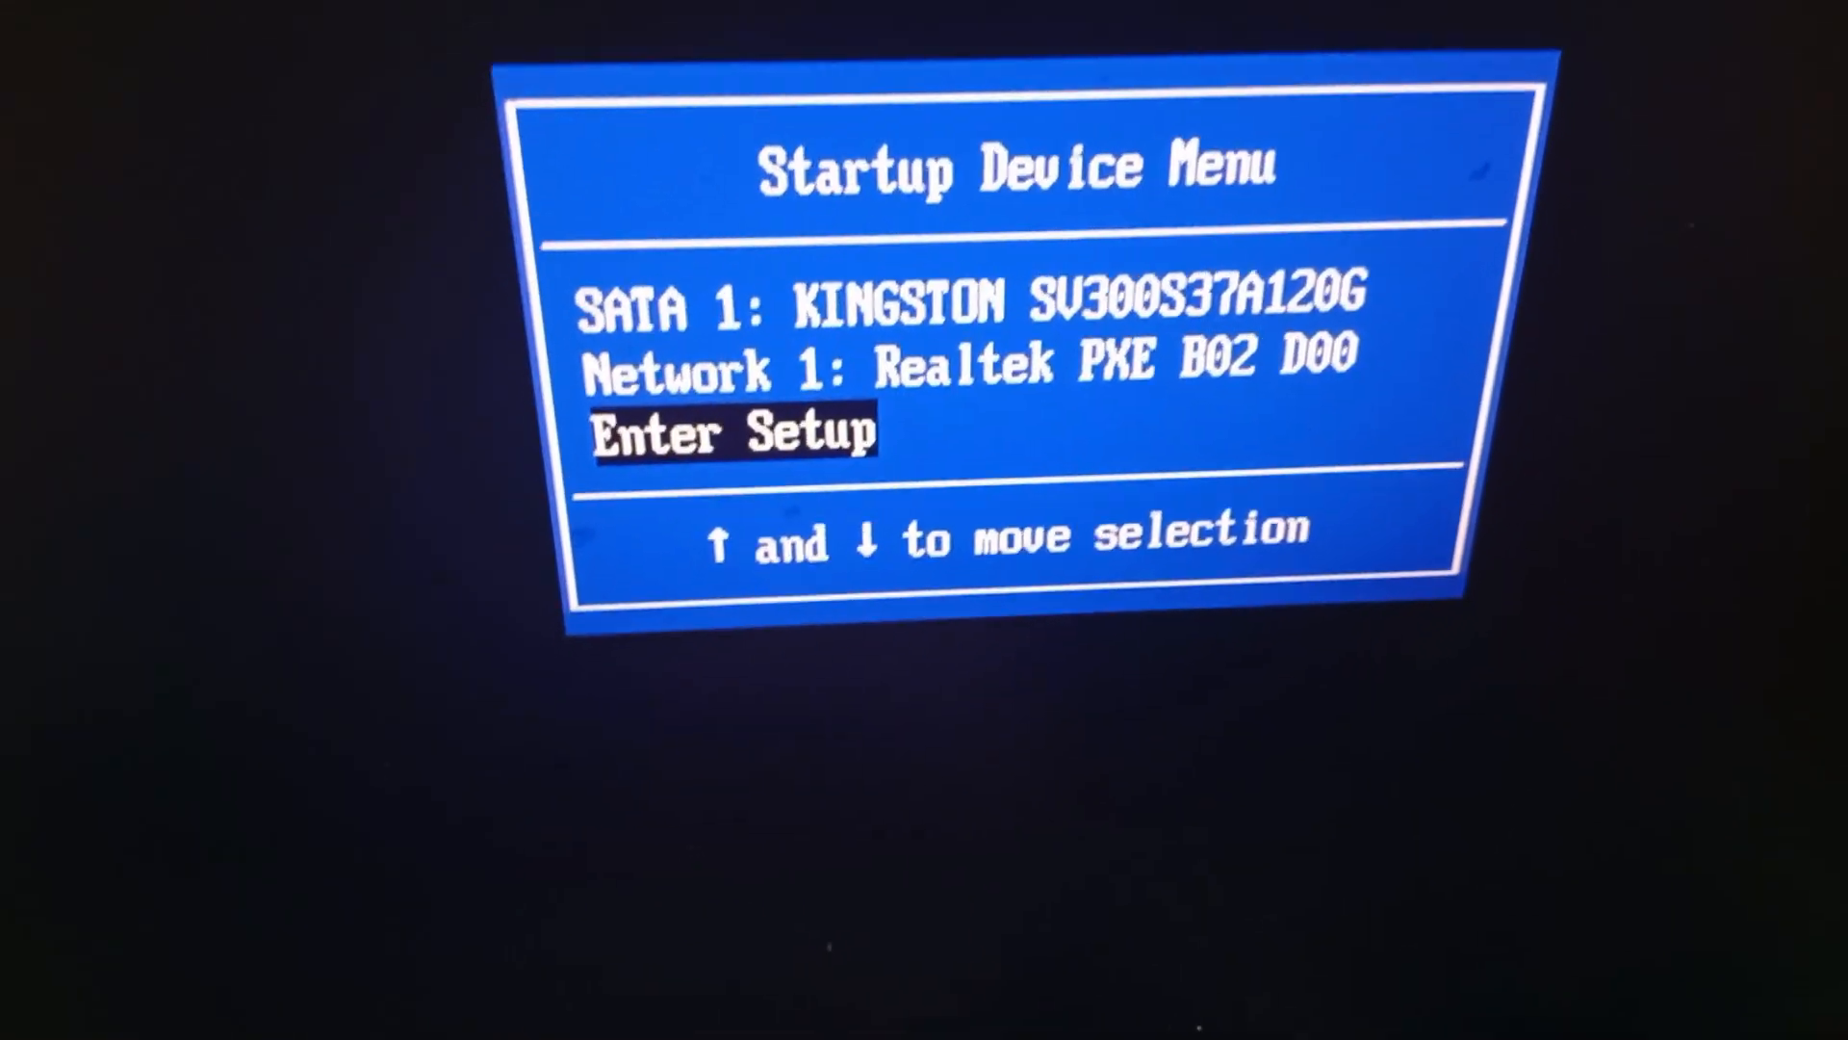
- Enter setup and, on the Startup tab, change Boot Mode from Legacy Only to Auto
key("Enter")
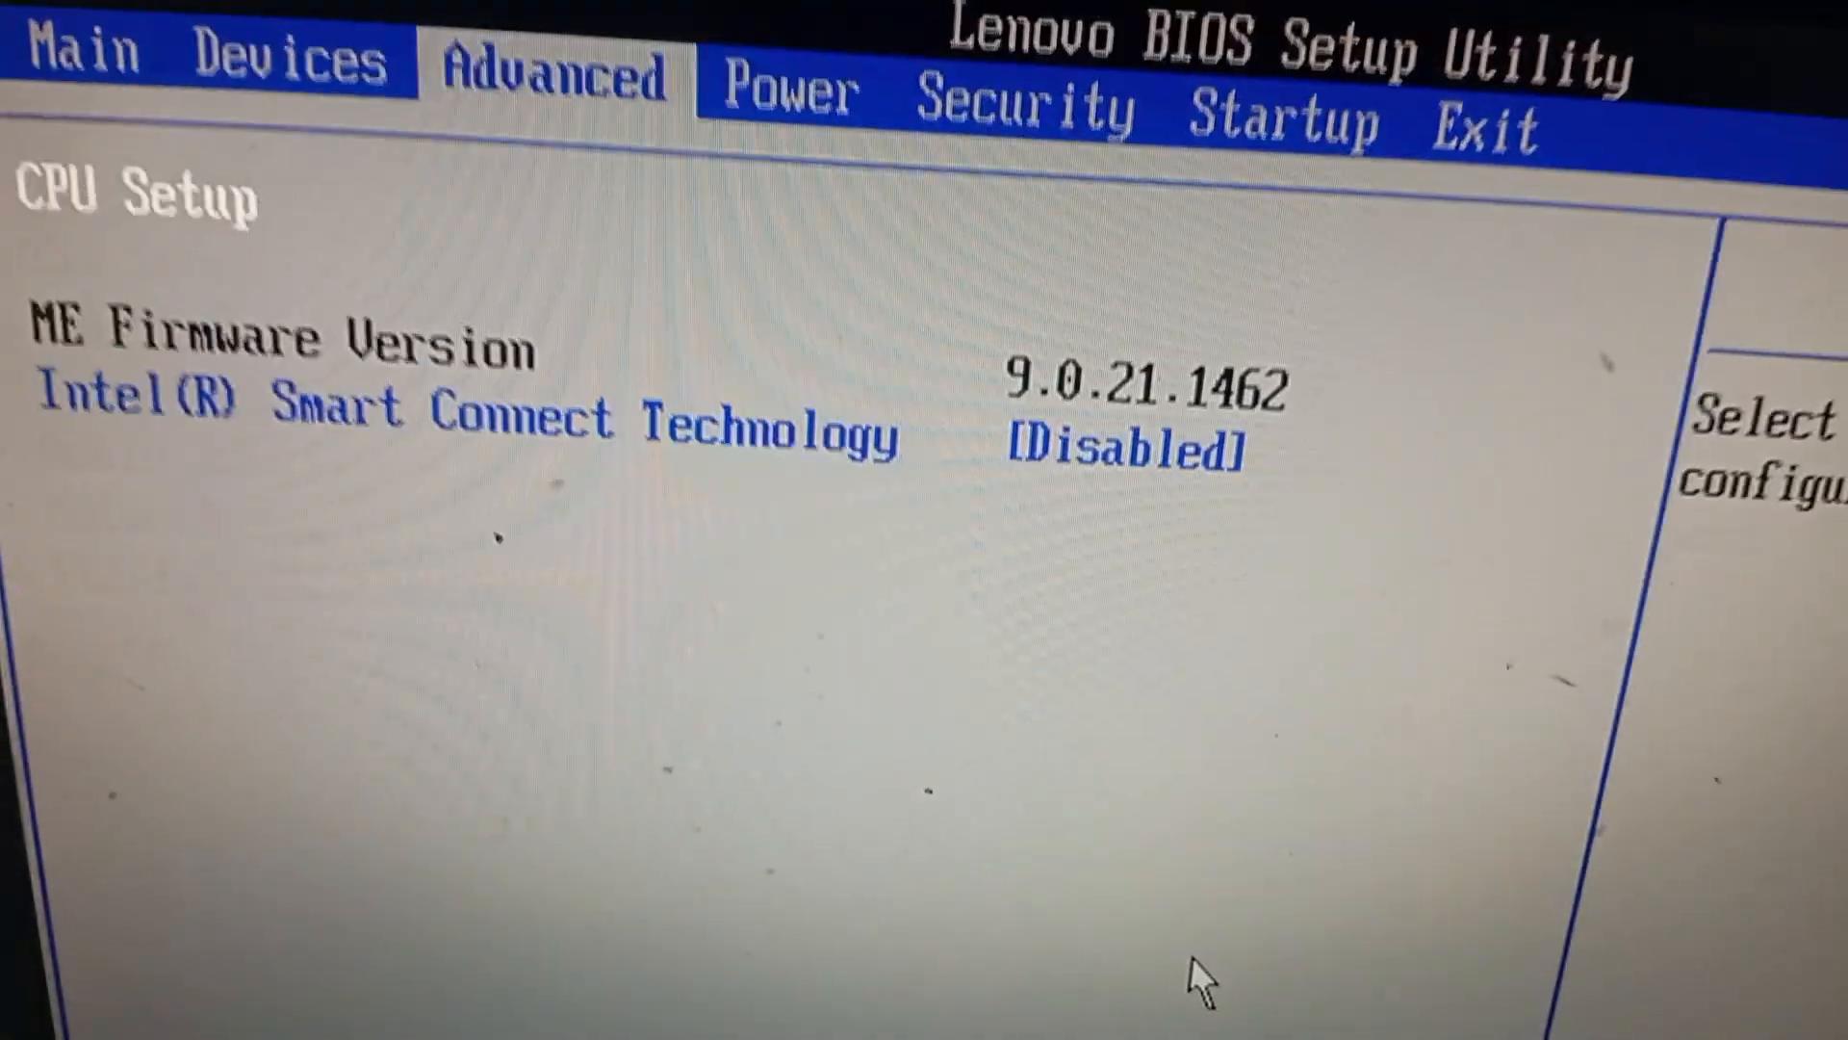
left_click(1282, 122)
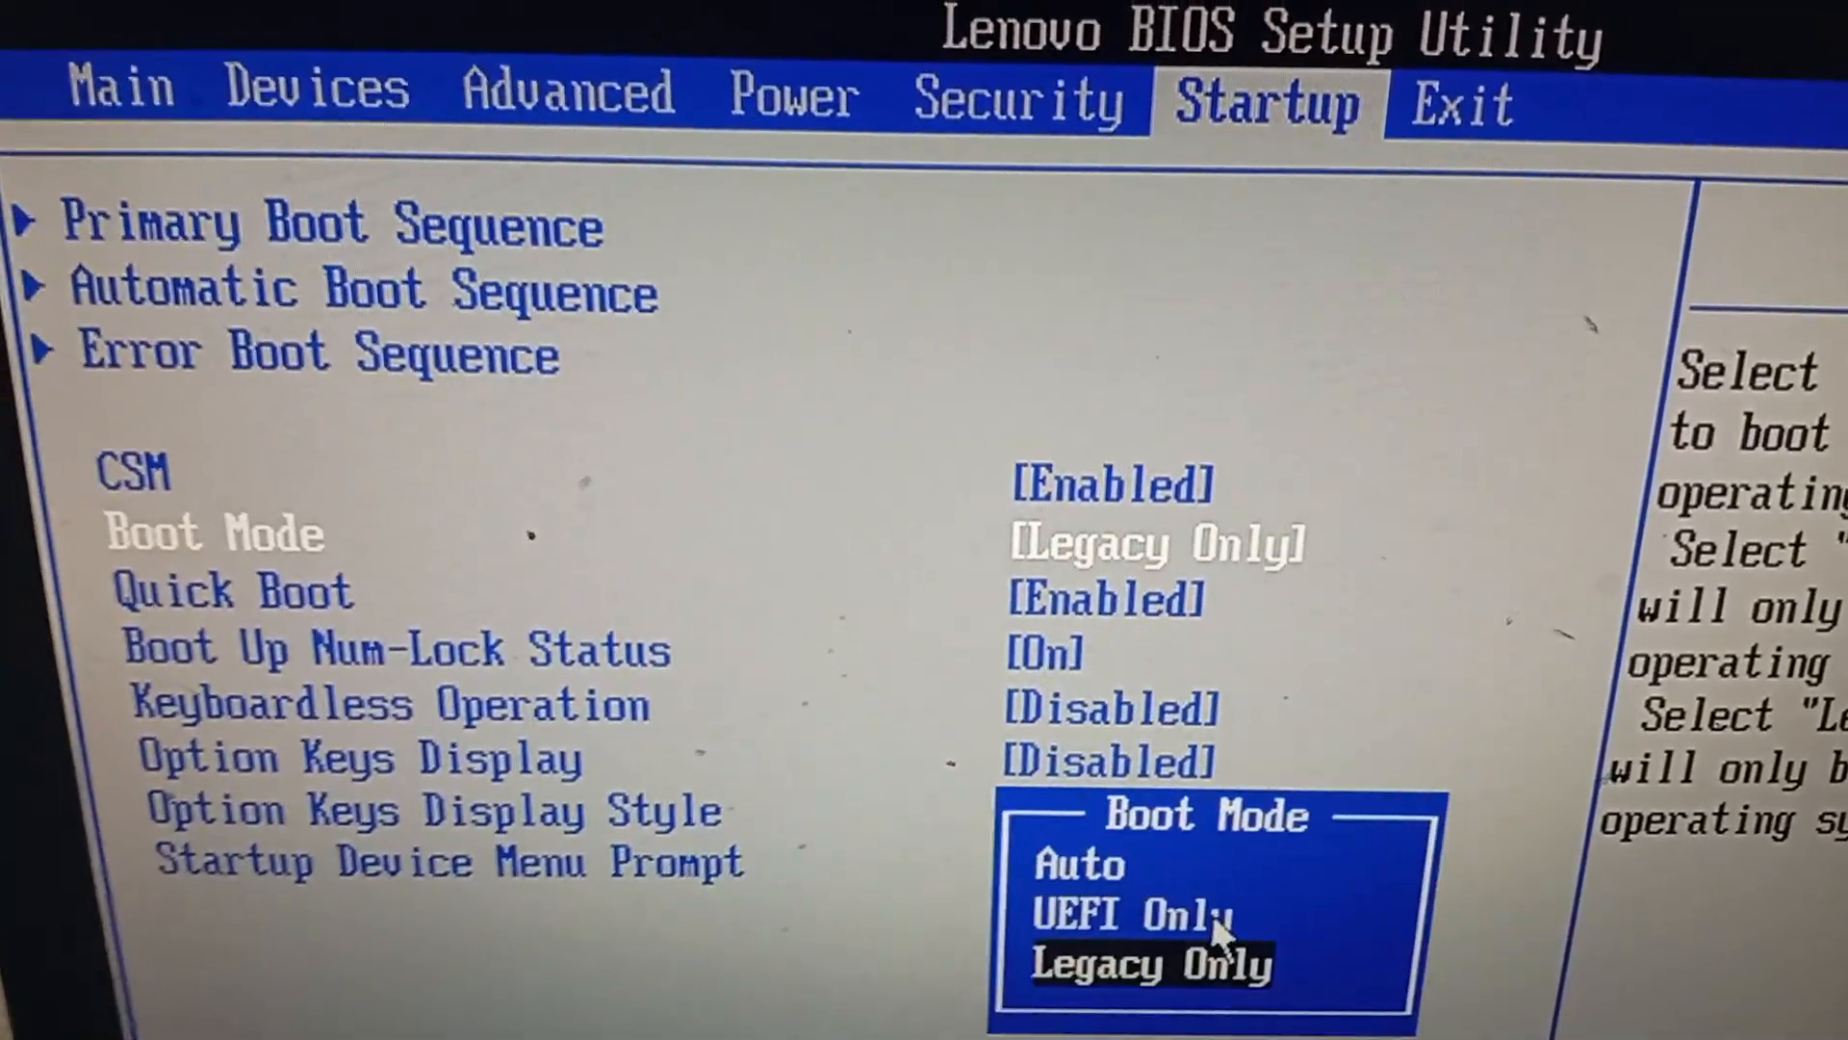
key("Up")
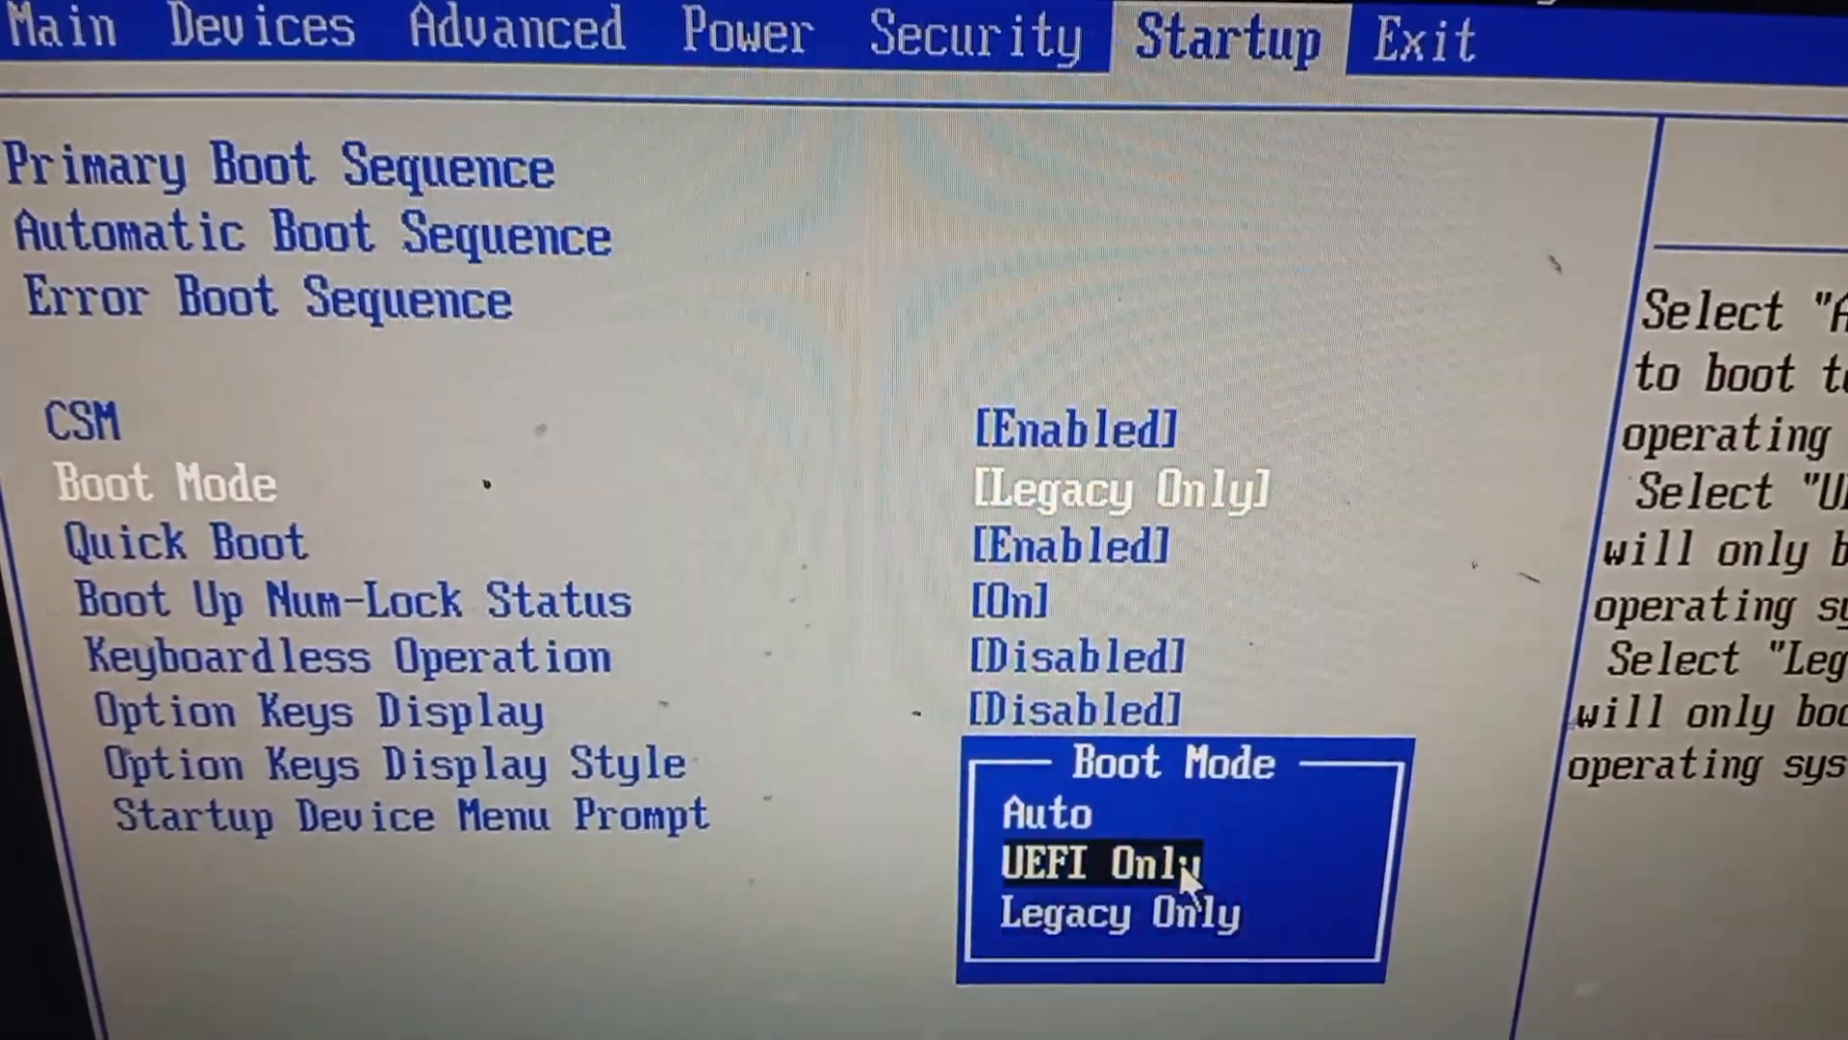
key("up")
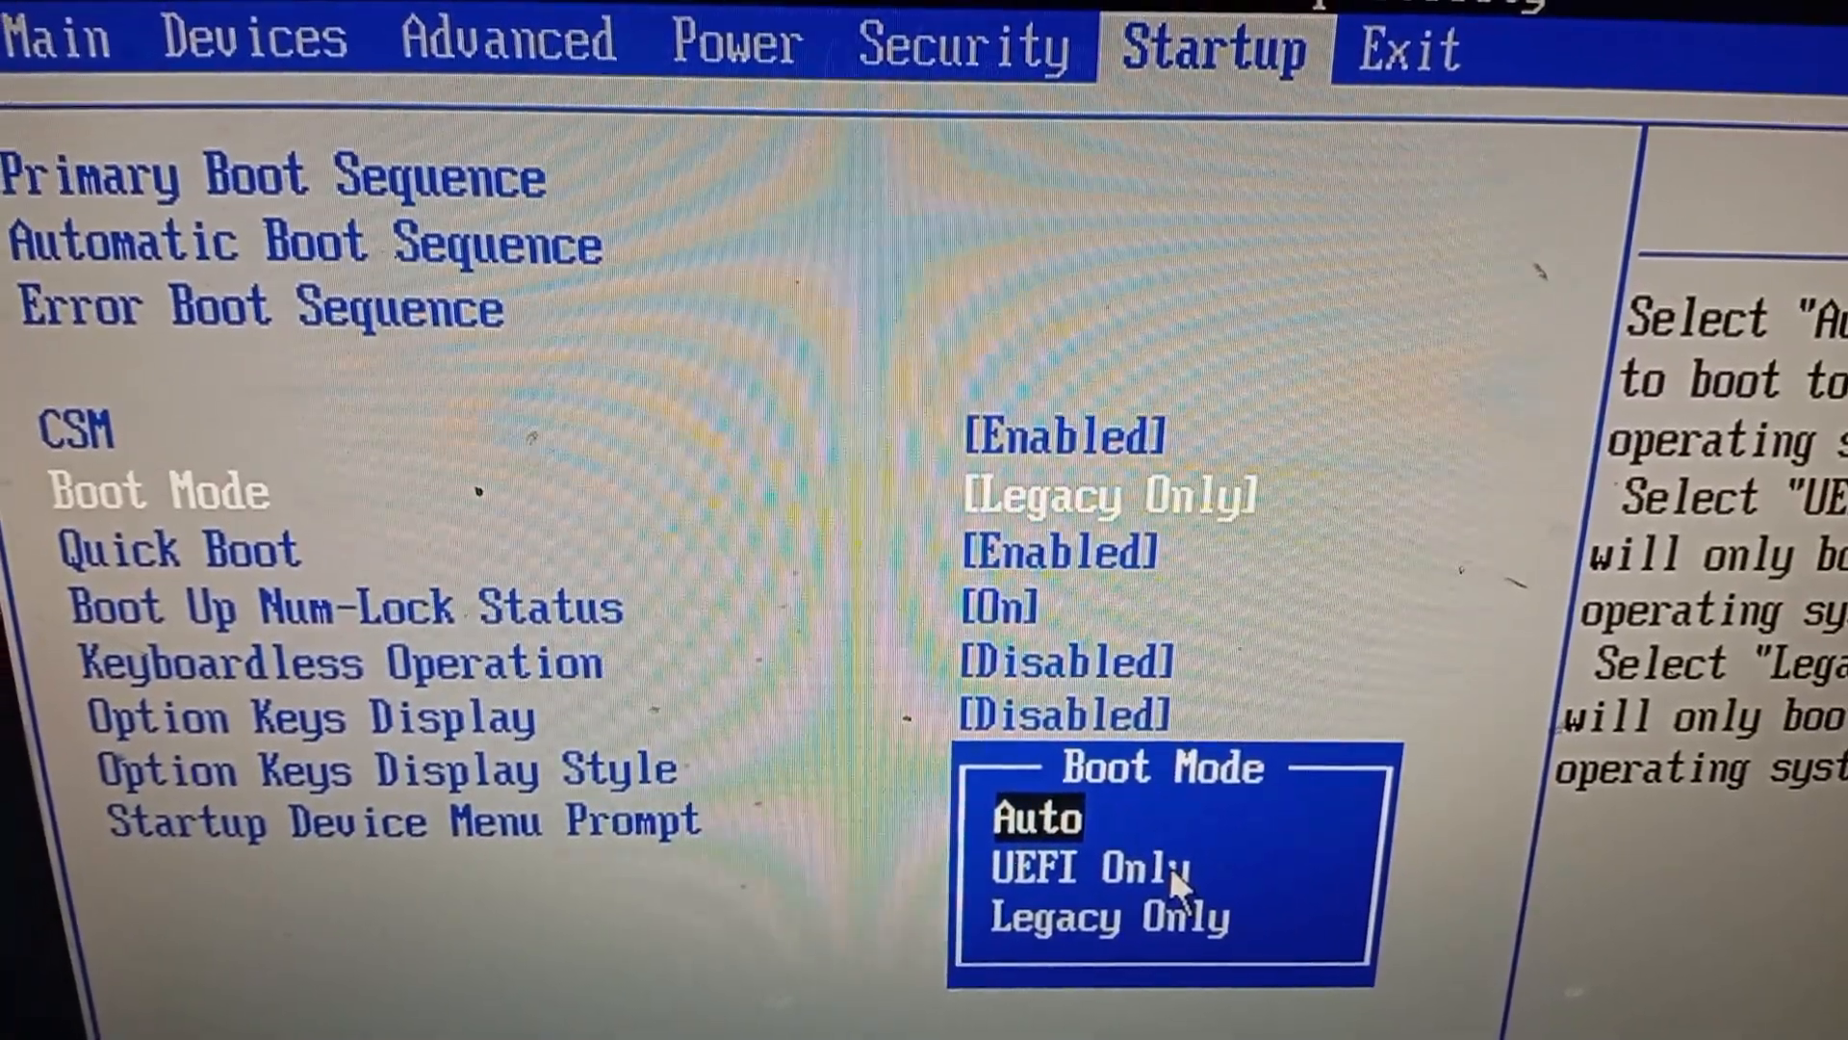
left_click(1039, 818)
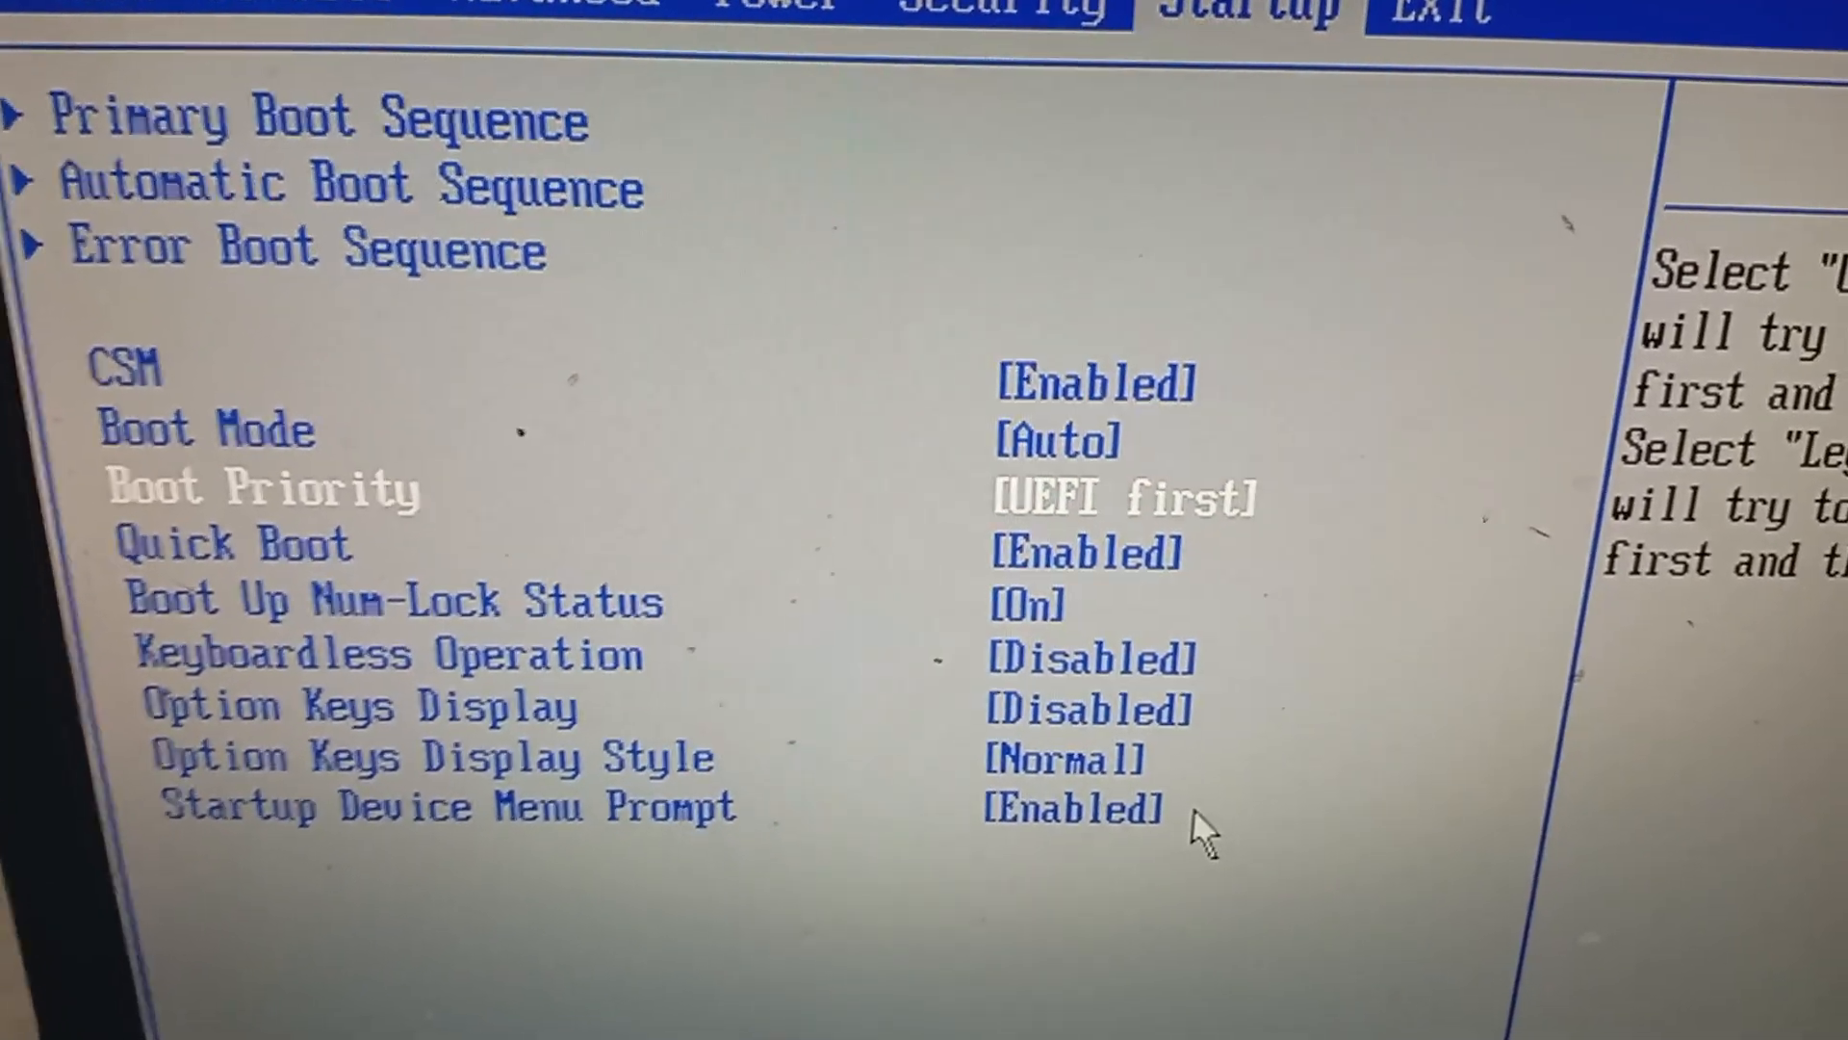
- Keep UEFI first in Boot Priority, then Save Changes and Exit, confirming Yes
left_click(1125, 495)
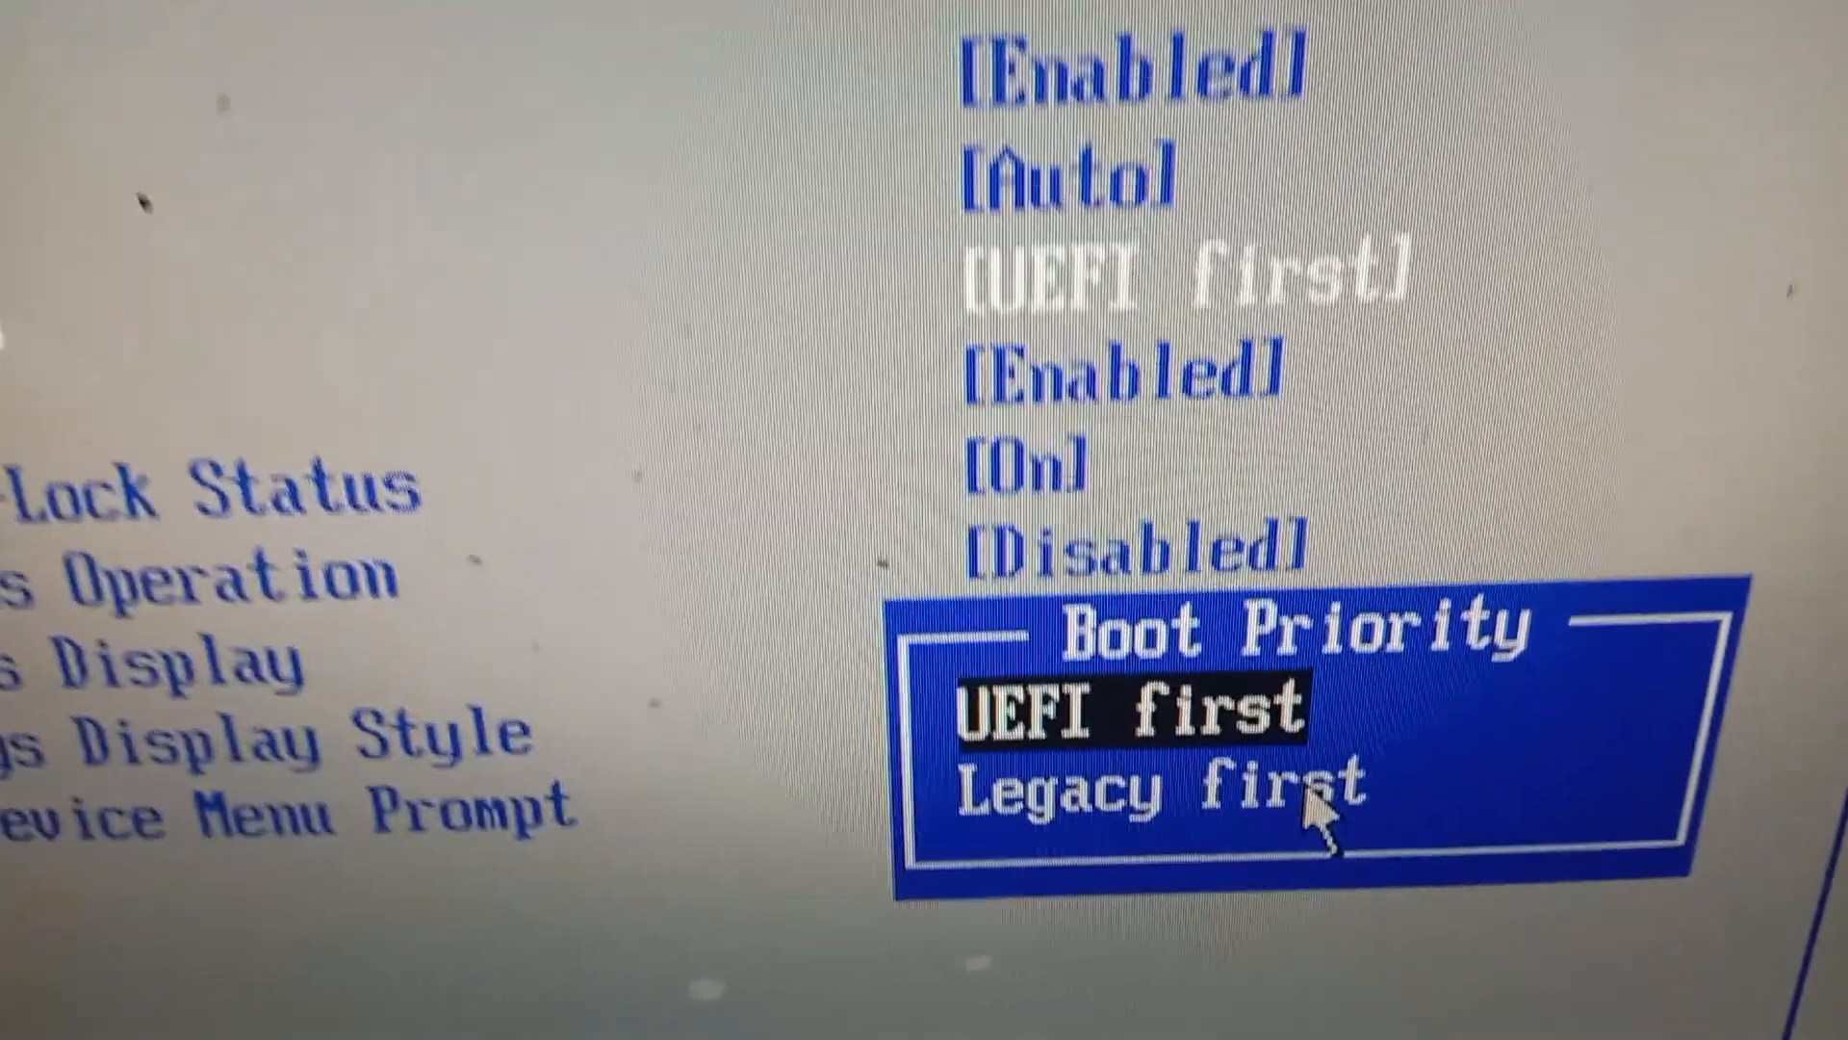
key("Down")
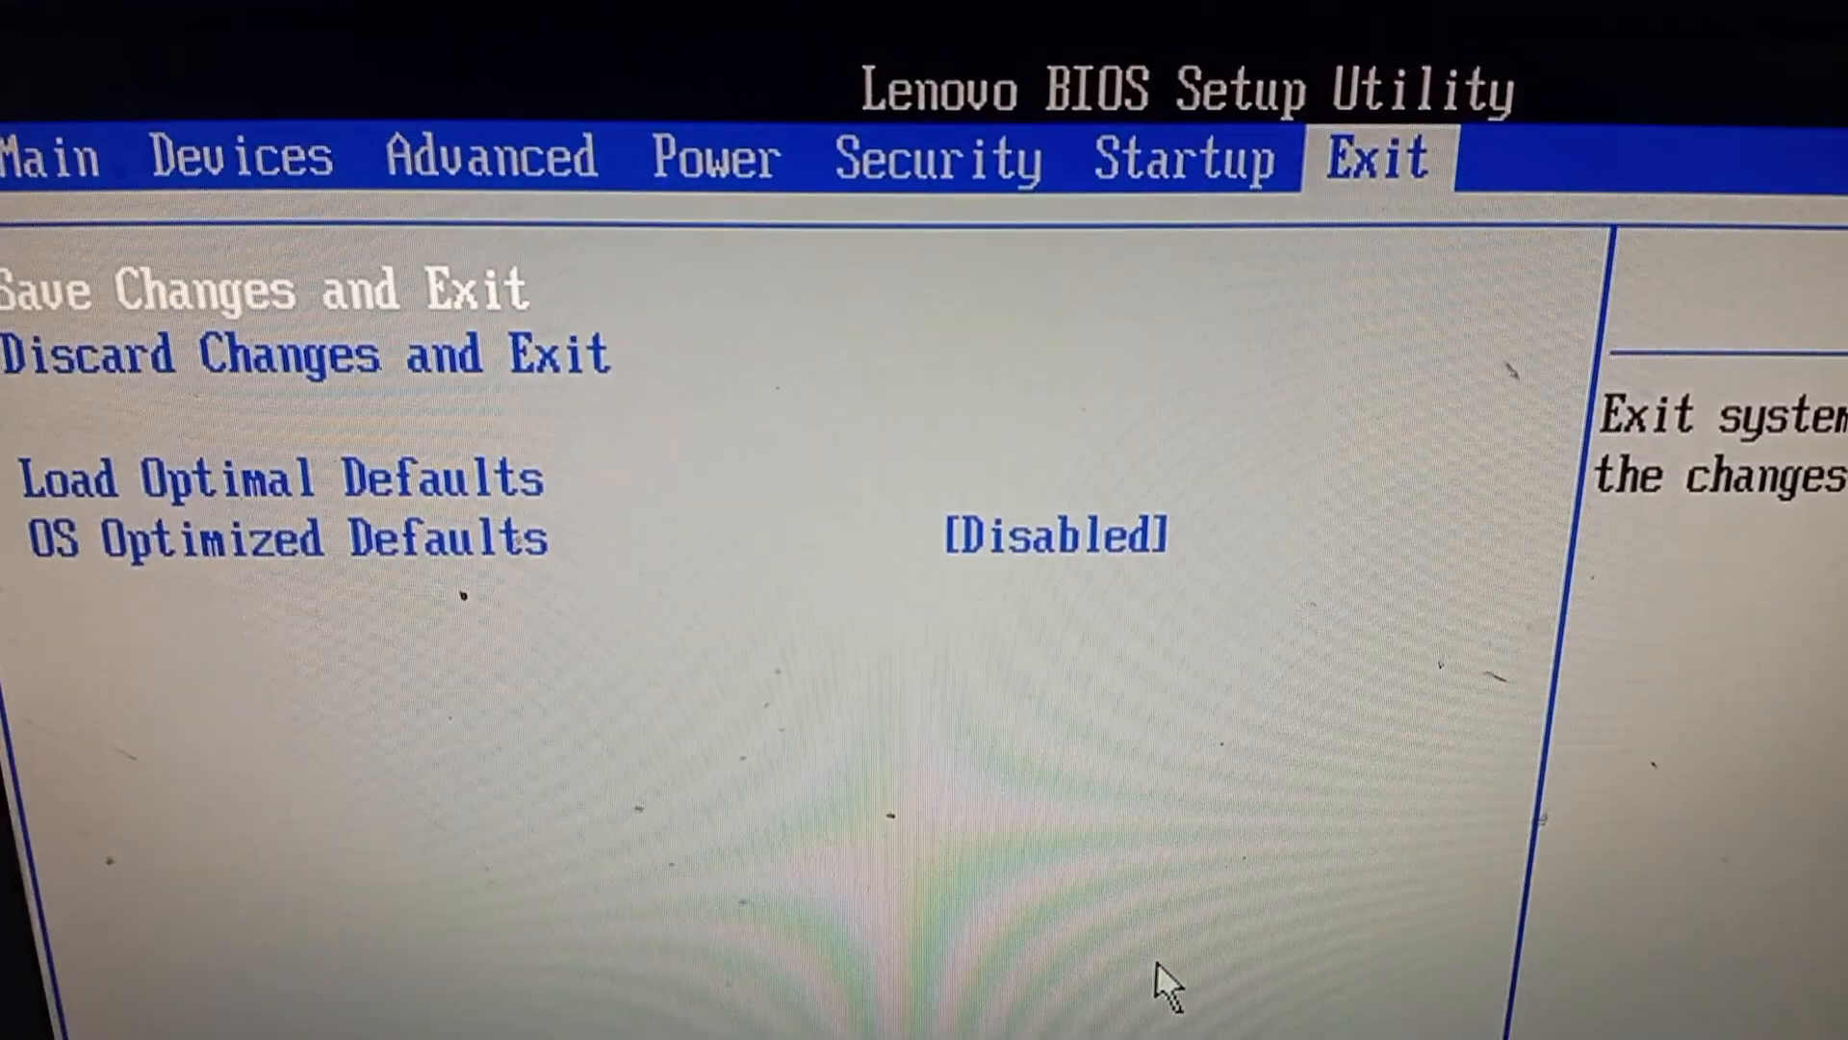
left_click(247, 289)
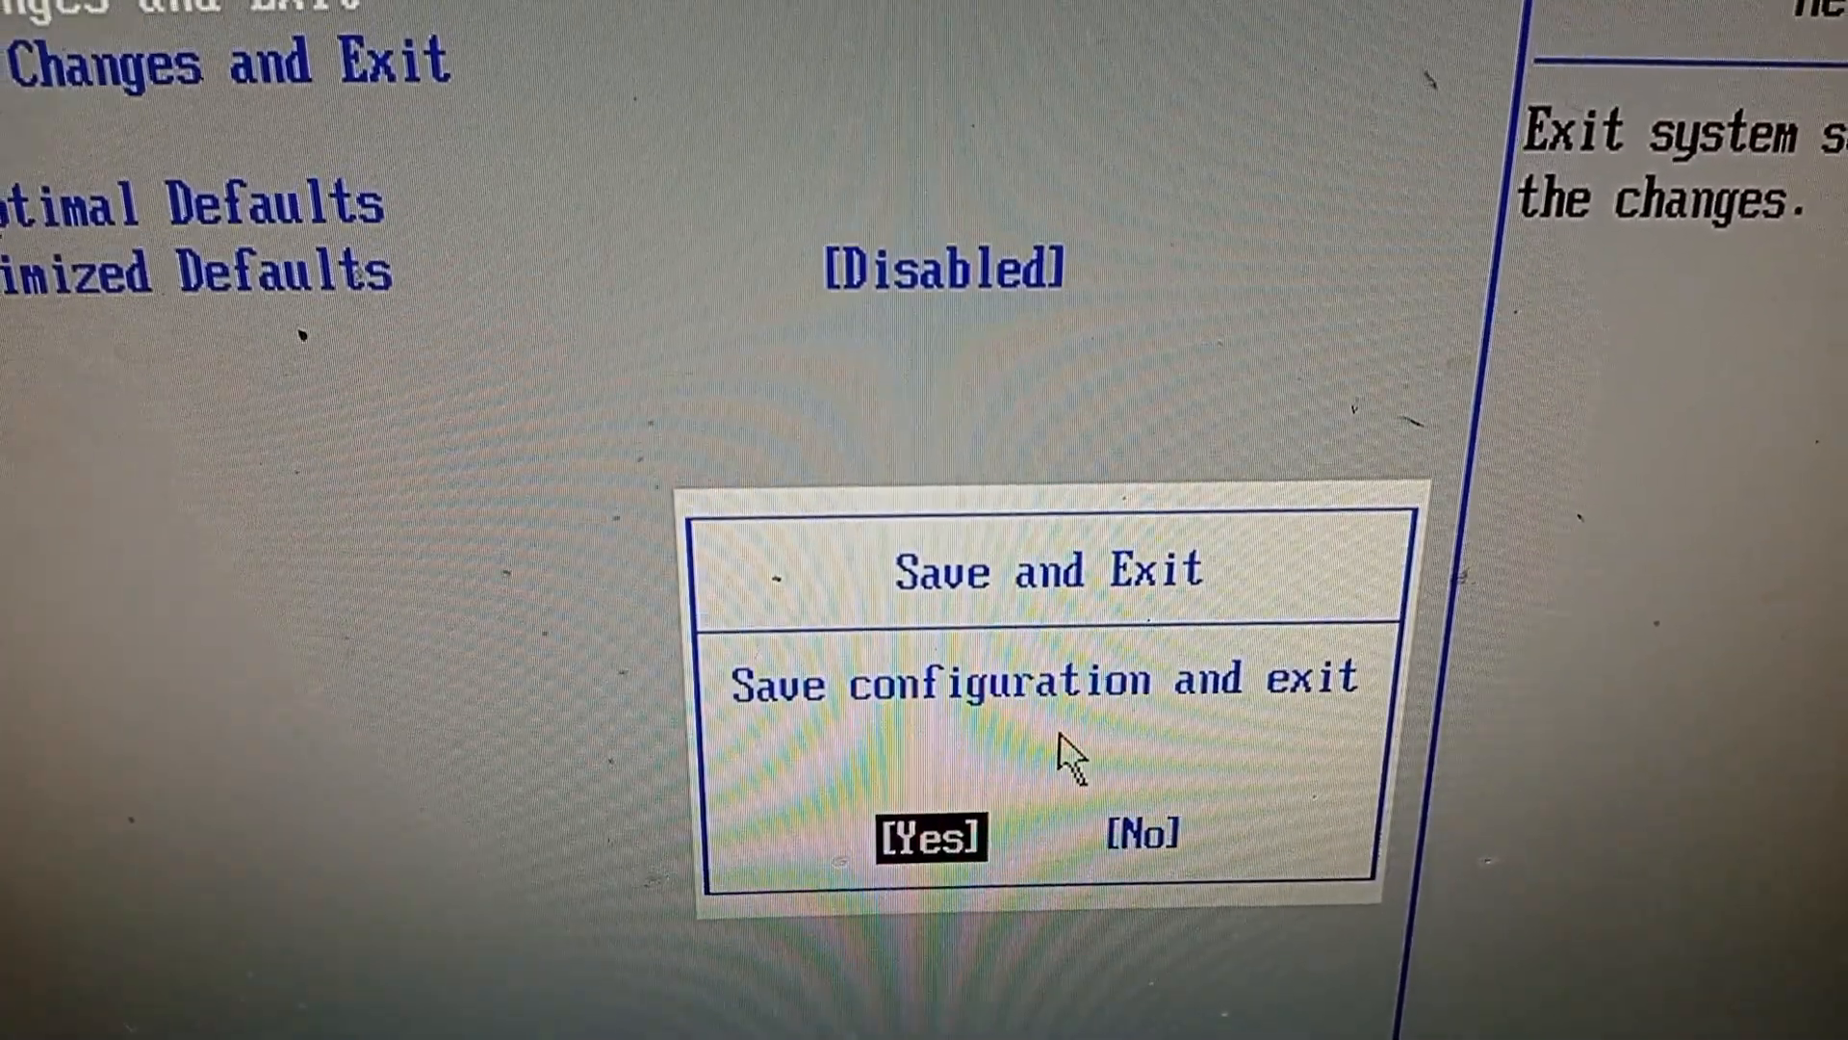
left_click(930, 836)
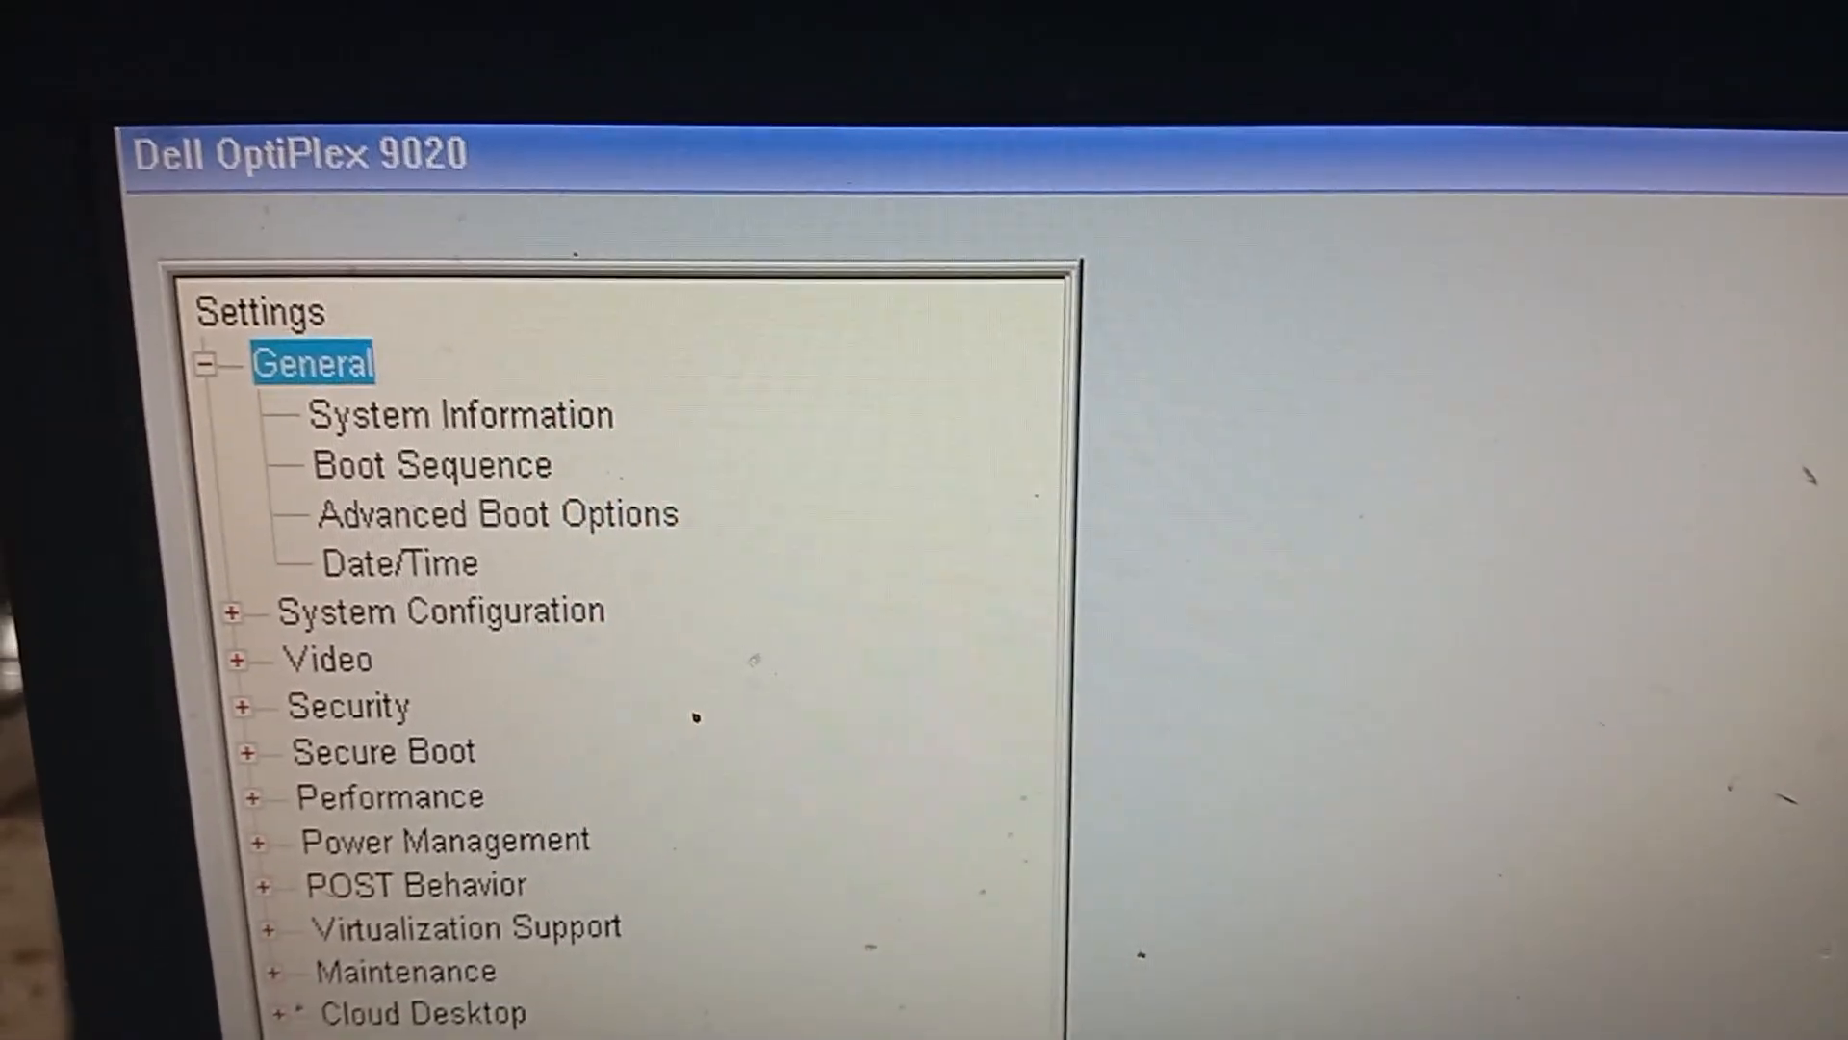
- Disable Legacy Option ROMs and keep the Boot List Option on UEFI in Advanced Boot Options
left_click(431, 464)
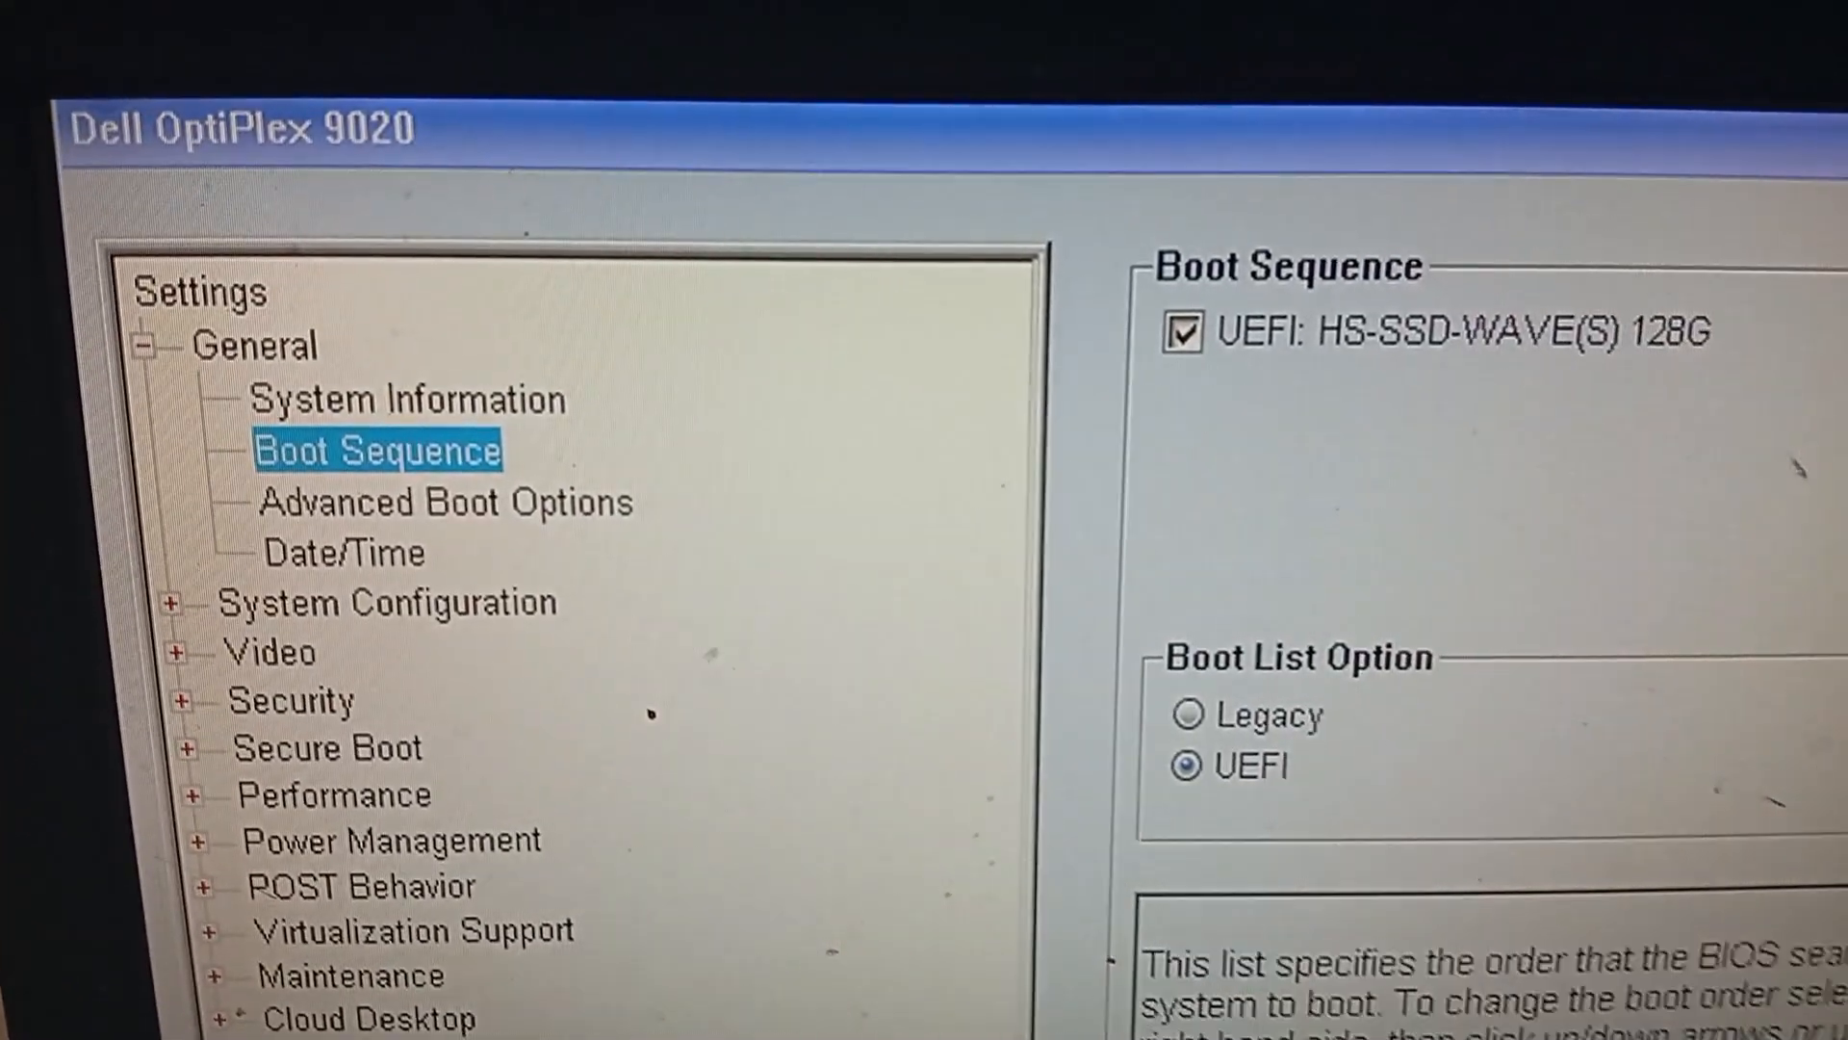
left_click(442, 503)
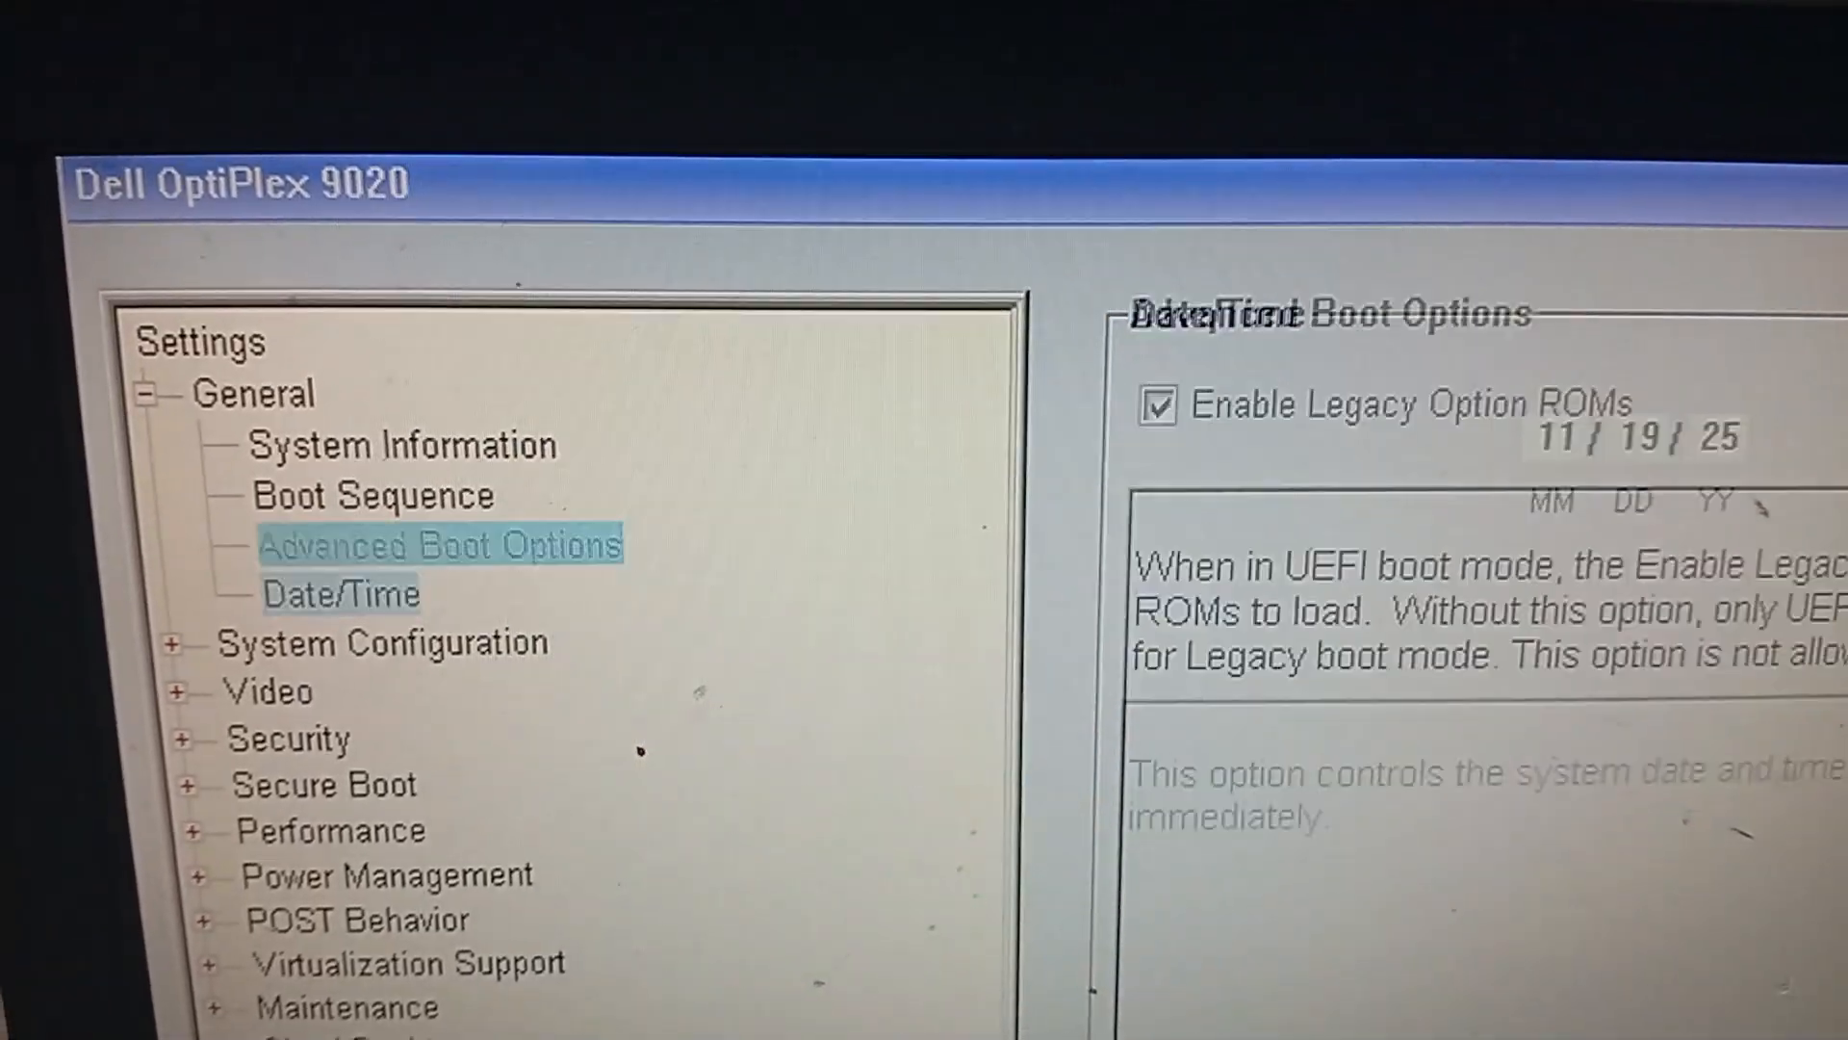
left_click(440, 545)
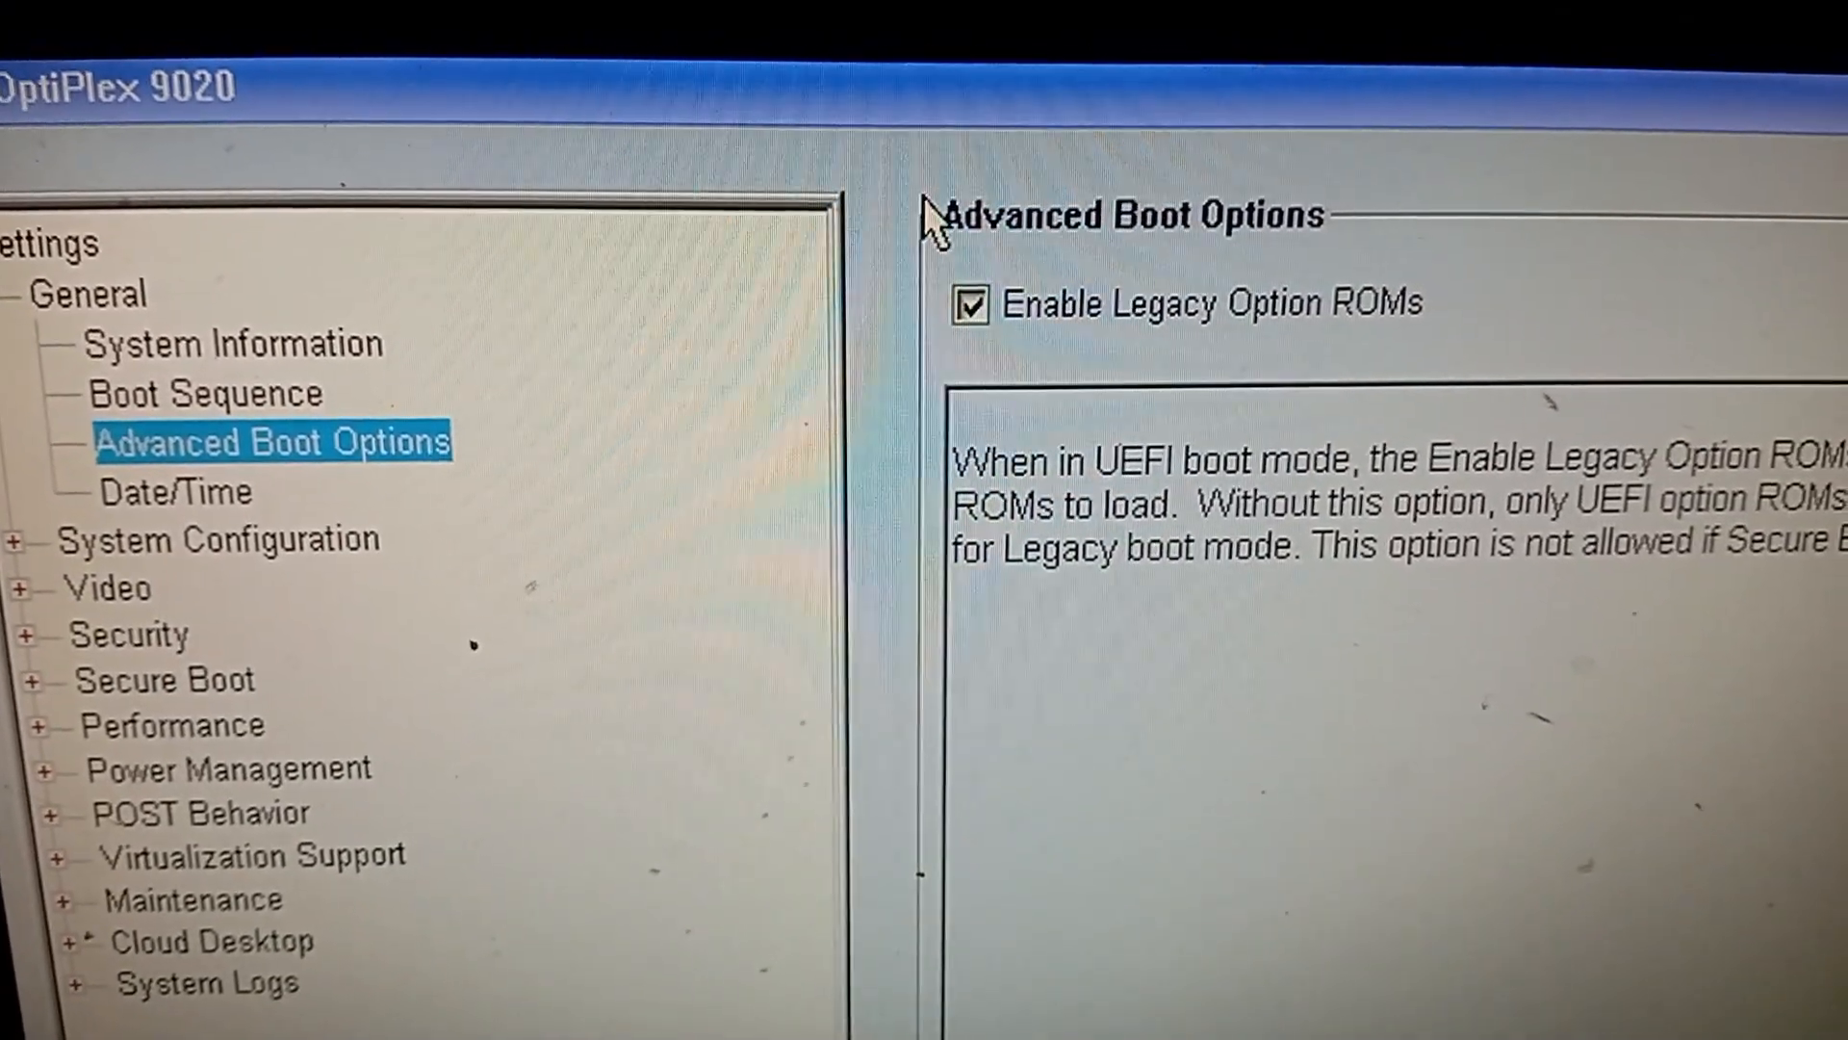
left_click(969, 306)
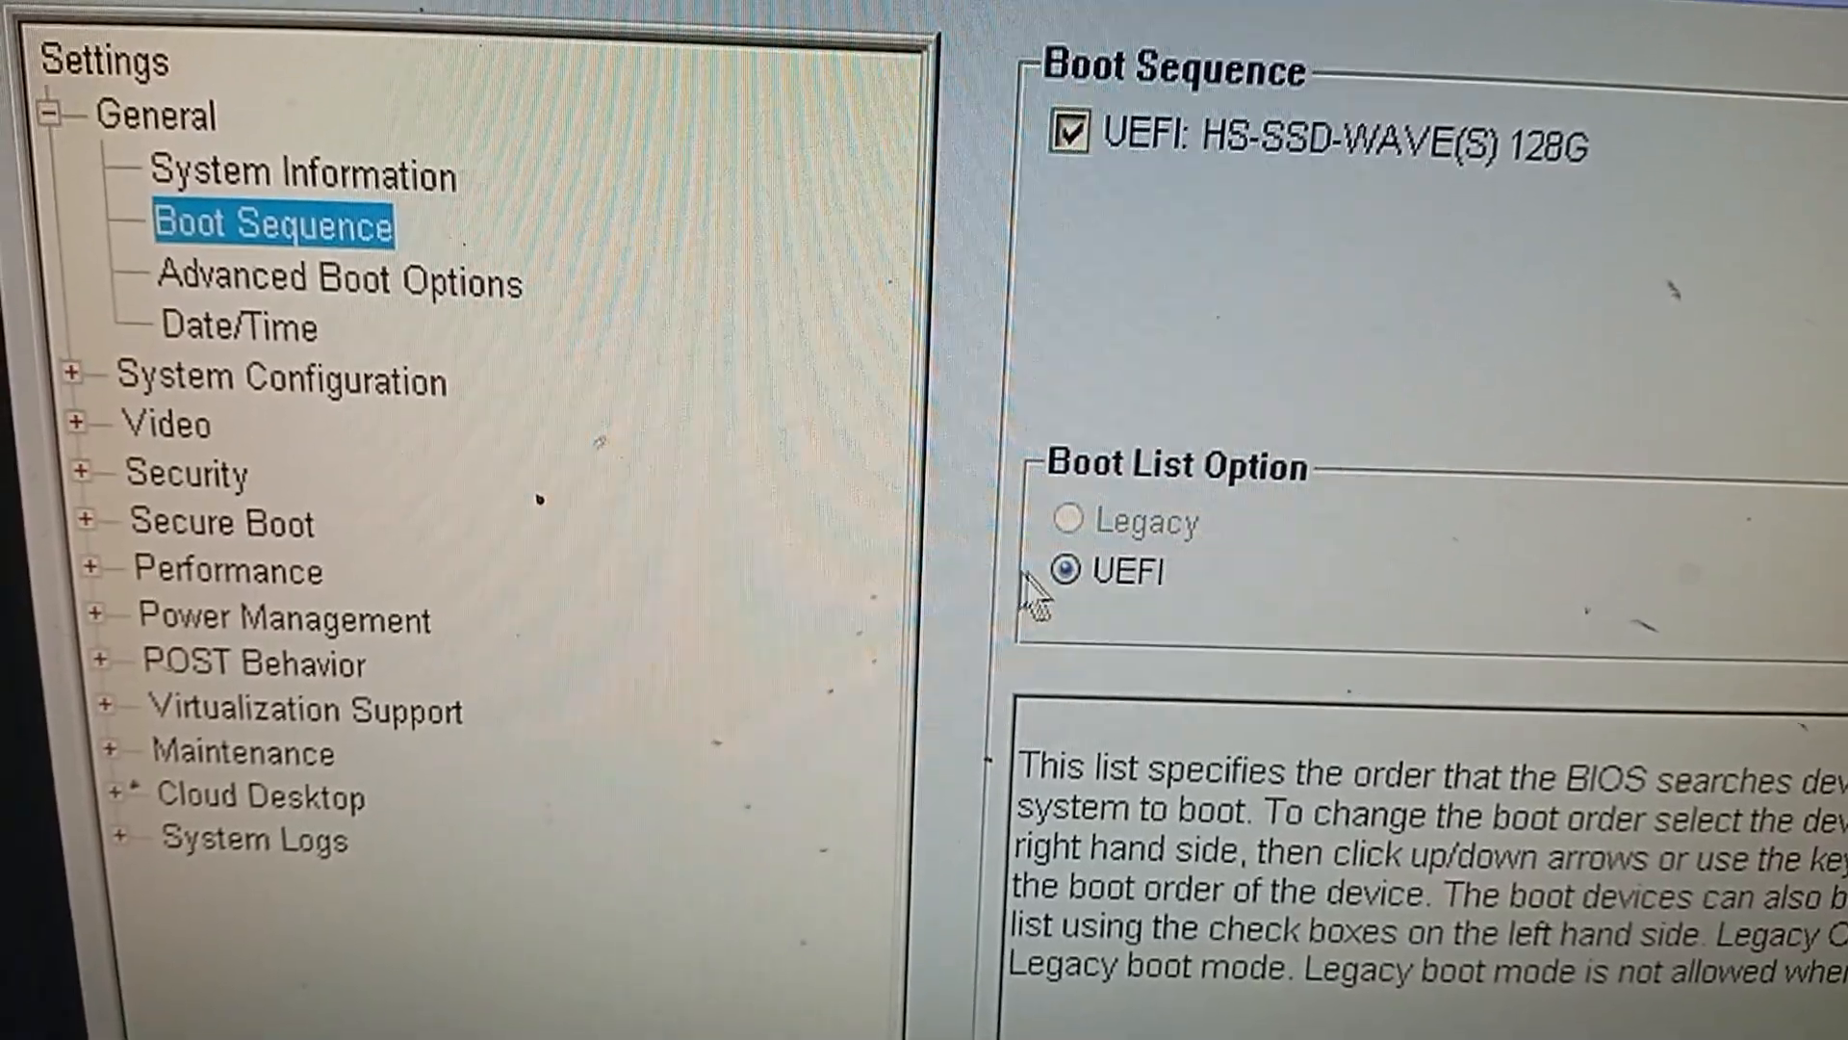
left_click(1140, 571)
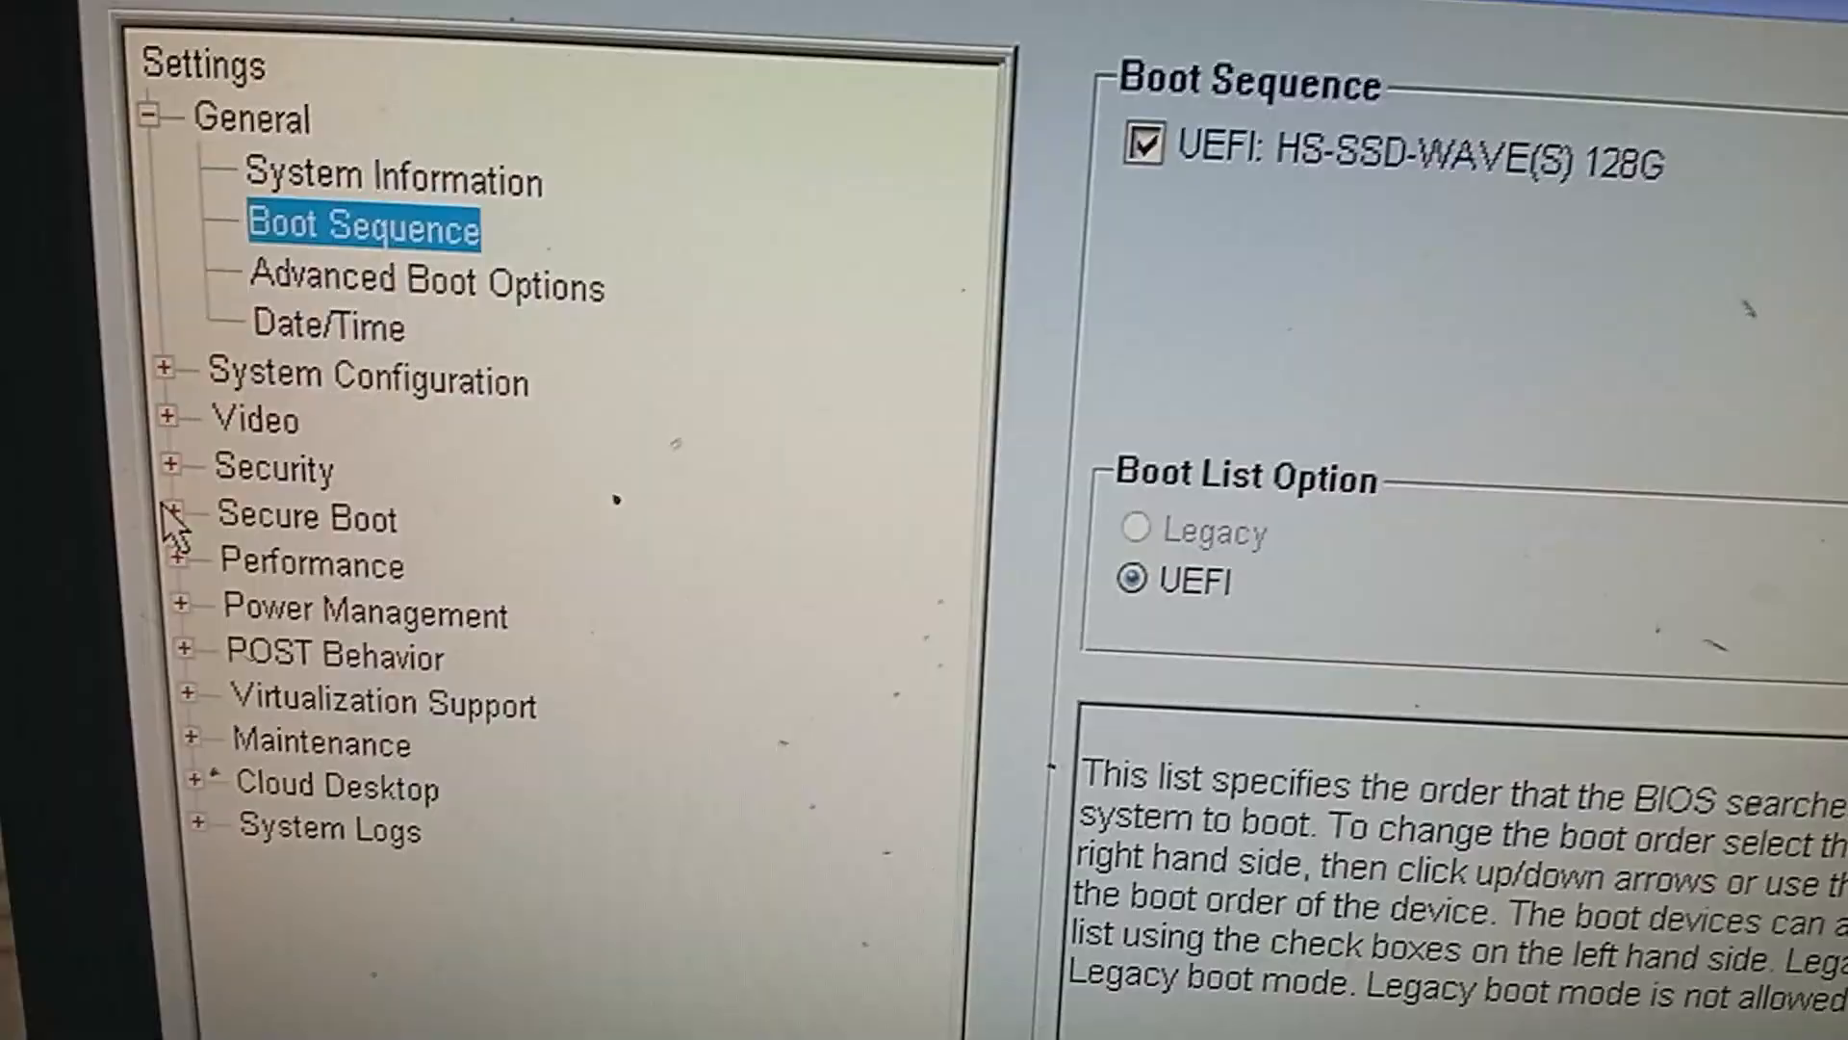
- Expand Secure Boot in the Settings tree and select Secure Boot Enable
left_click(177, 516)
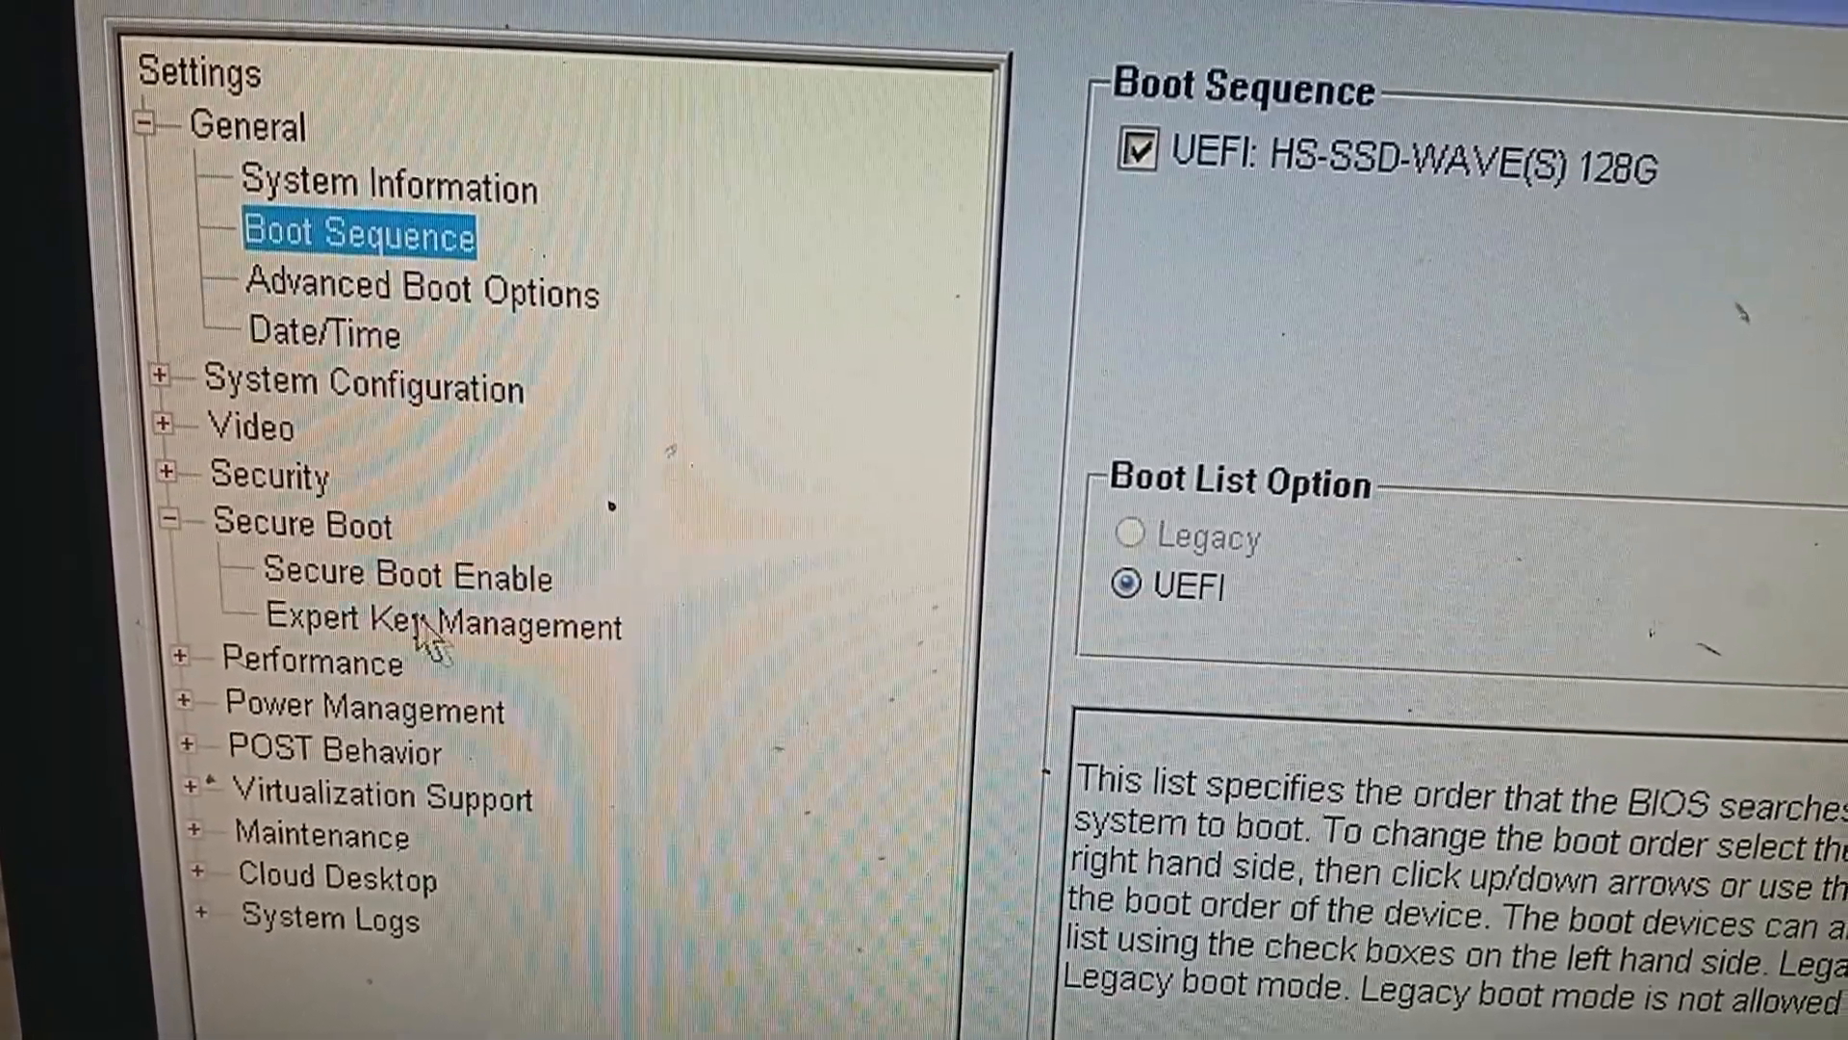
left_click(410, 577)
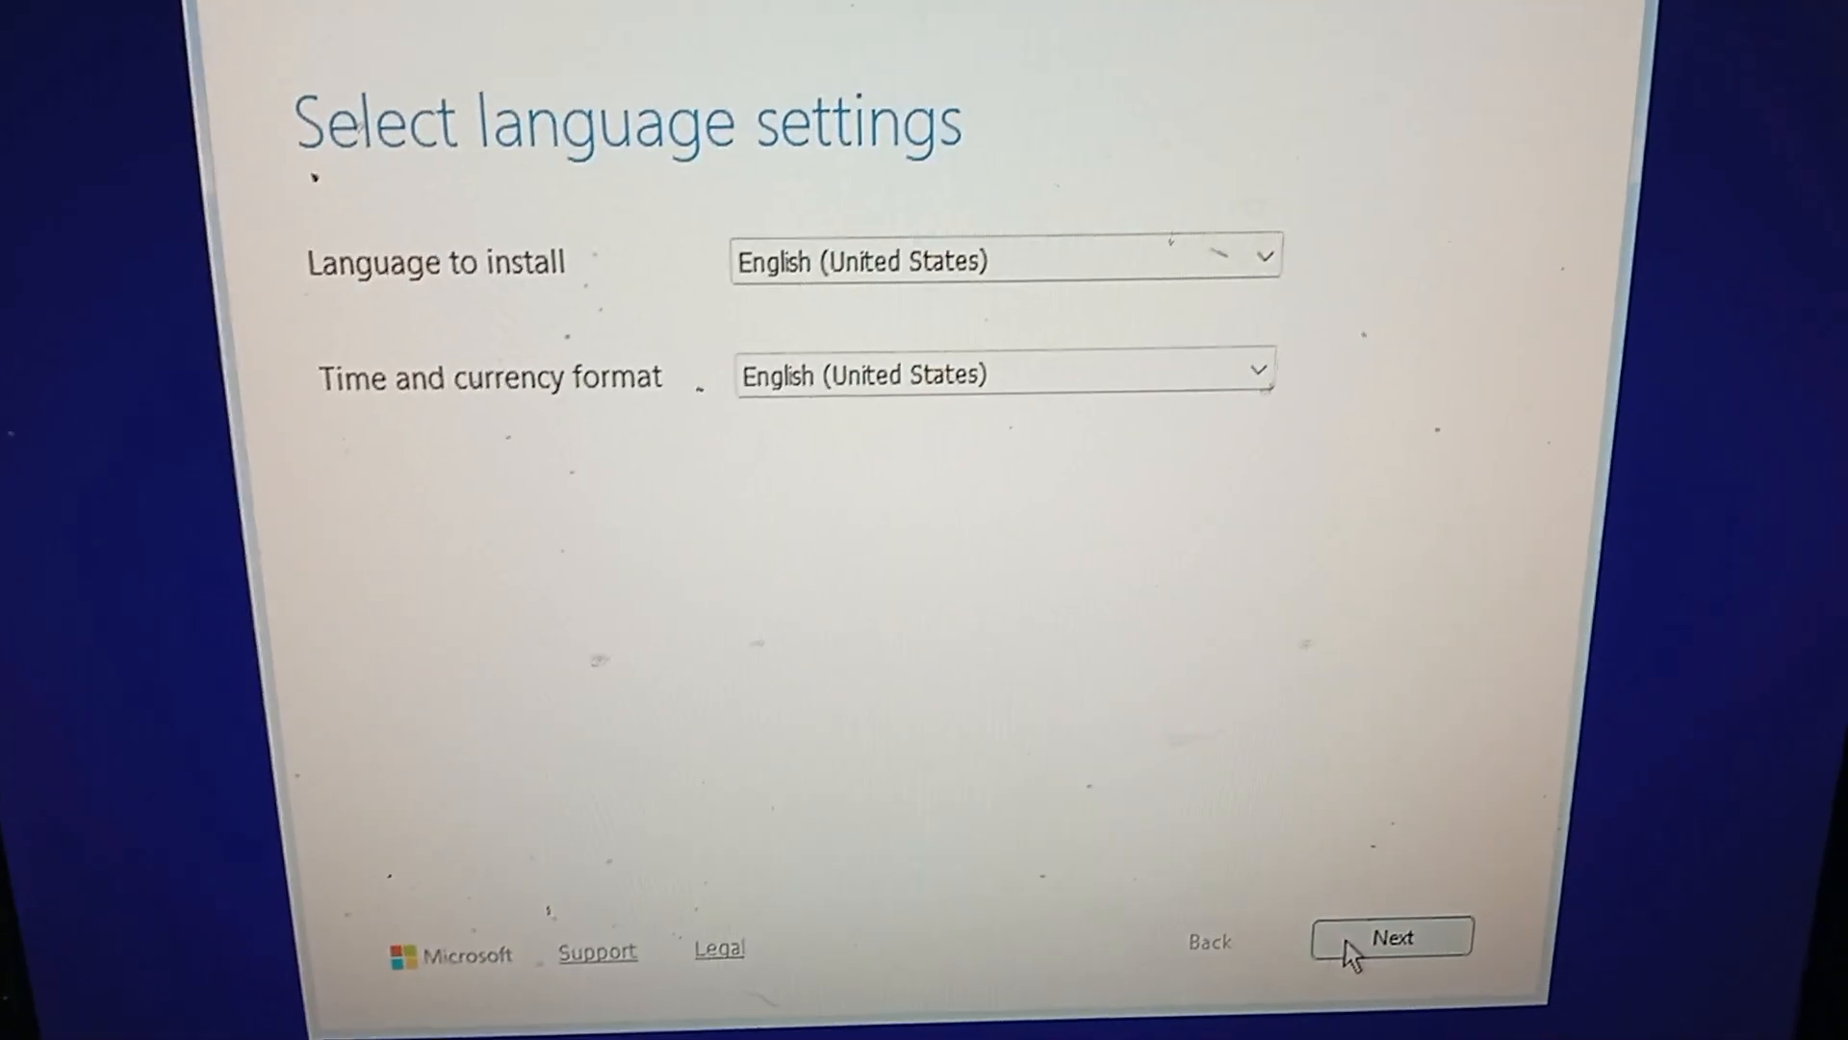
- Confirm English (United States) language settings and choose Install Windows 11
left_click(1391, 936)
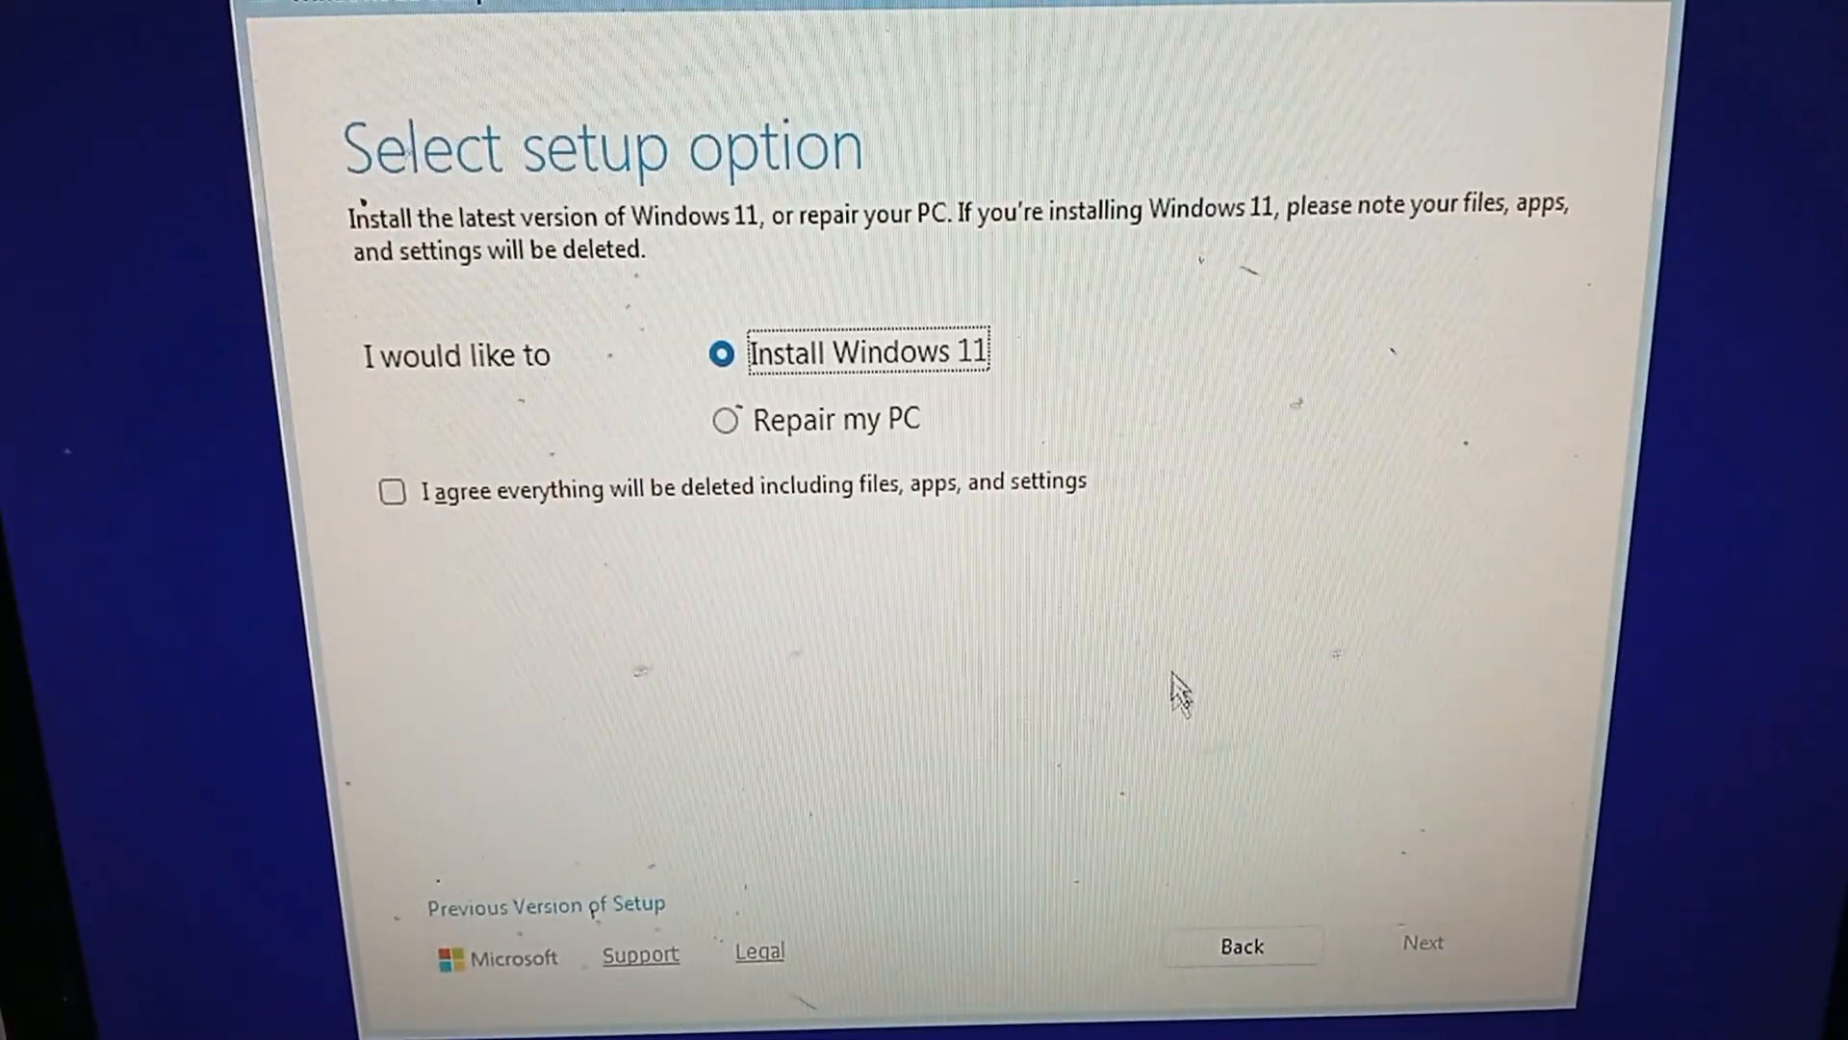
left_click(1422, 941)
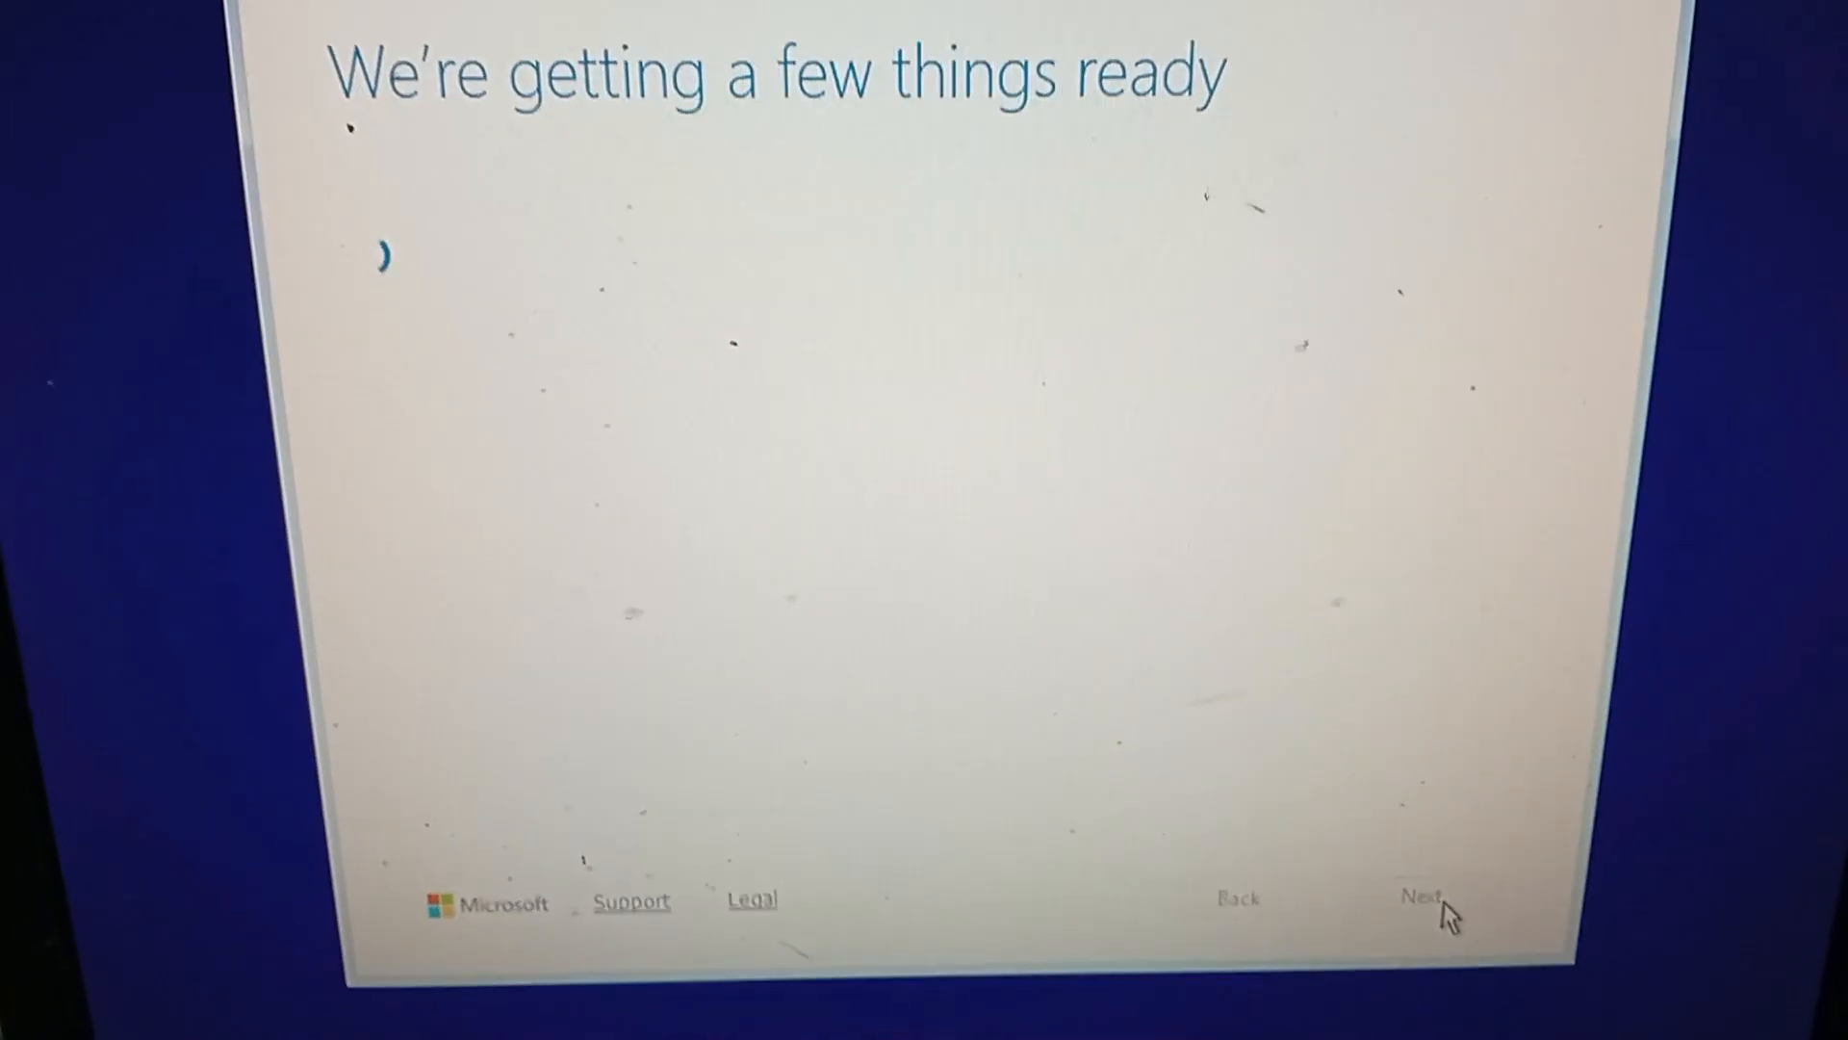